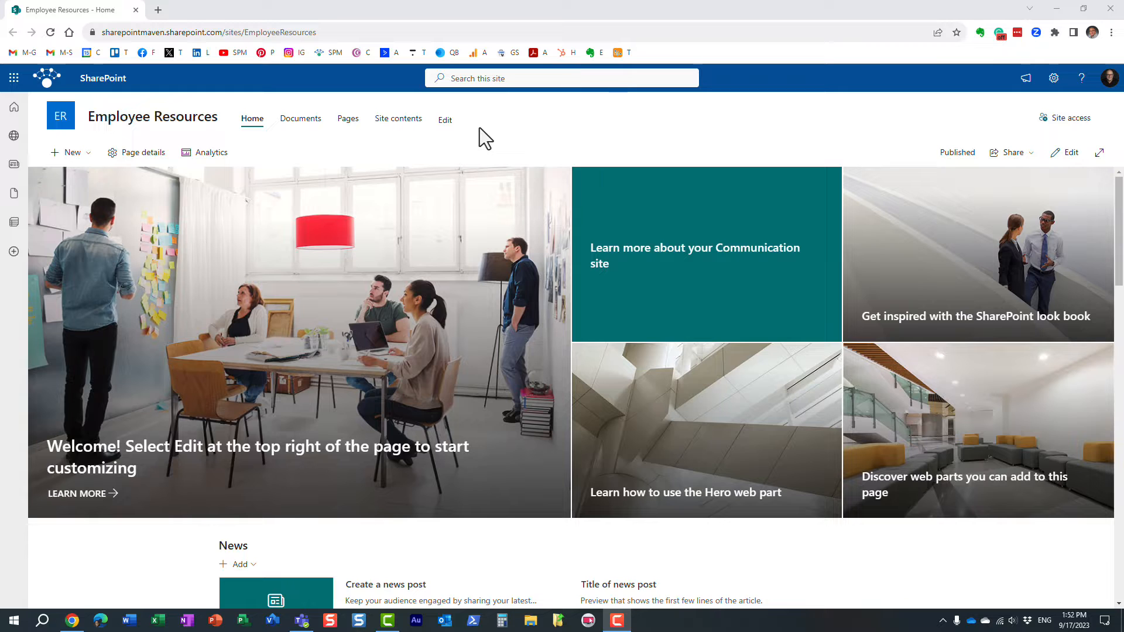
mouse_move(226, 86)
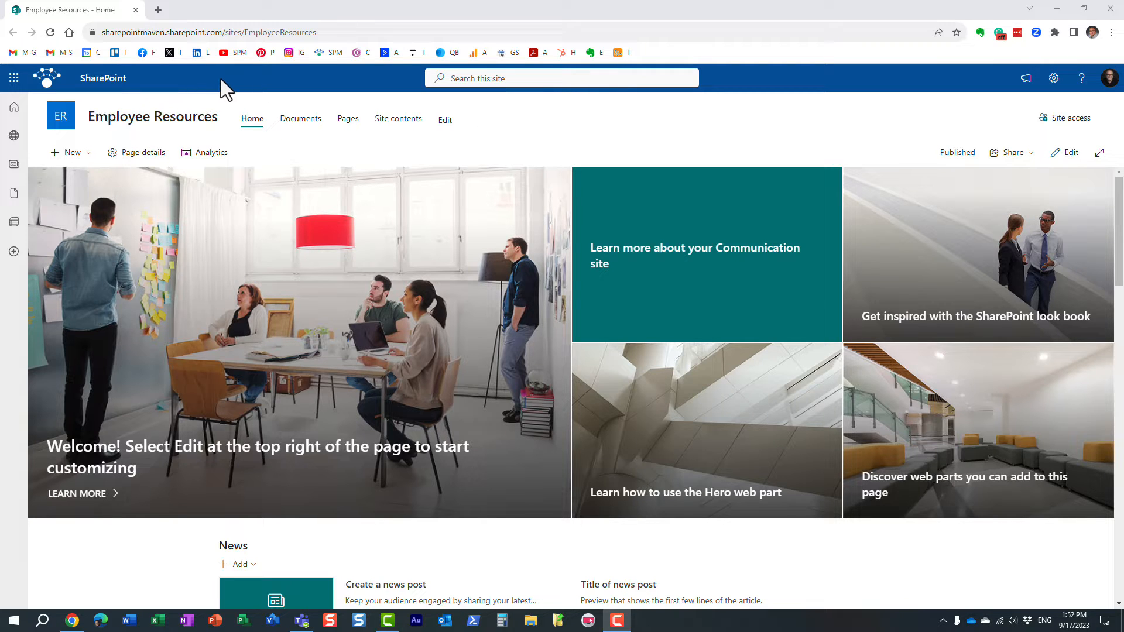
mouse_move(317, 67)
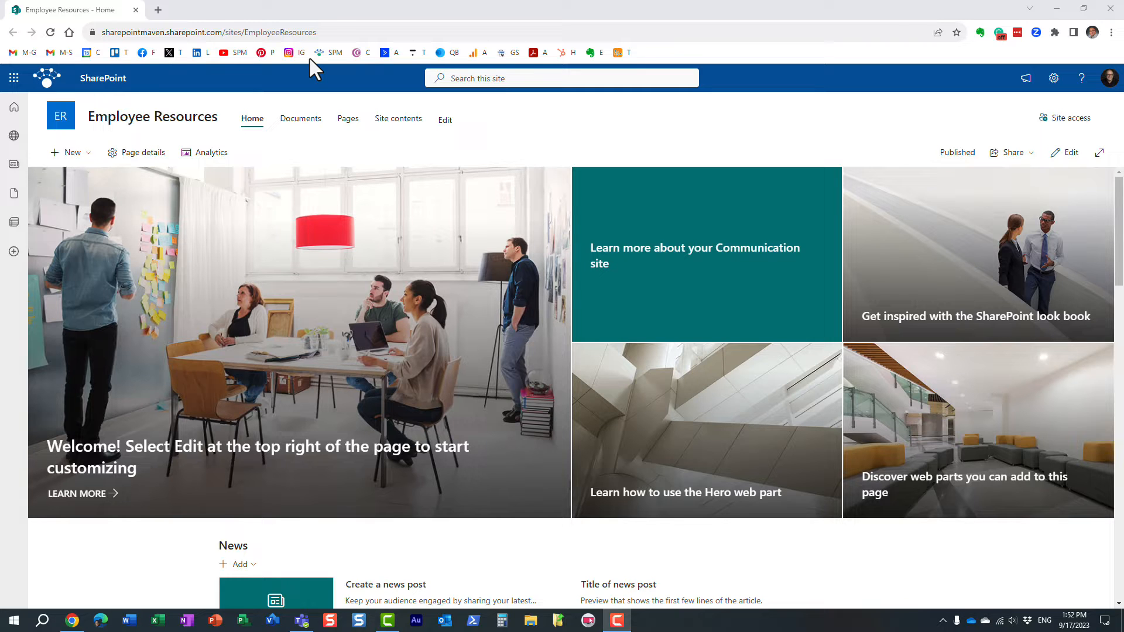
mouse_move(527, 147)
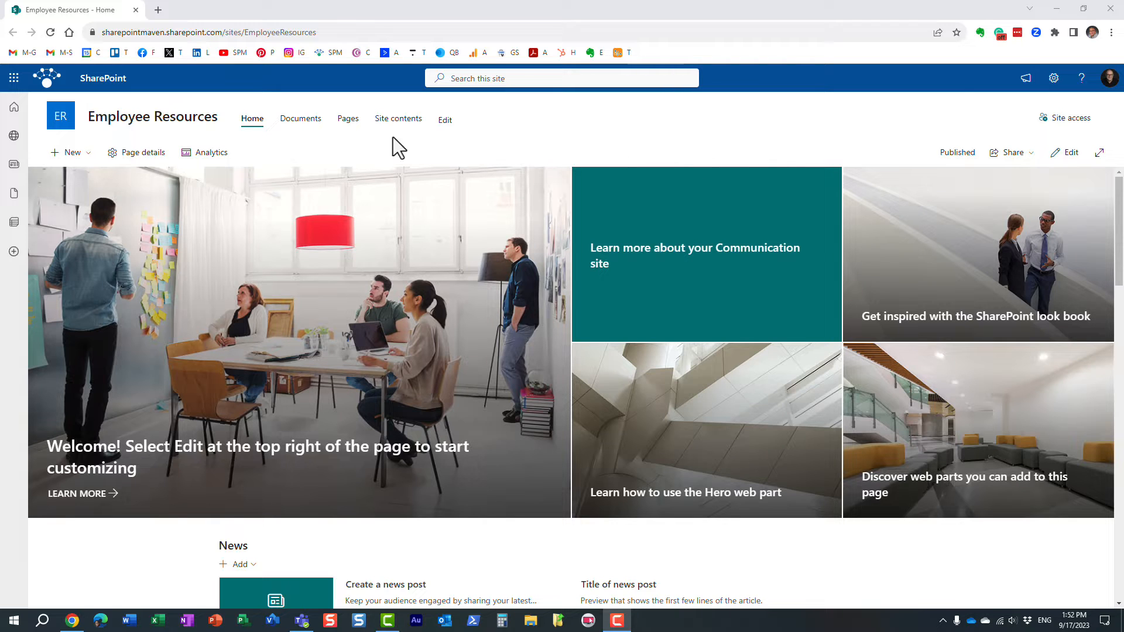
mouse_move(566, 150)
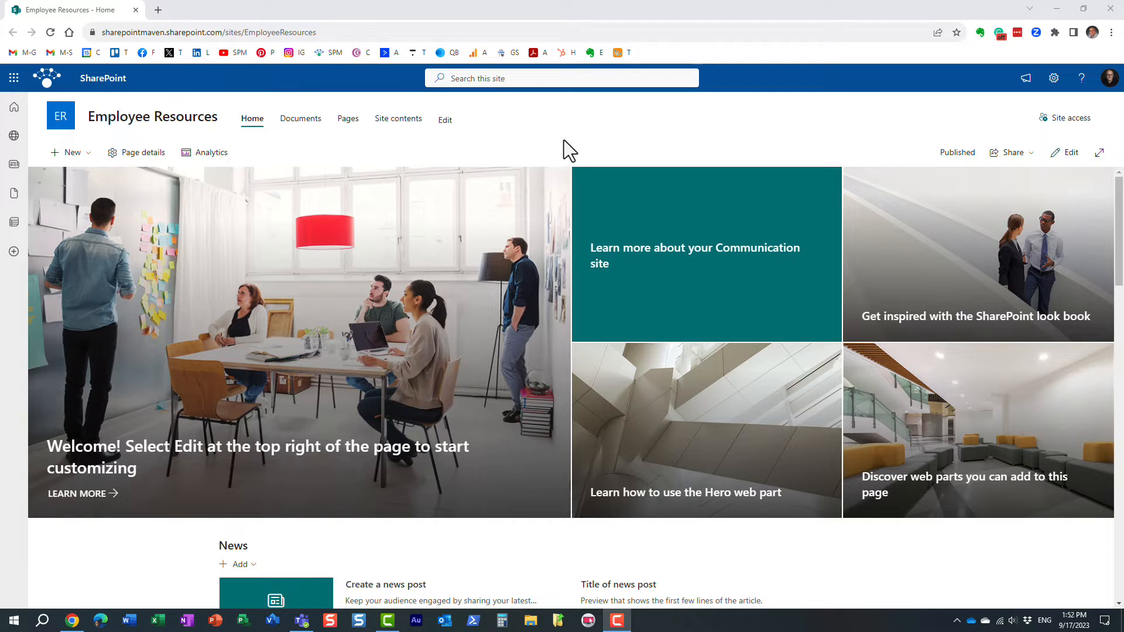
mouse_move(480, 158)
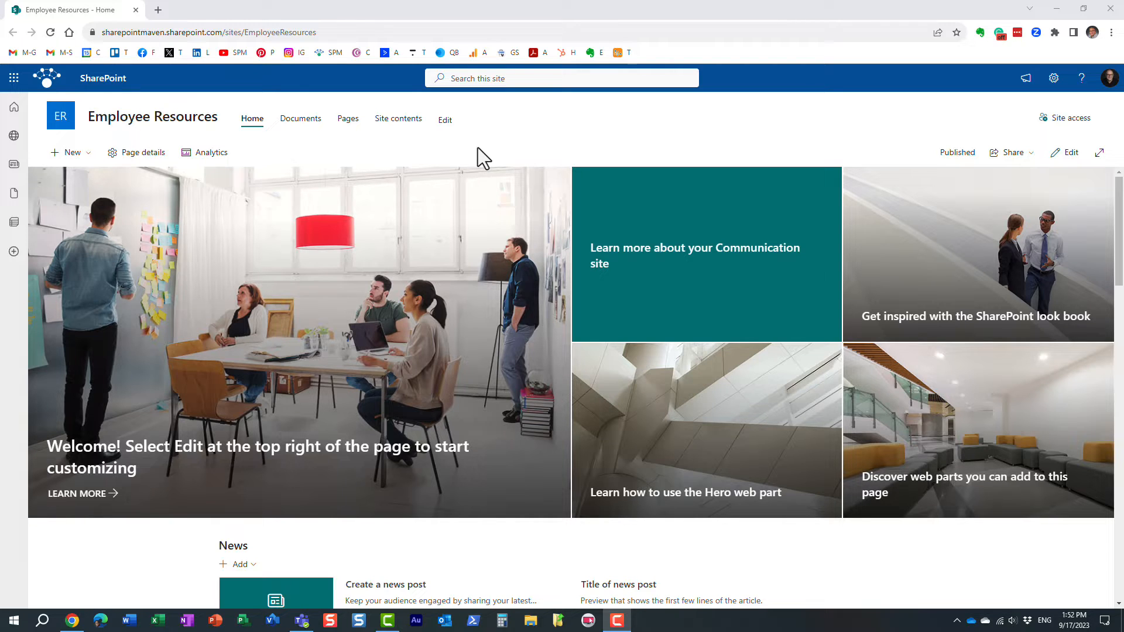
mouse_move(459, 154)
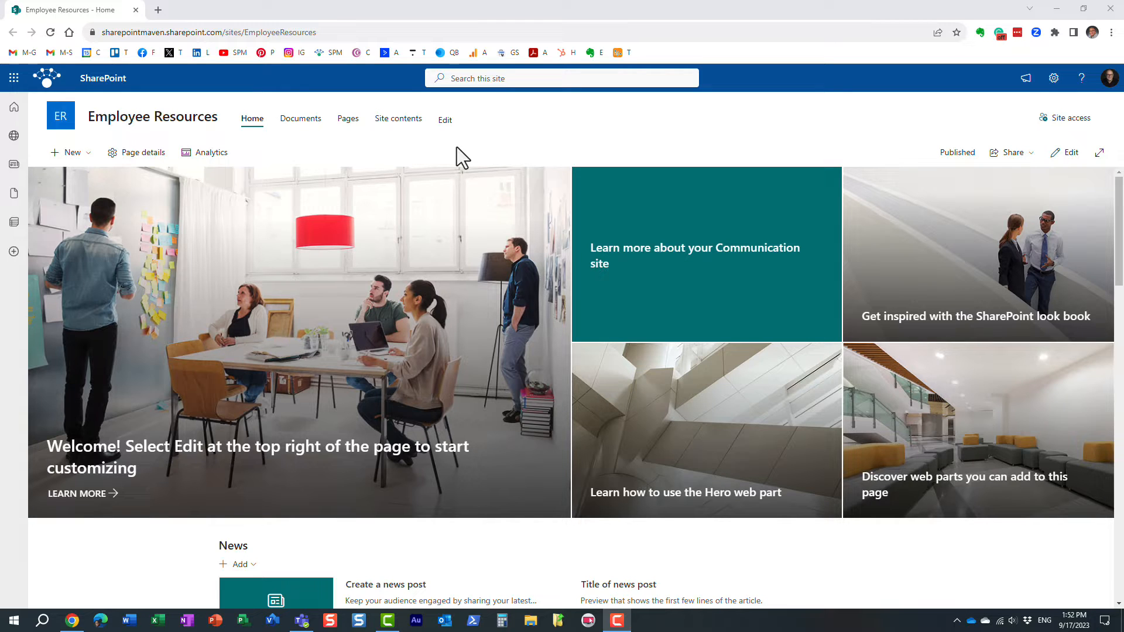
mouse_move(386, 153)
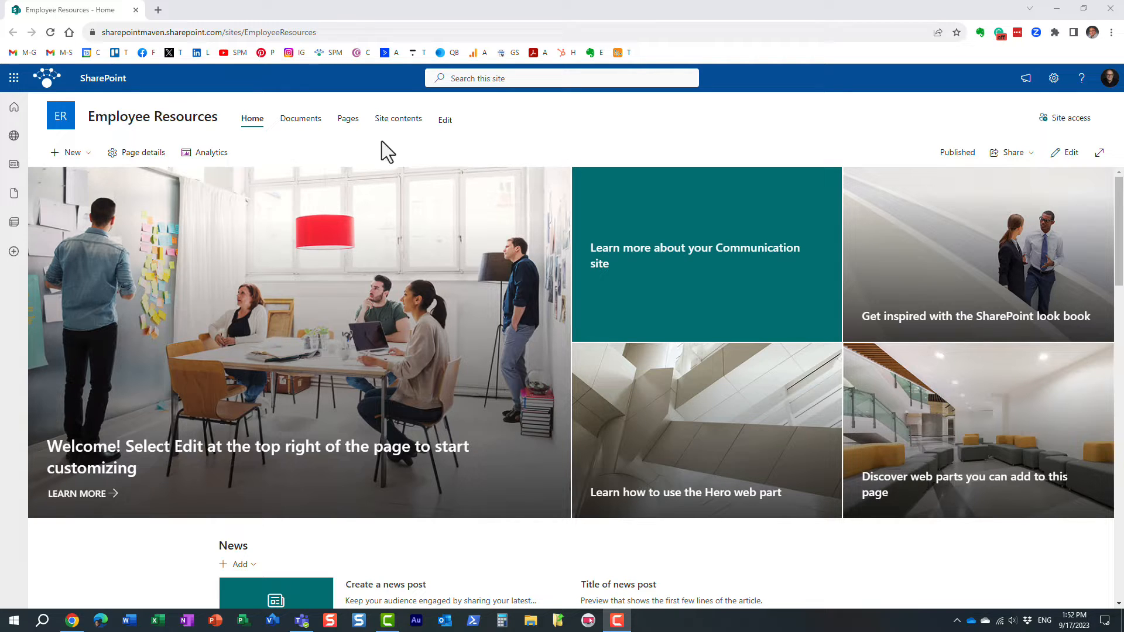
mouse_move(578, 151)
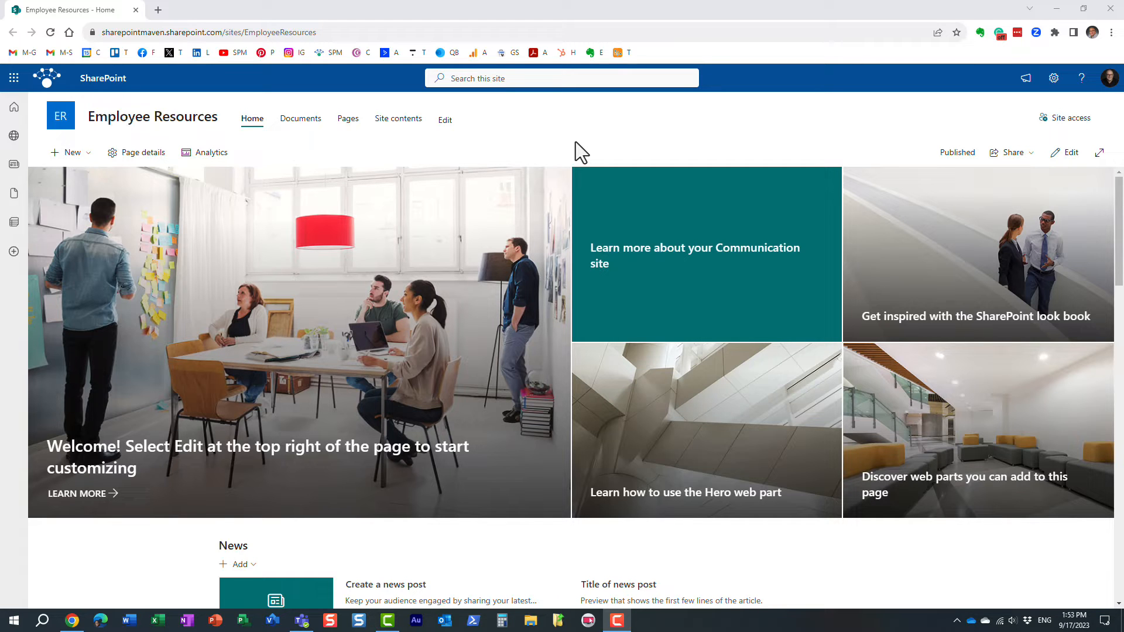
mouse_move(435, 148)
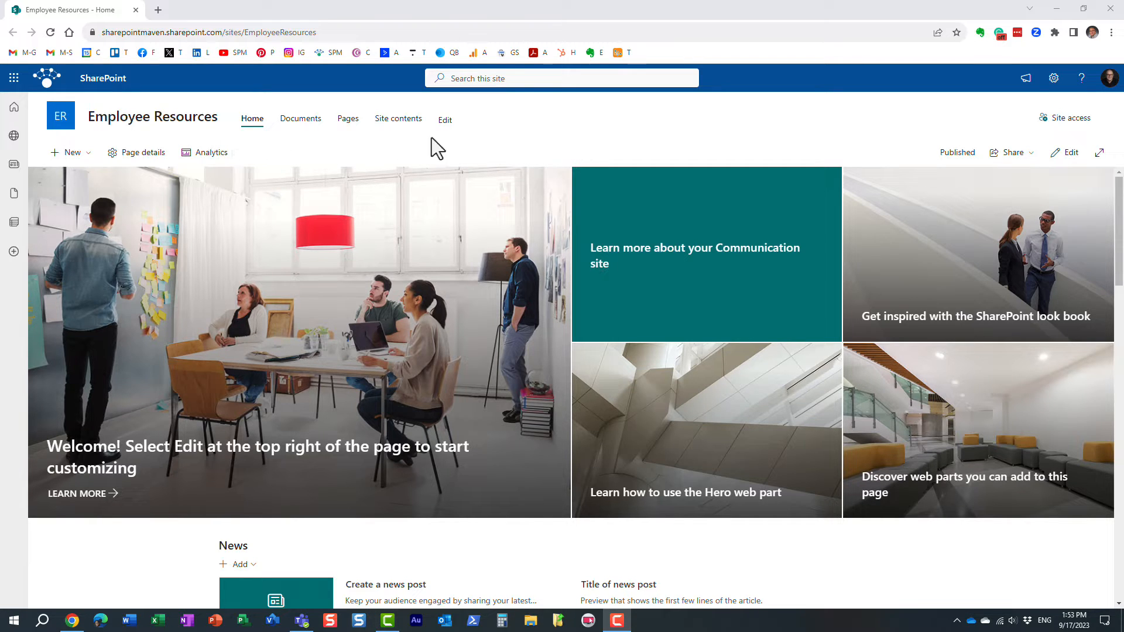
mouse_move(551, 148)
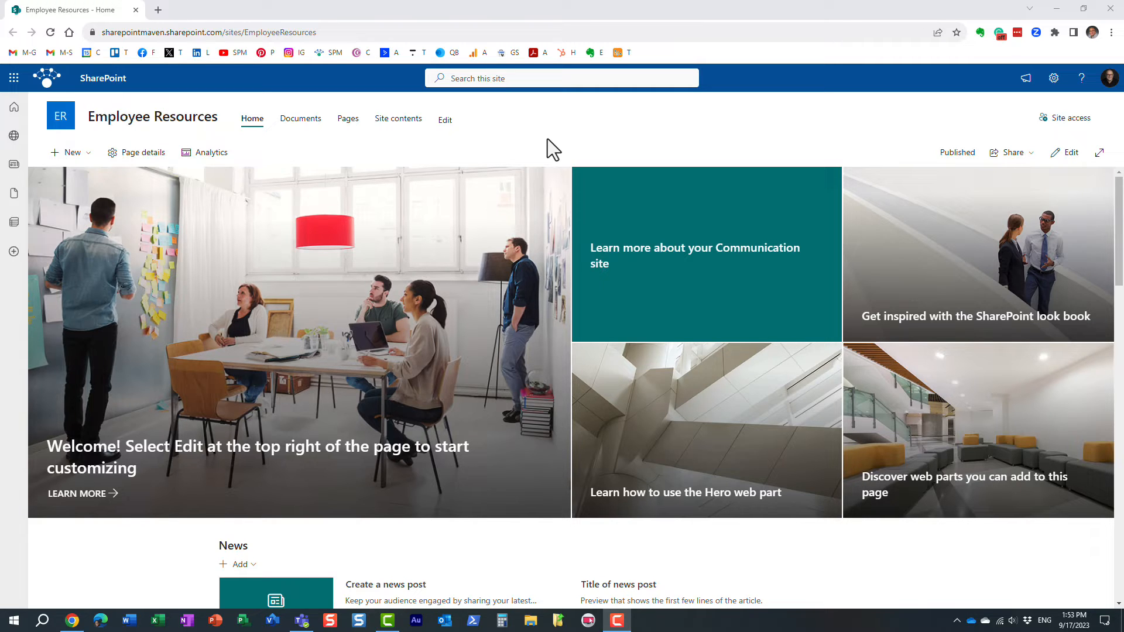
mouse_move(673, 157)
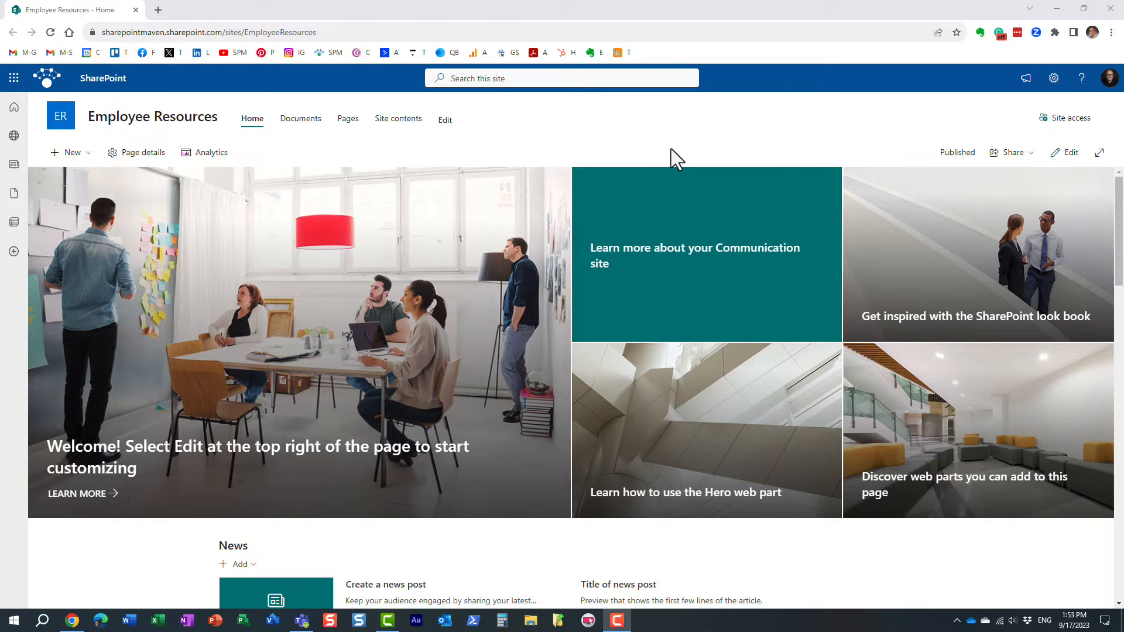
mouse_move(1053, 78)
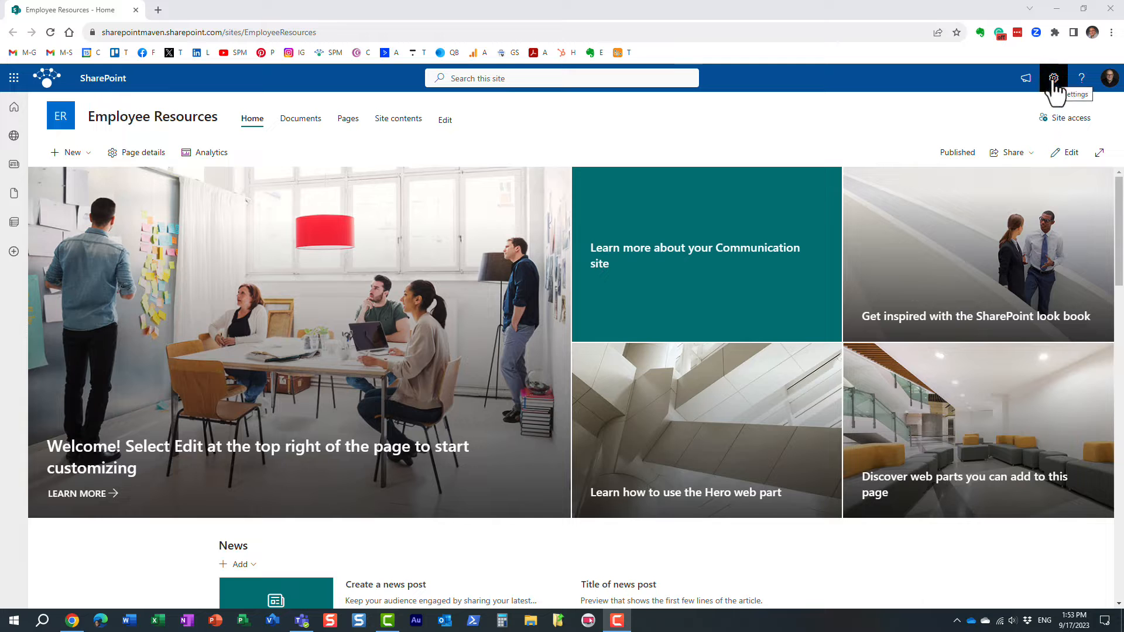
Reach Employee Resources' classic Site Settings via Site information and start Language settings
left_click(1053, 78)
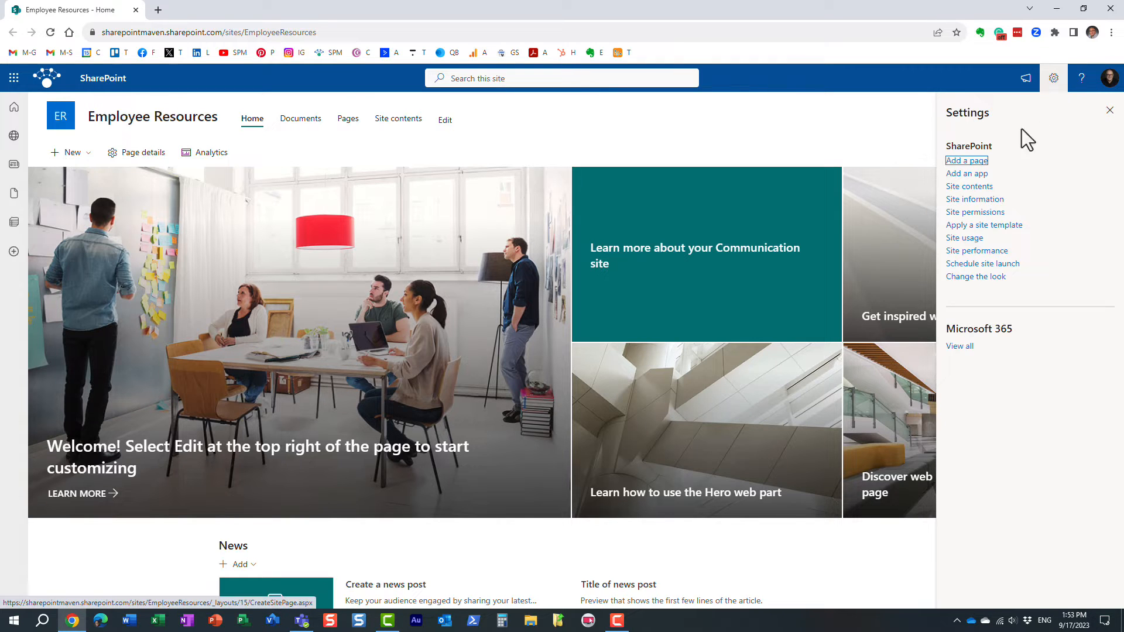
left_click(974, 199)
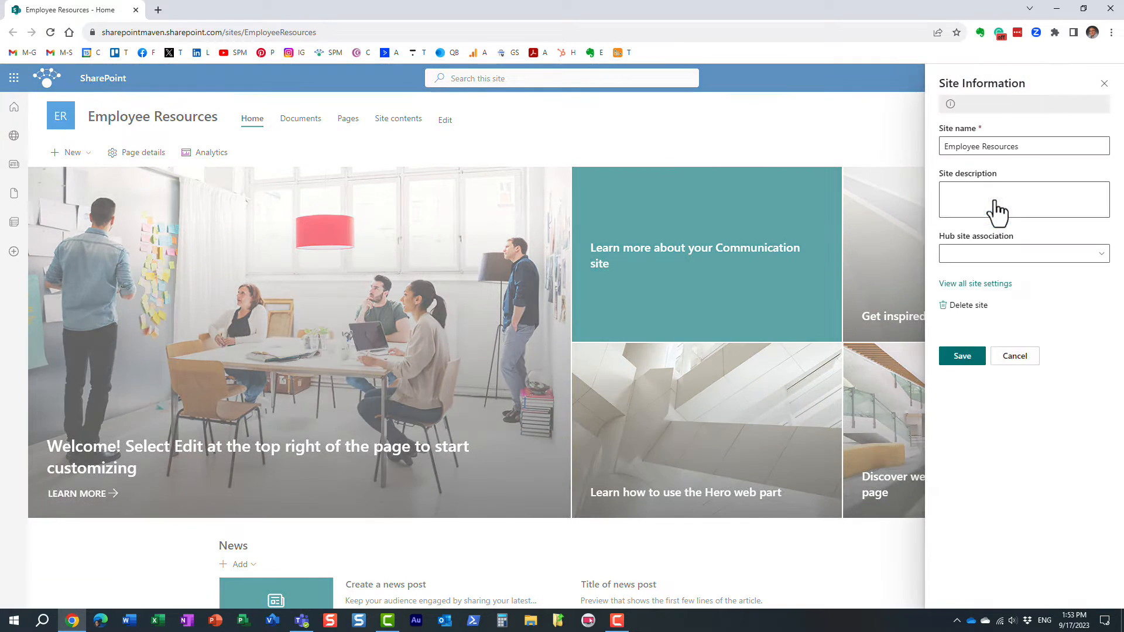
left_click(974, 283)
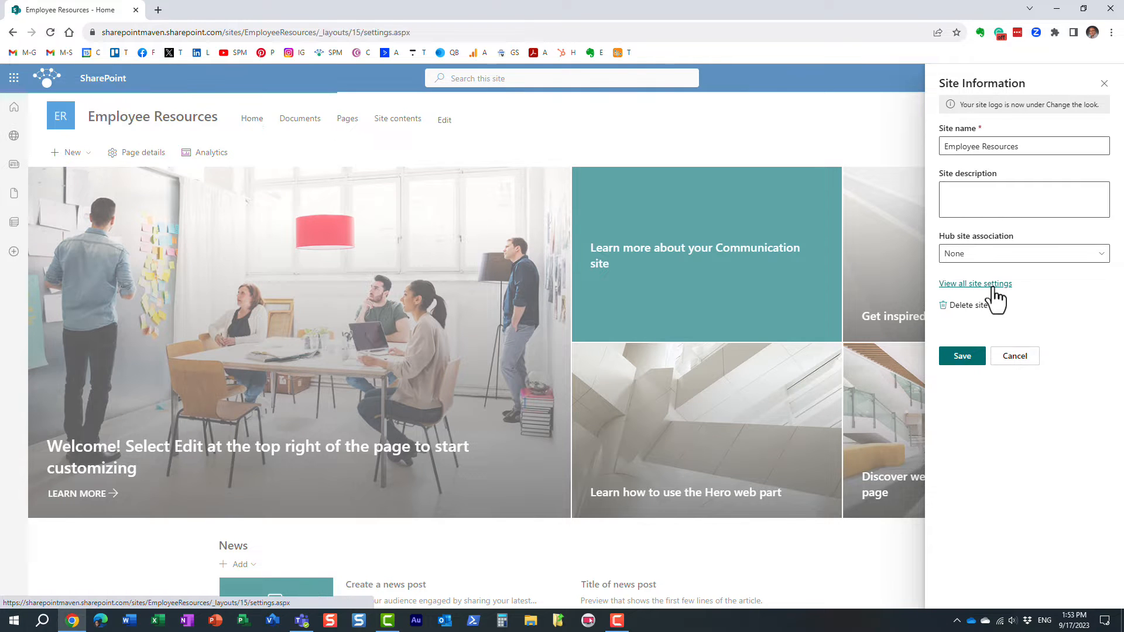
left_click(975, 283)
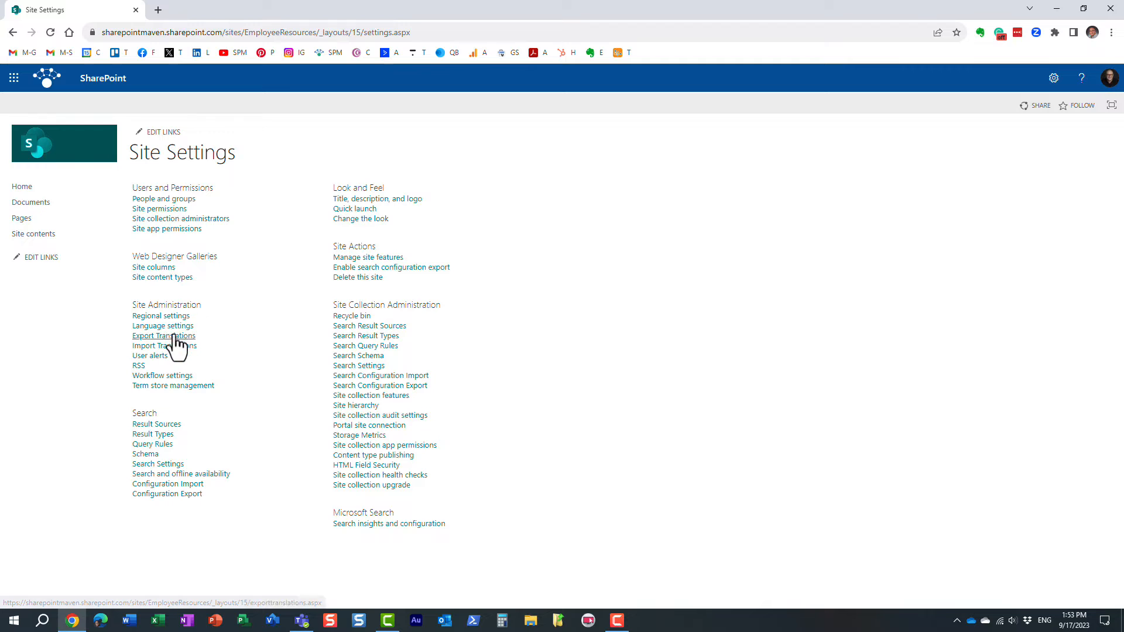
left_click(162, 325)
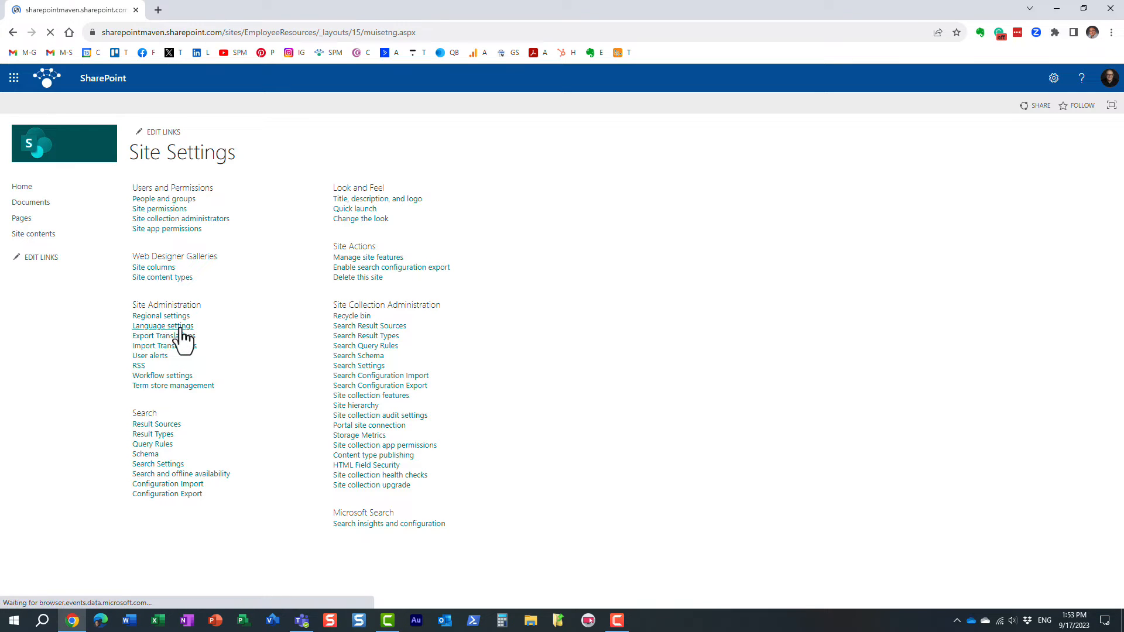
Turn on translation into multiple languages, add French as a site language, and save
left_click(162, 325)
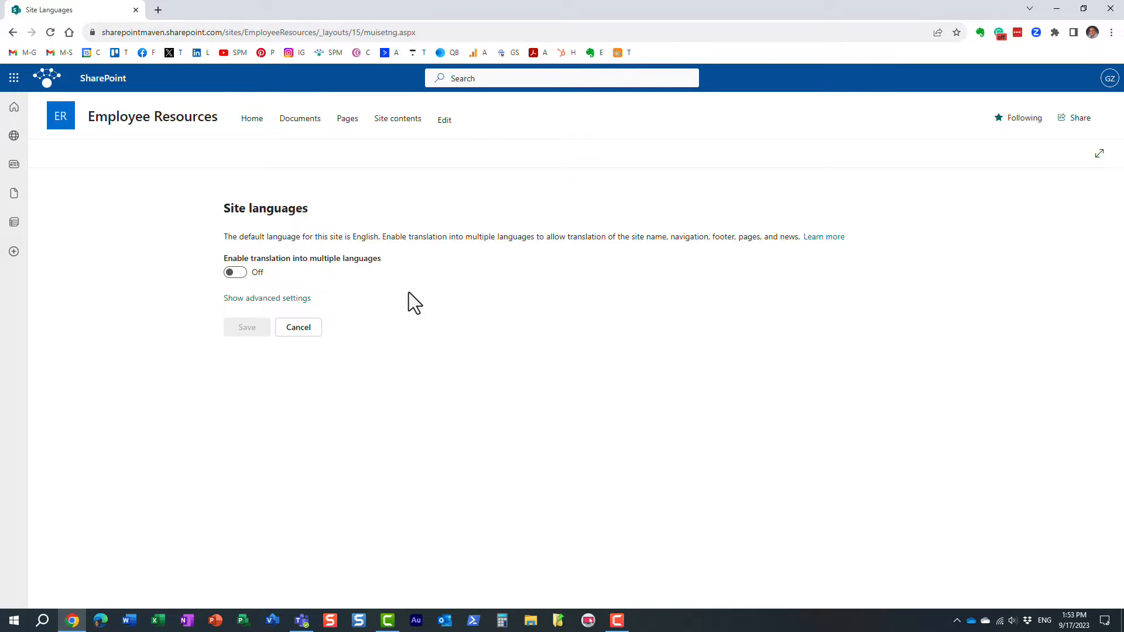
mouse_move(337, 255)
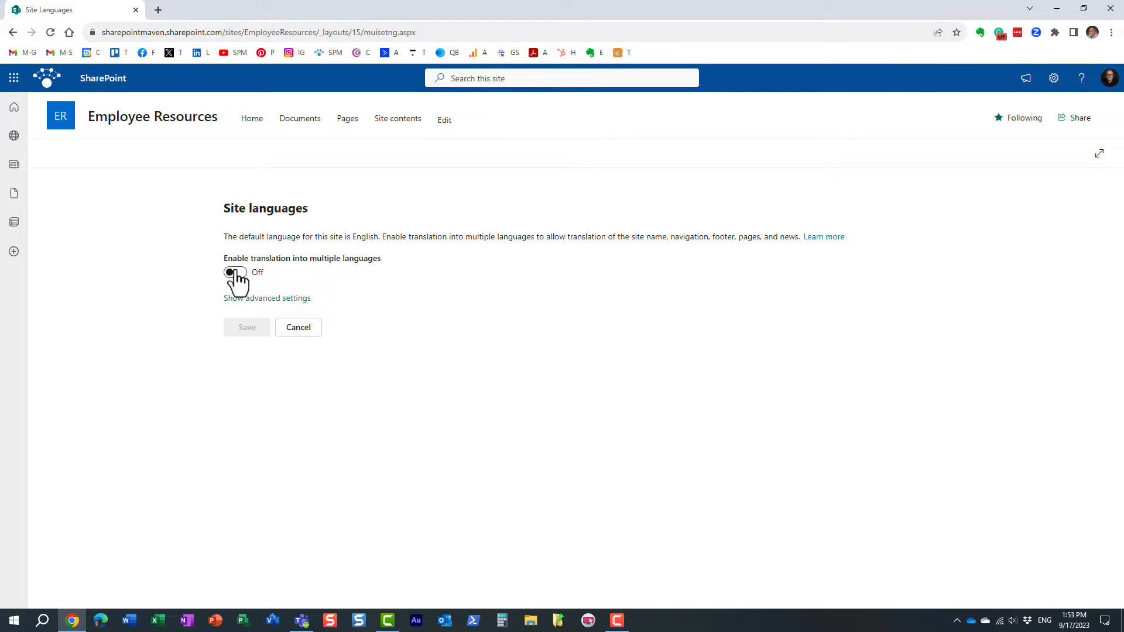
left_click(235, 271)
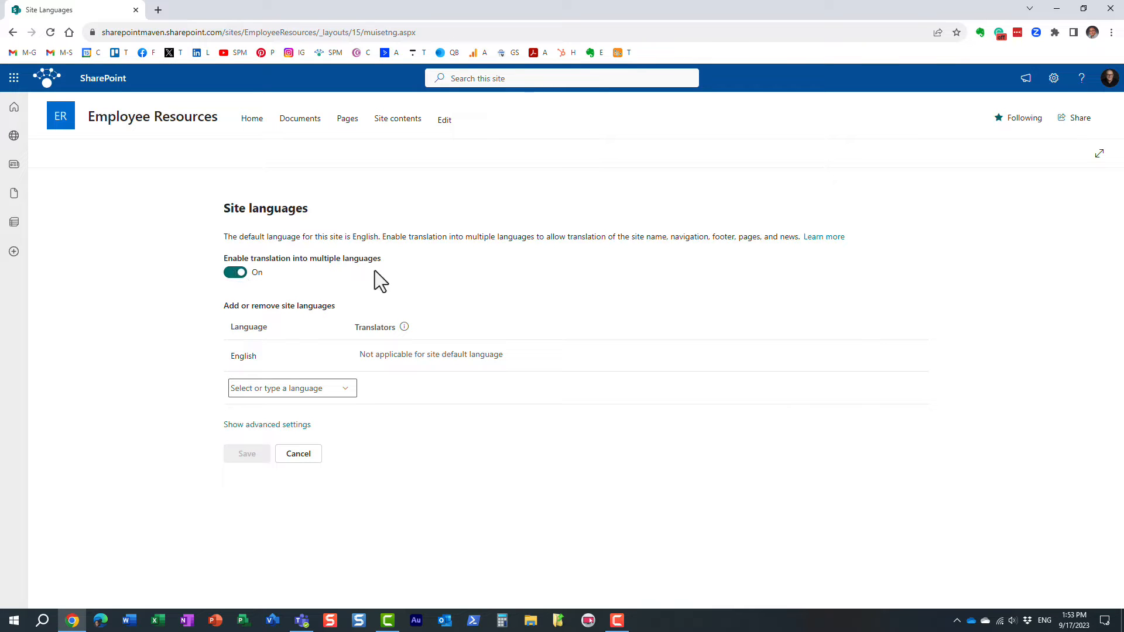
left_click(291, 387)
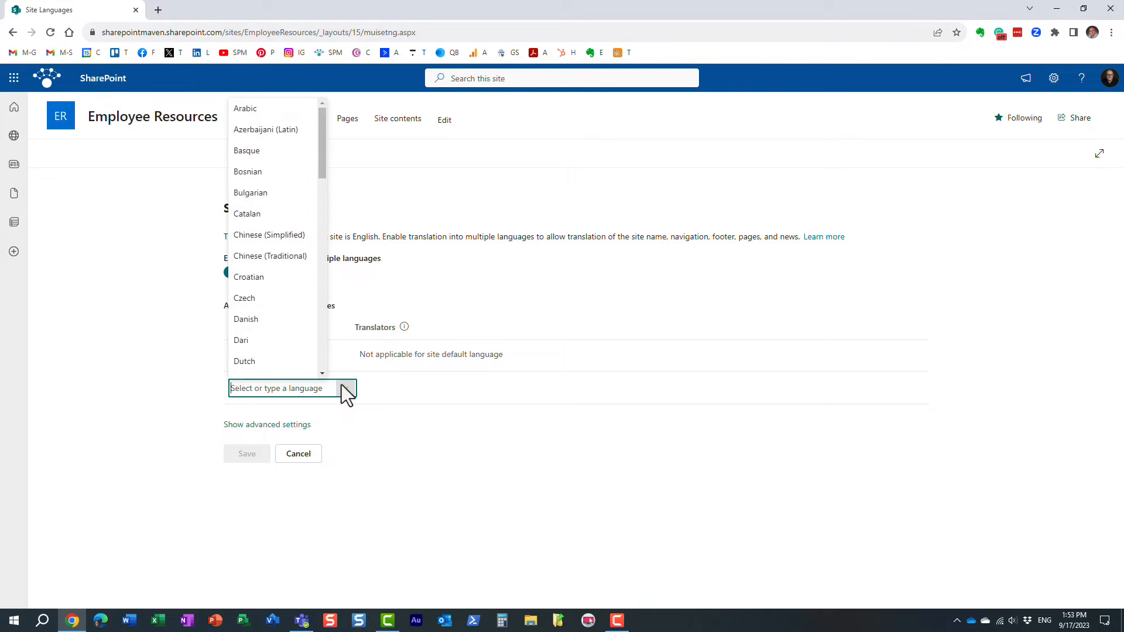
scroll("down", 3)
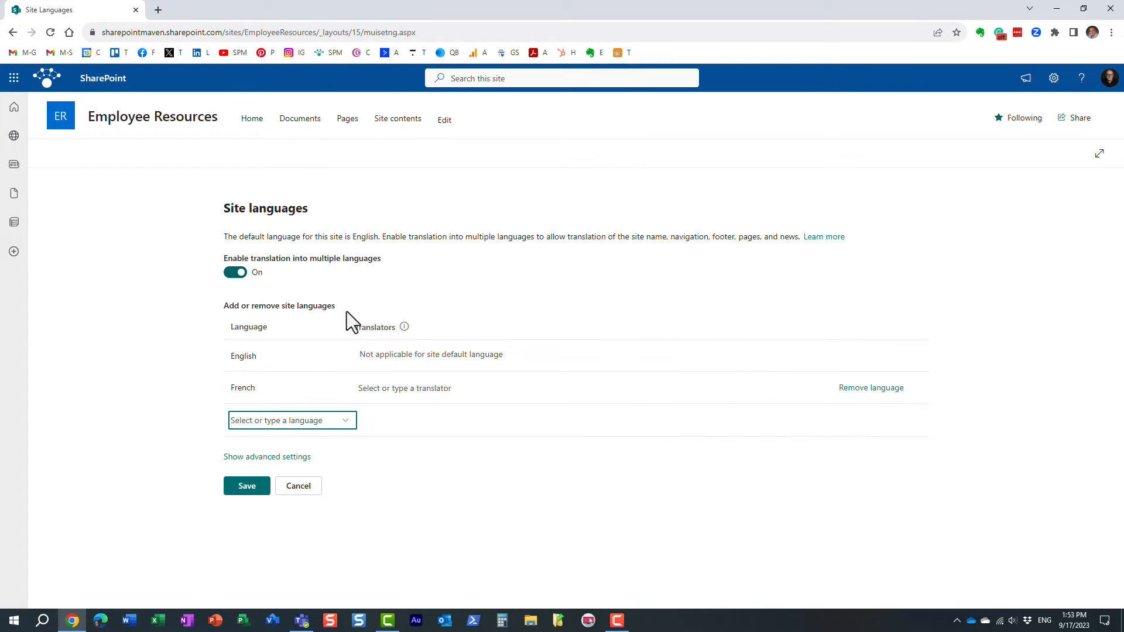
mouse_move(549, 414)
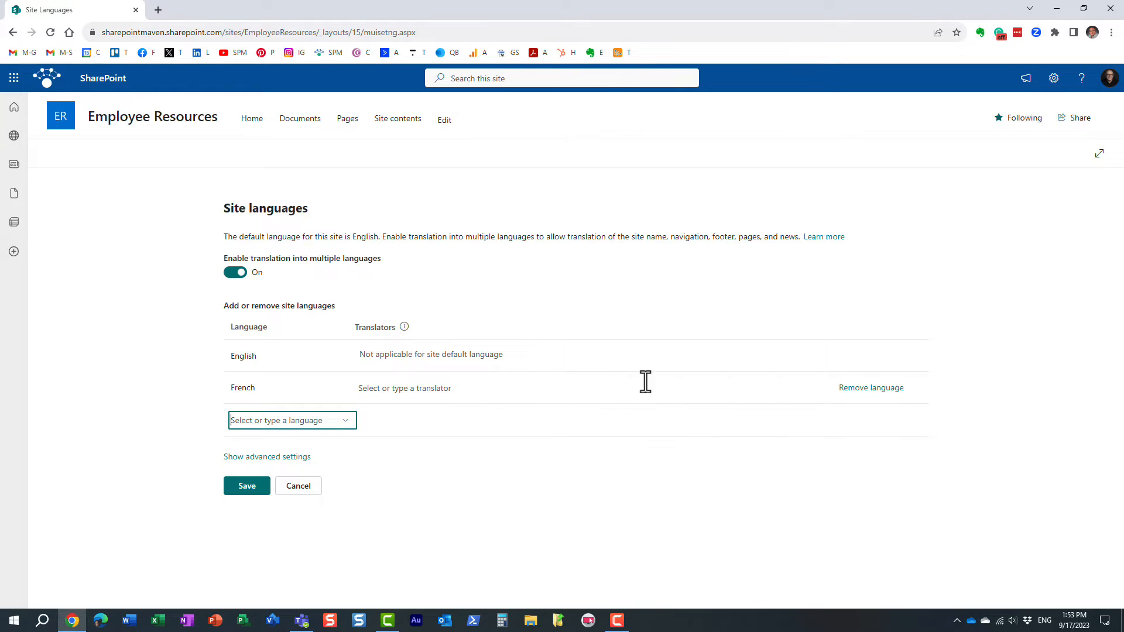
mouse_move(606, 493)
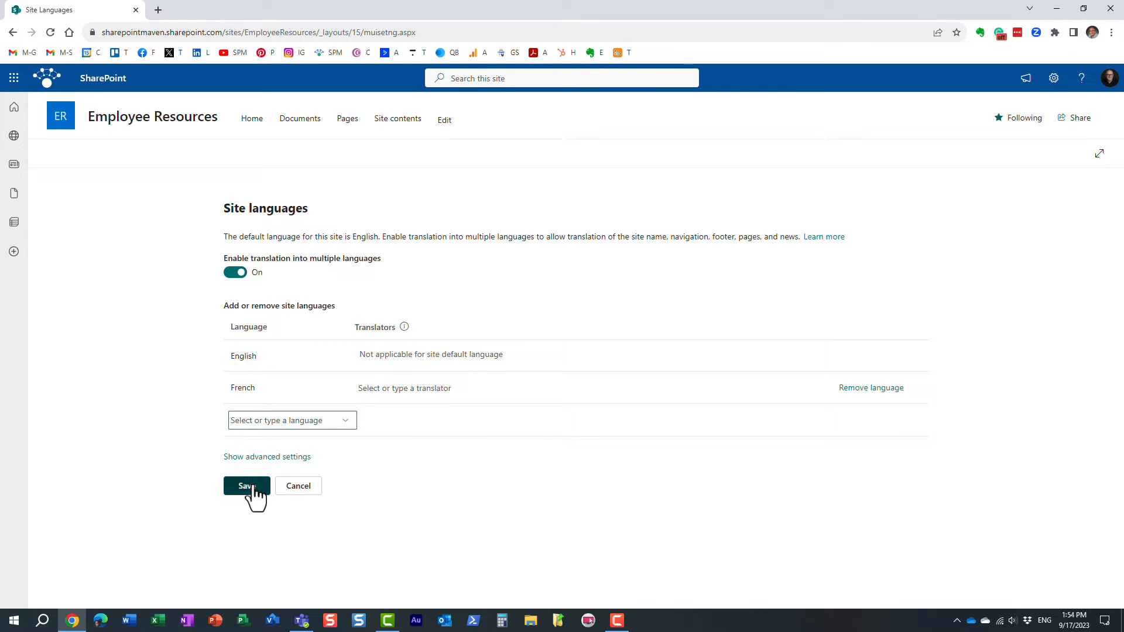
left_click(246, 485)
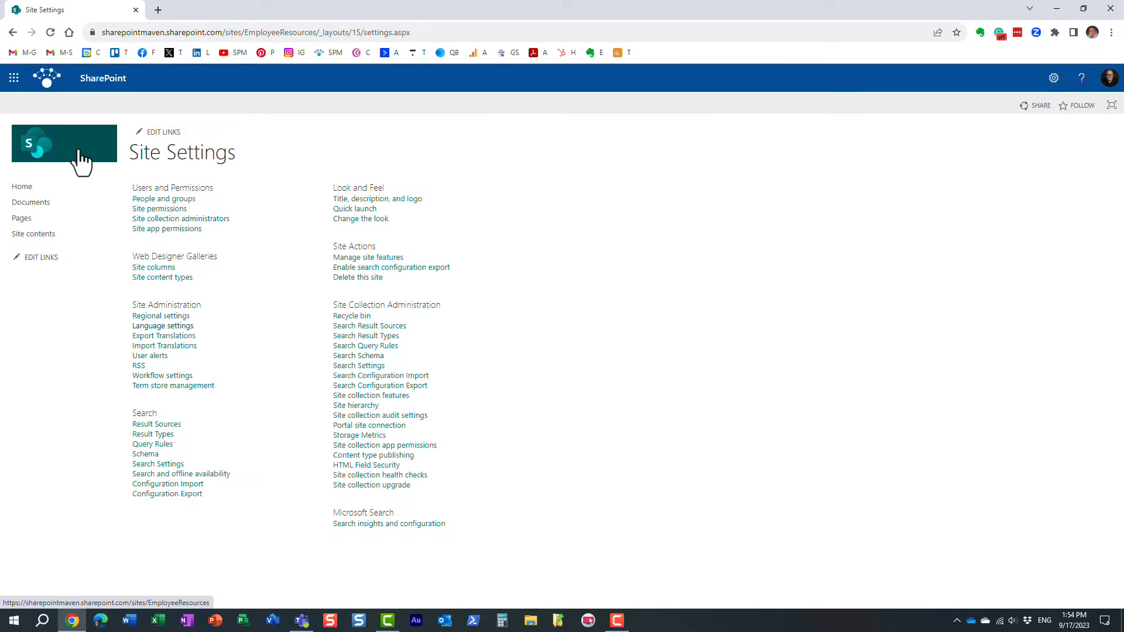
Return to the Employee Resources home page and close the Next steps panel
left_click(63, 144)
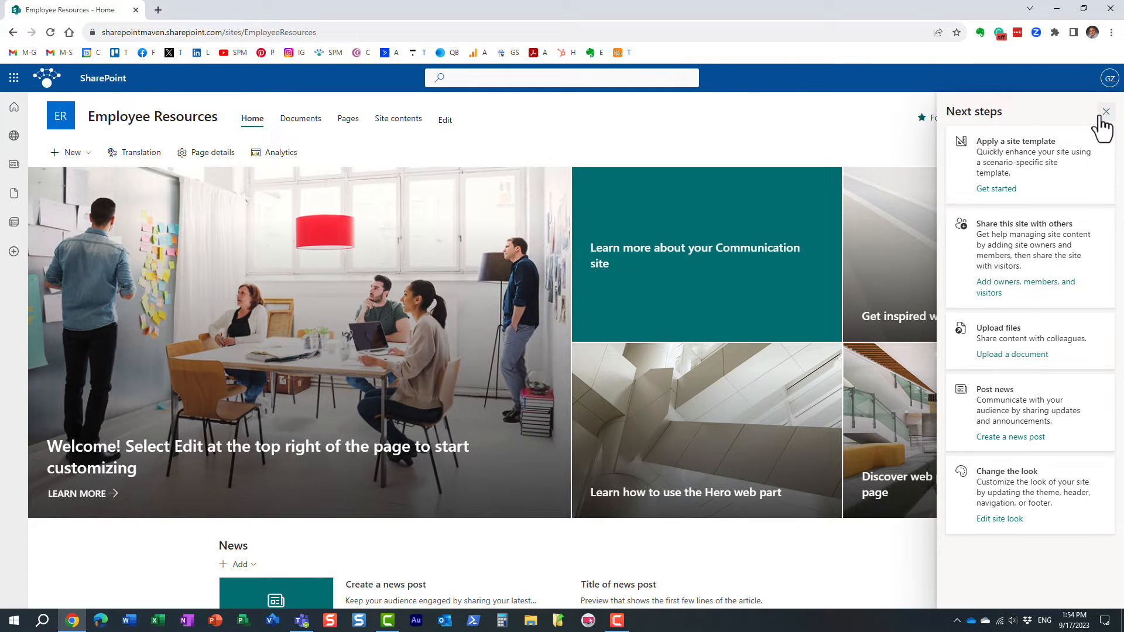
left_click(1104, 112)
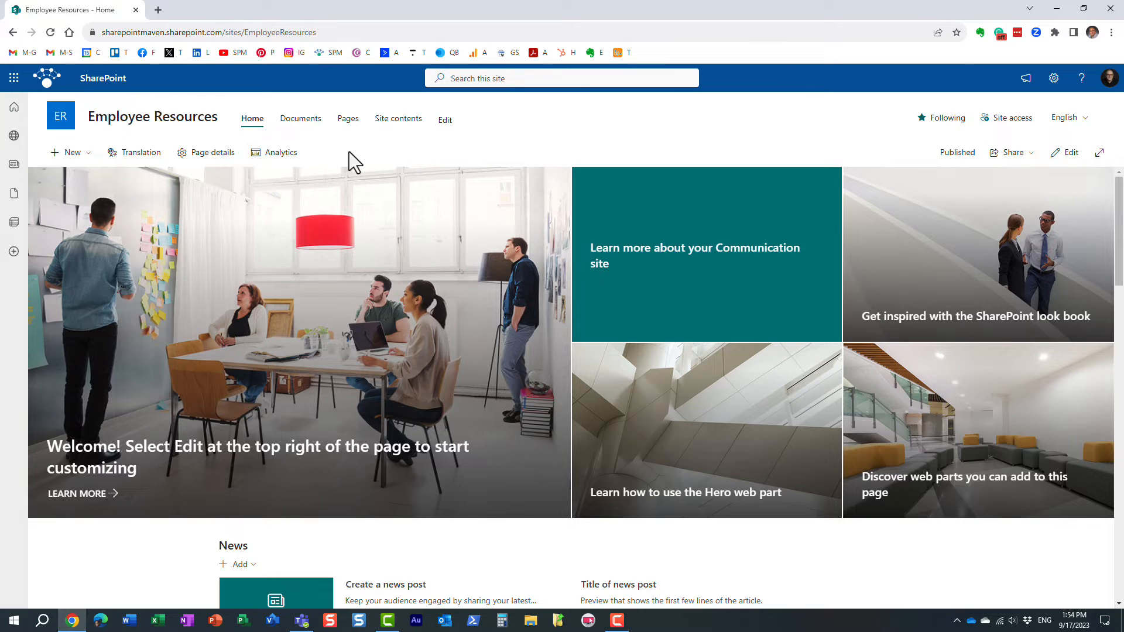
mouse_move(140, 153)
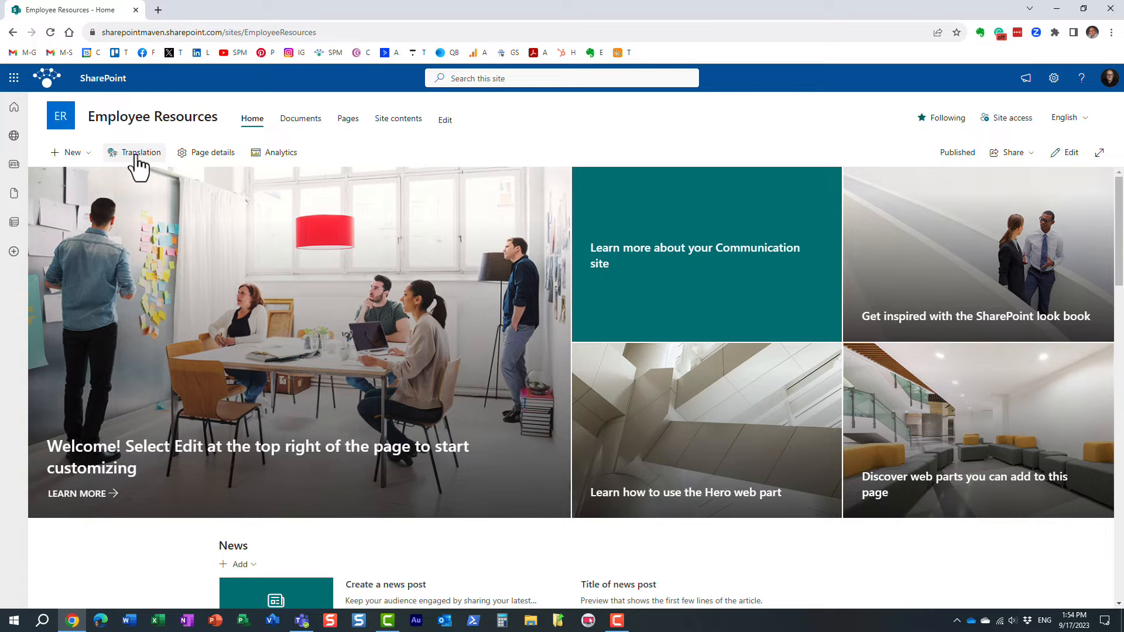
Create a French copy of the home page under Translation and view the draft
left_click(139, 152)
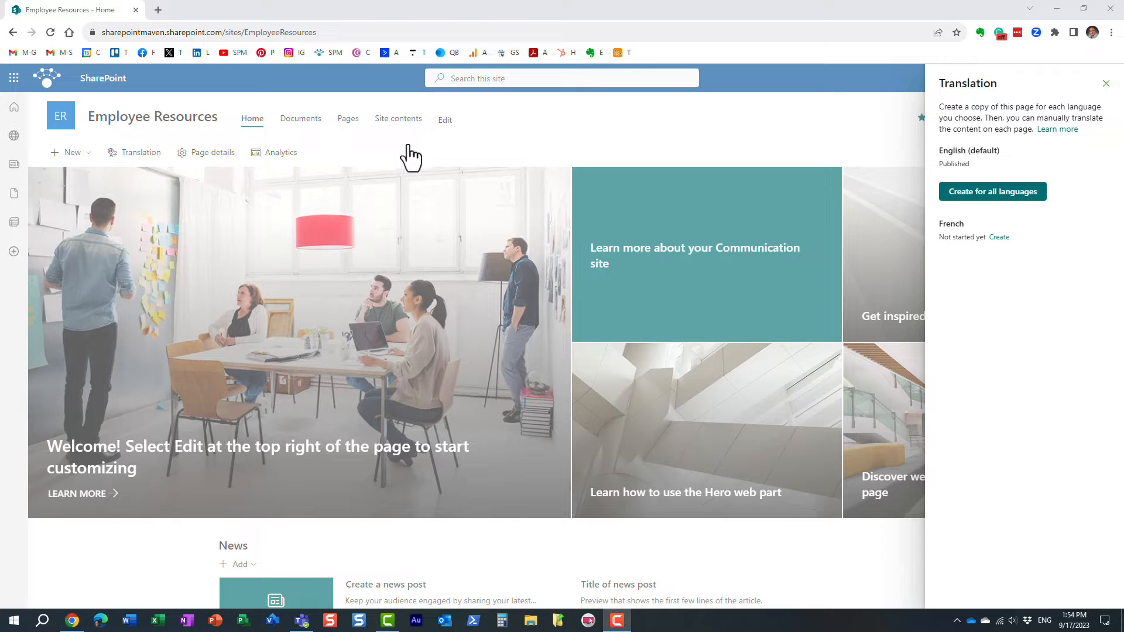
mouse_move(990, 177)
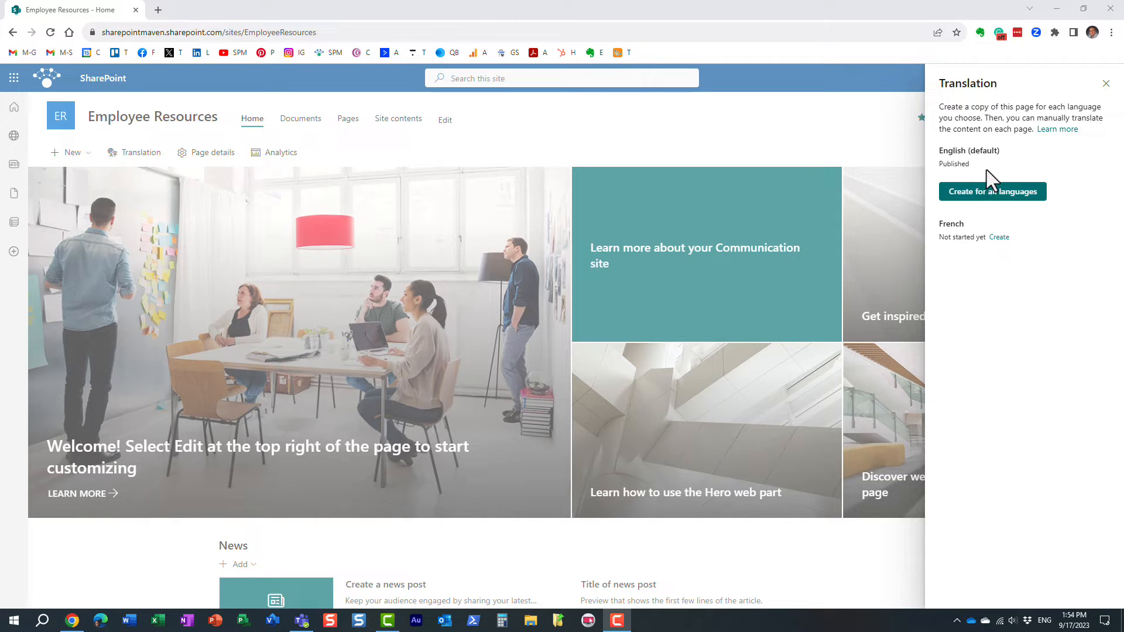
mouse_move(958, 221)
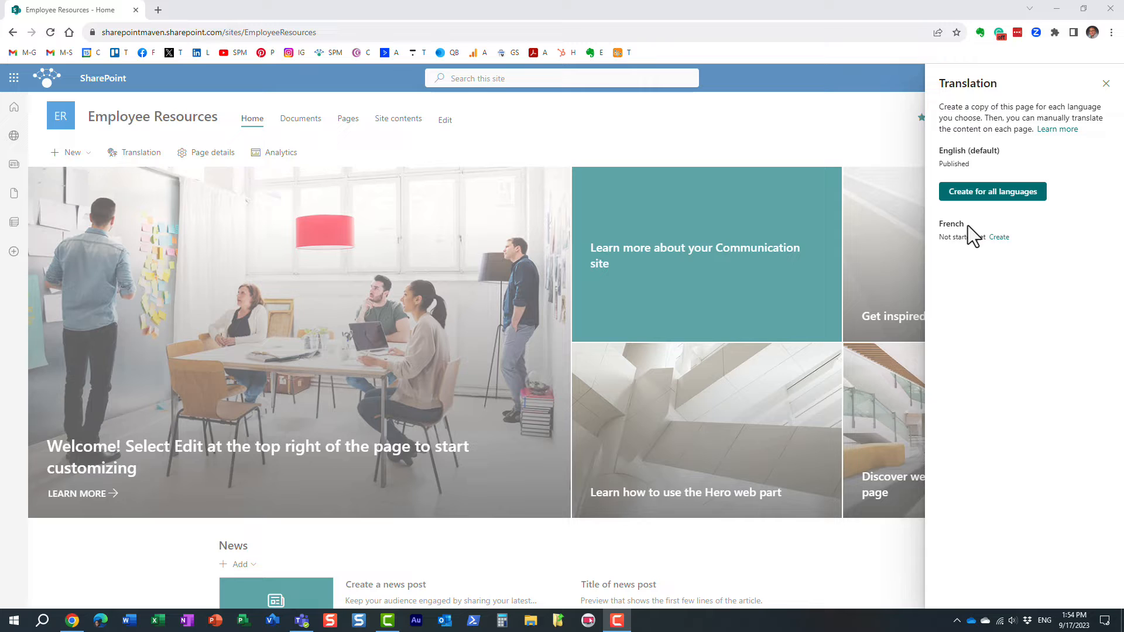
left_click(998, 236)
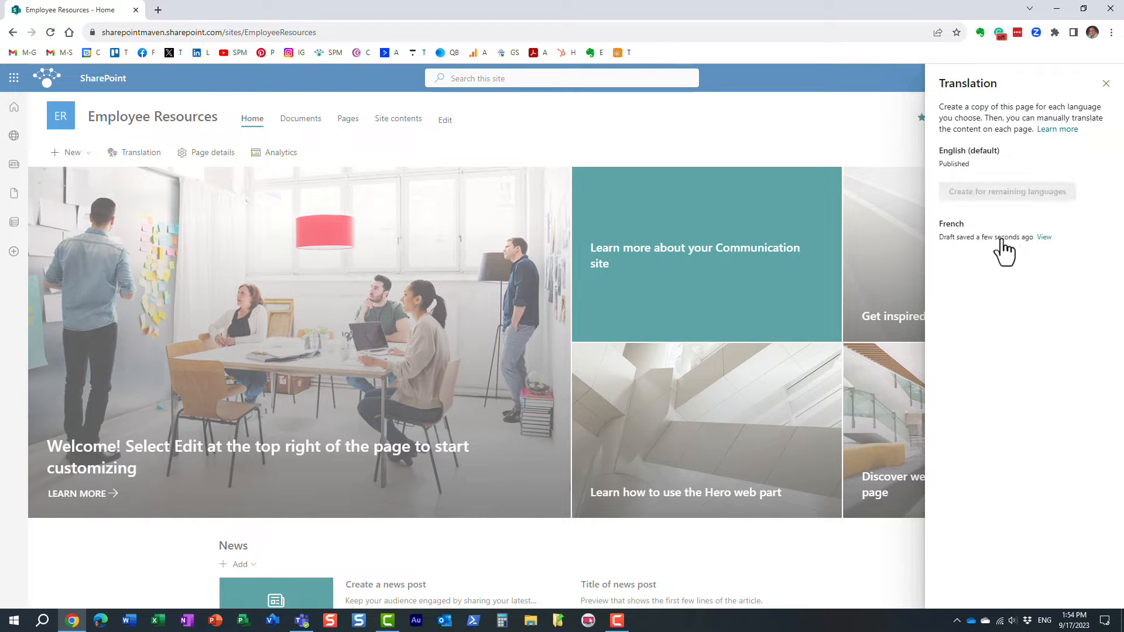
mouse_move(1005, 242)
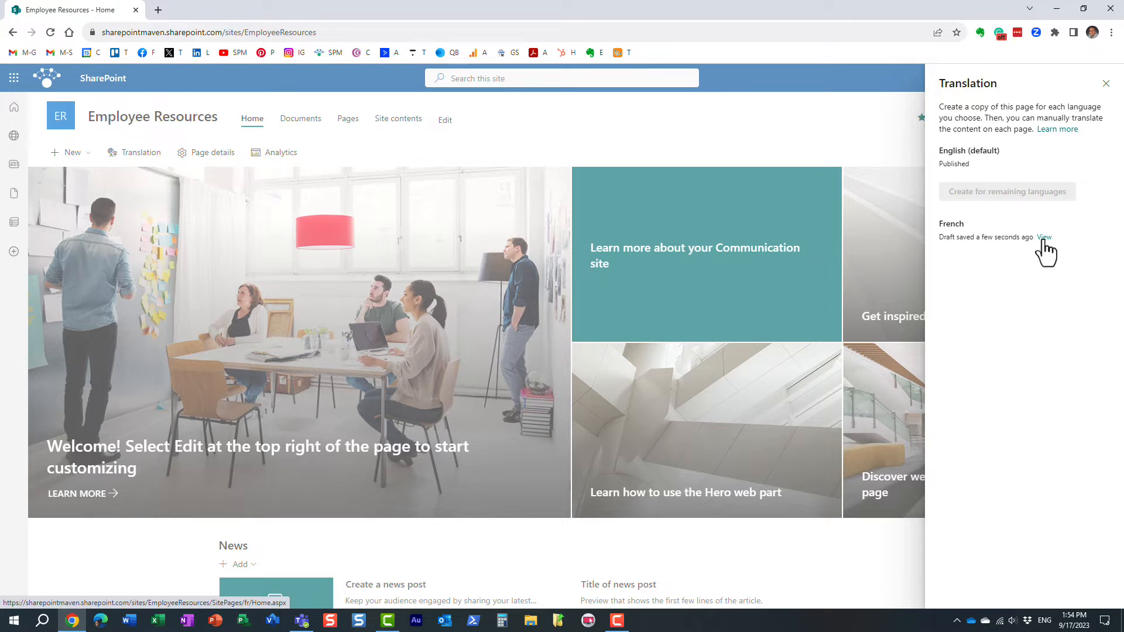
left_click(1043, 237)
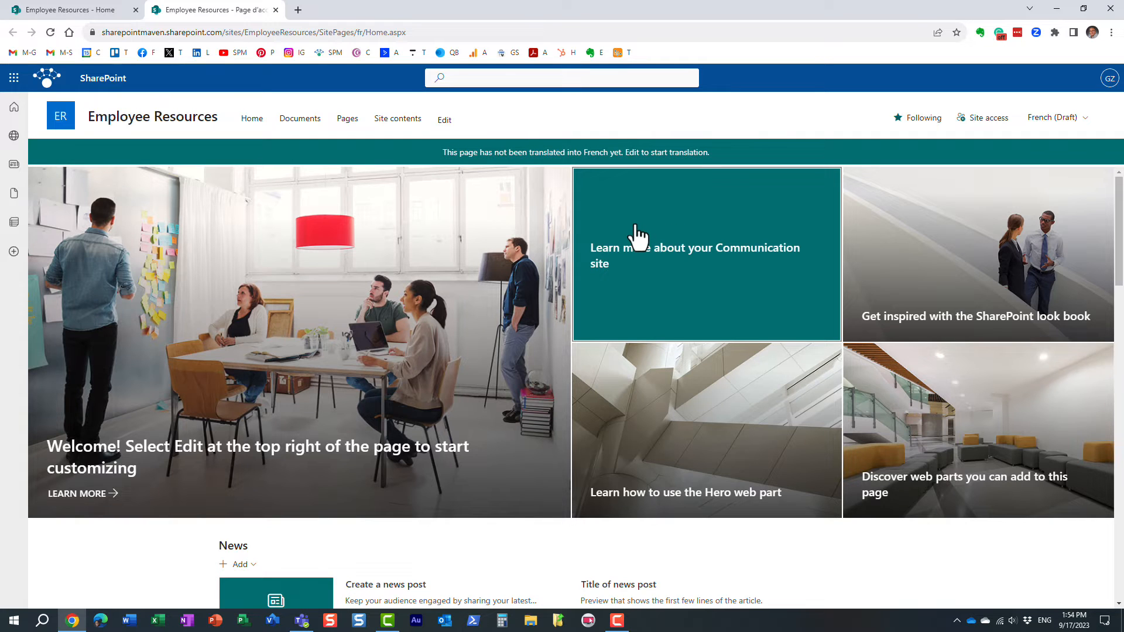
mouse_move(491, 86)
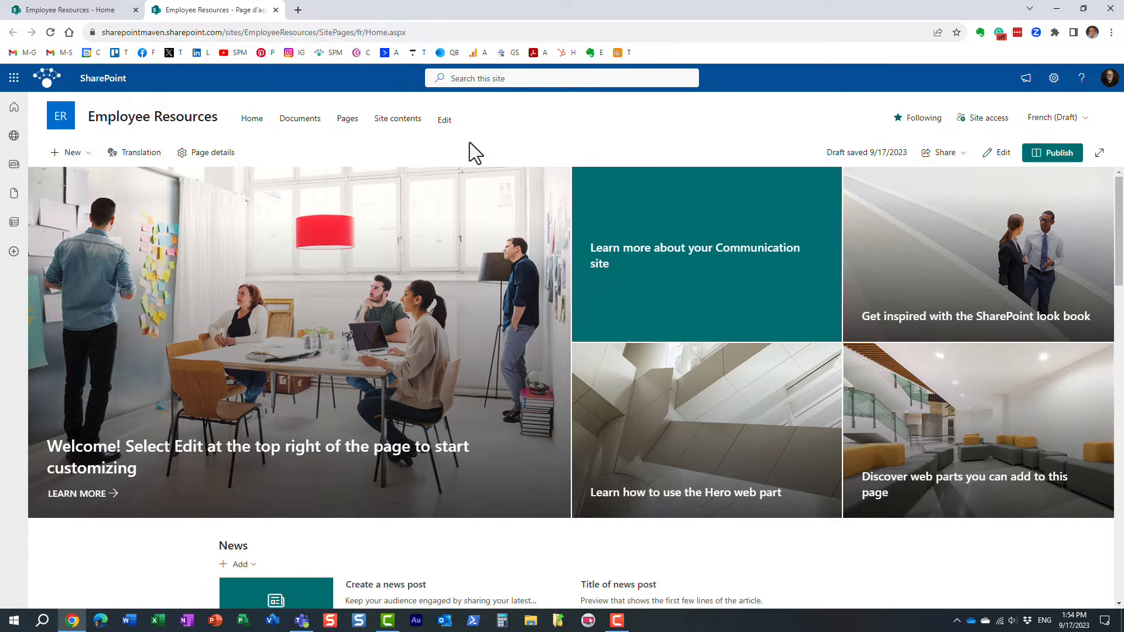
mouse_move(415, 108)
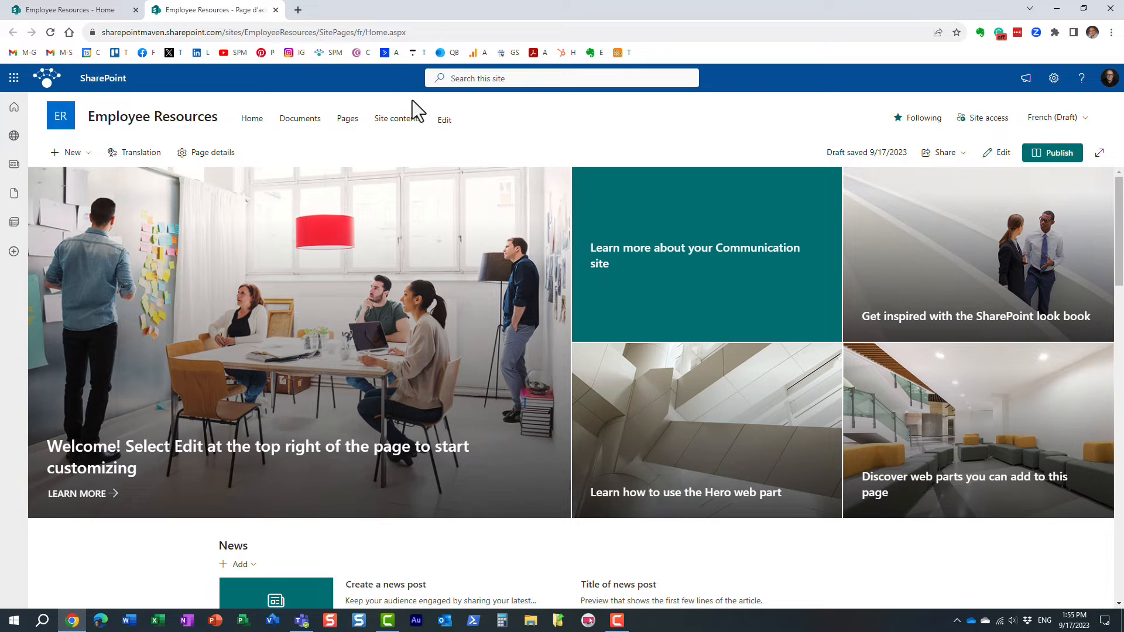
mouse_move(408, 86)
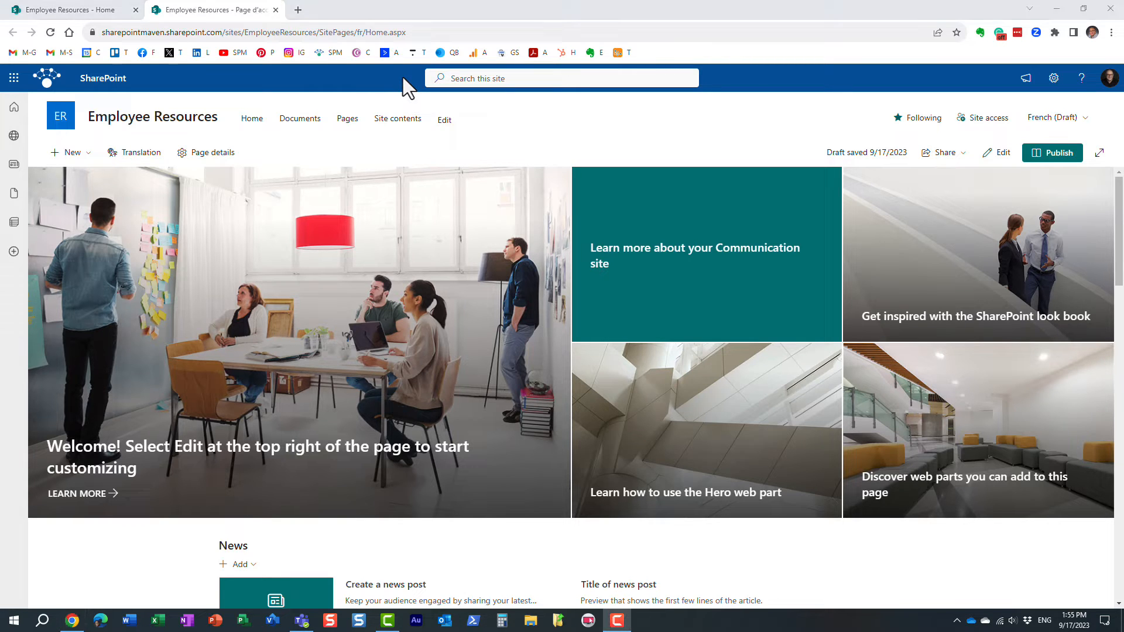
mouse_move(757, 144)
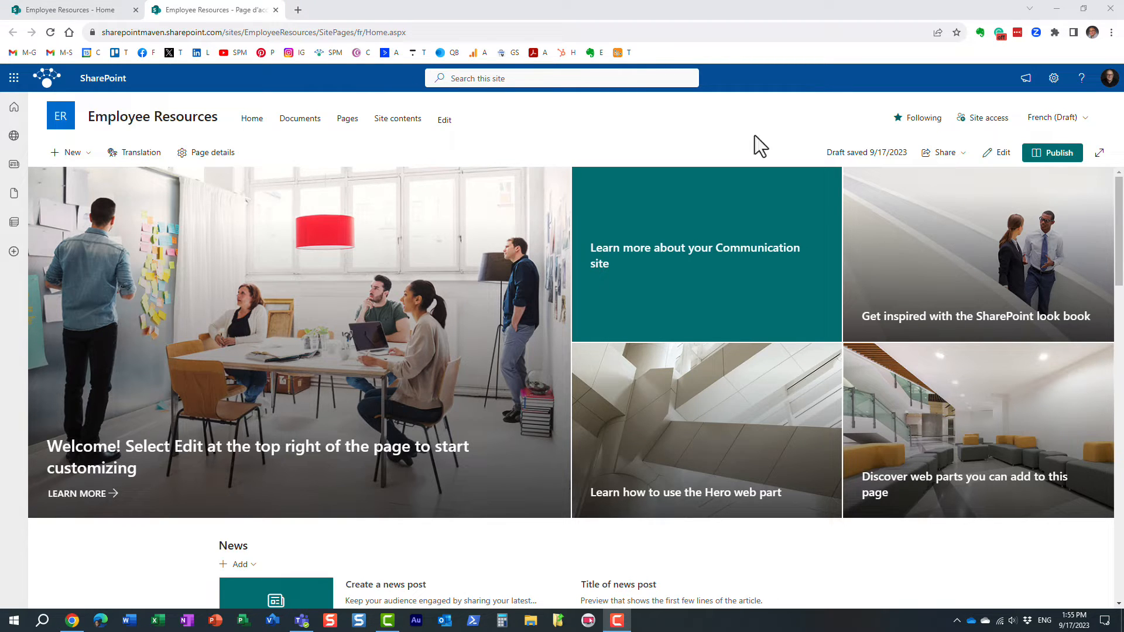
Go to Site contents and open the Site Pages library containing the fr folder
left_click(1053, 78)
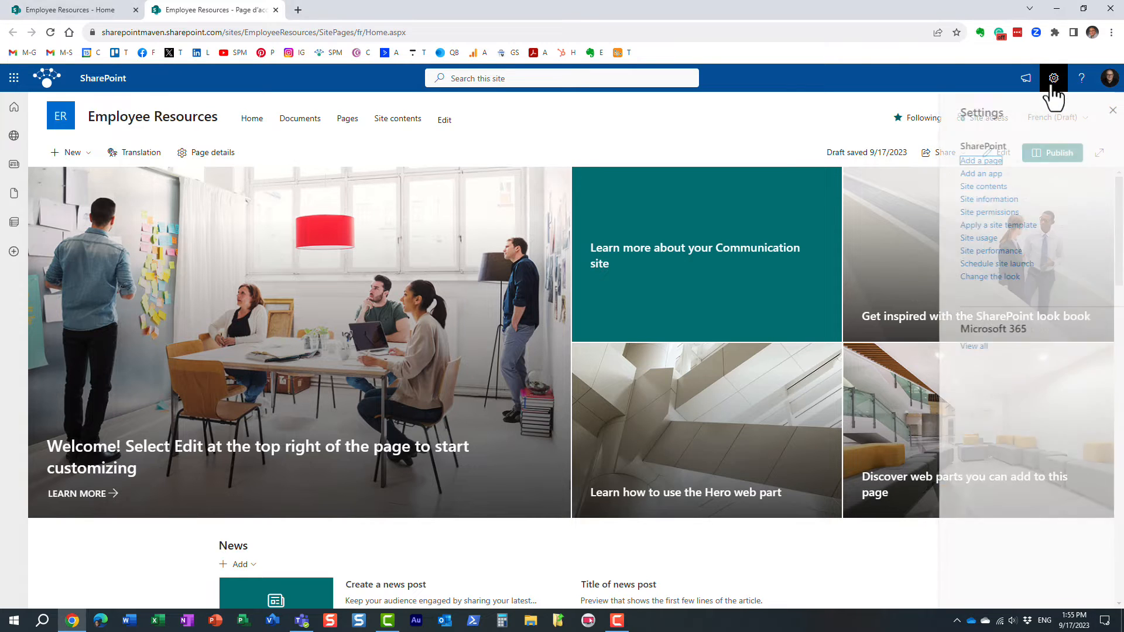
left_click(969, 186)
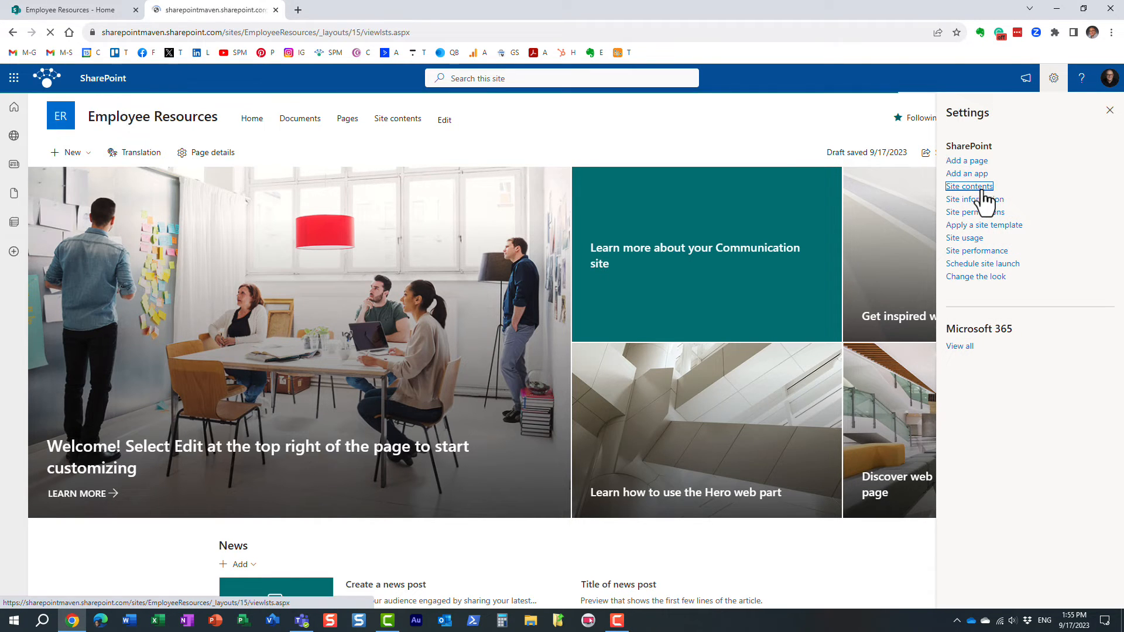
left_click(968, 186)
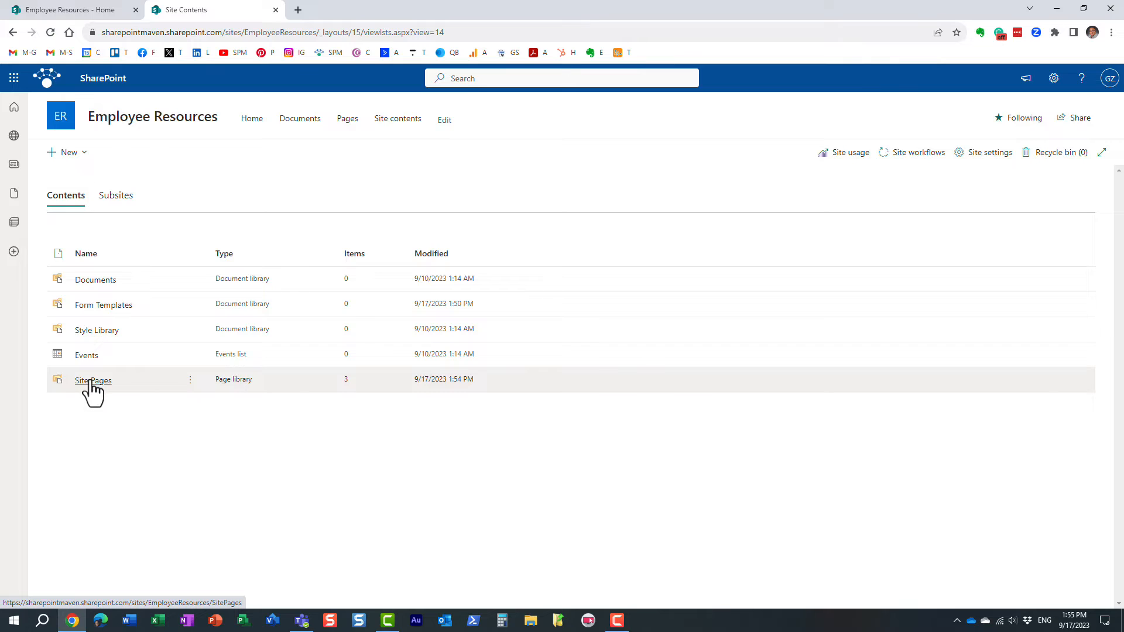
left_click(92, 379)
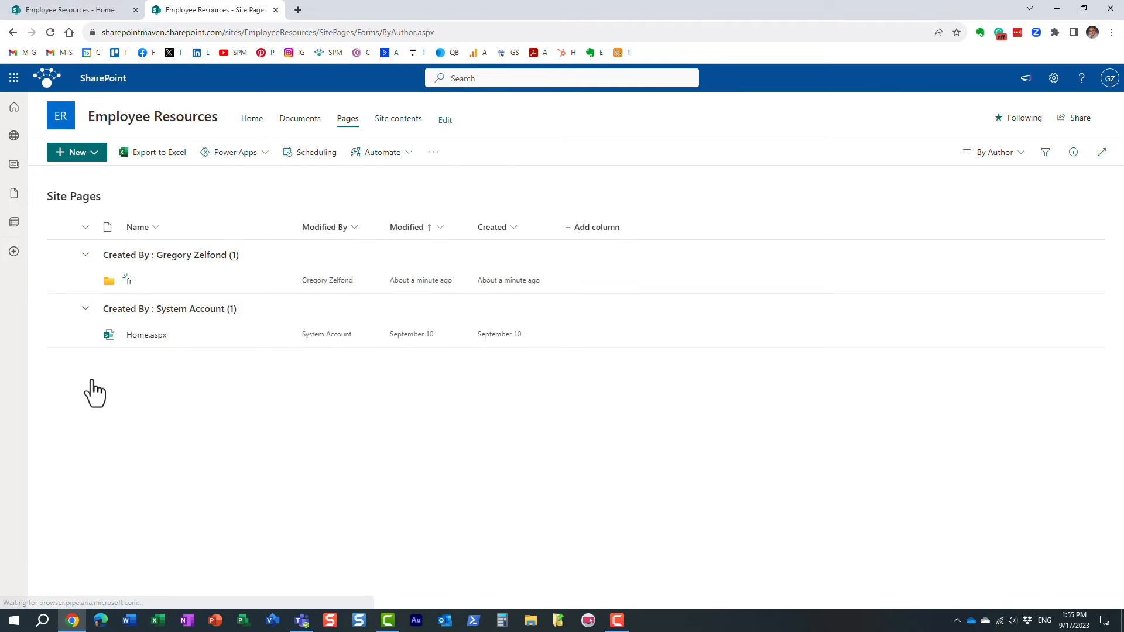
mouse_move(271, 368)
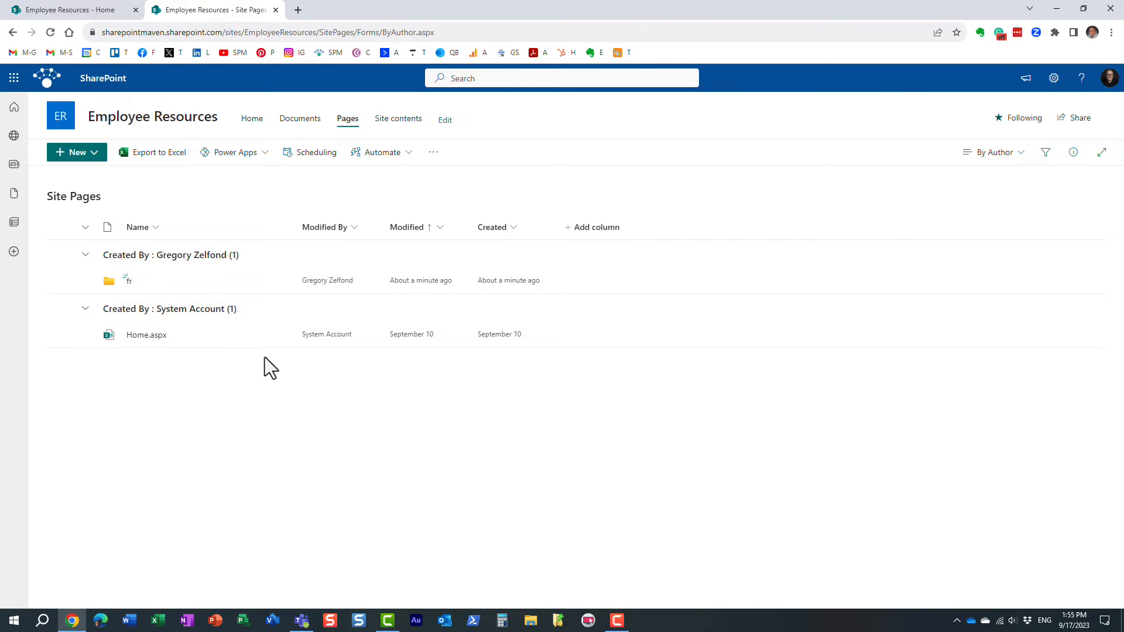
mouse_move(224, 357)
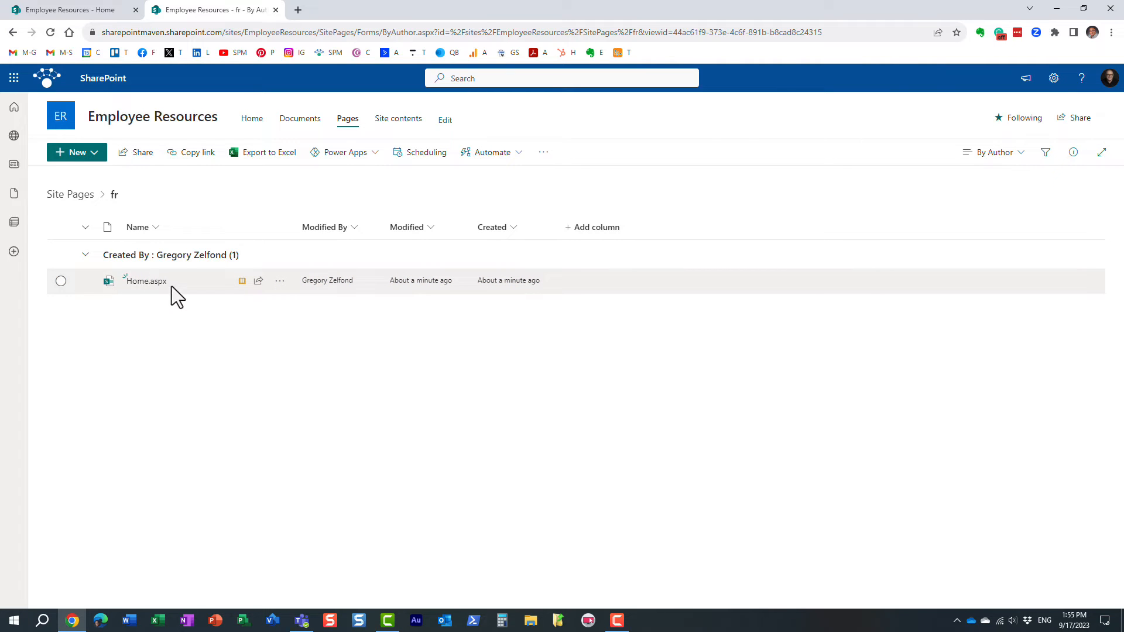
mouse_move(145, 280)
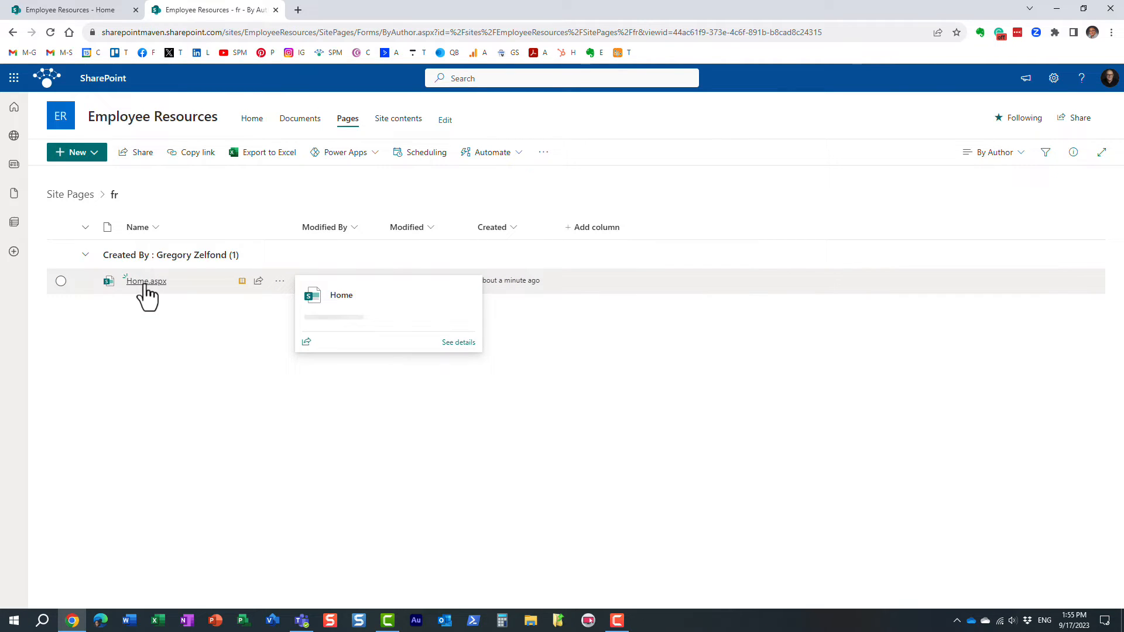
Open Home.aspx from the fr folder in a new tab
left_click(145, 280)
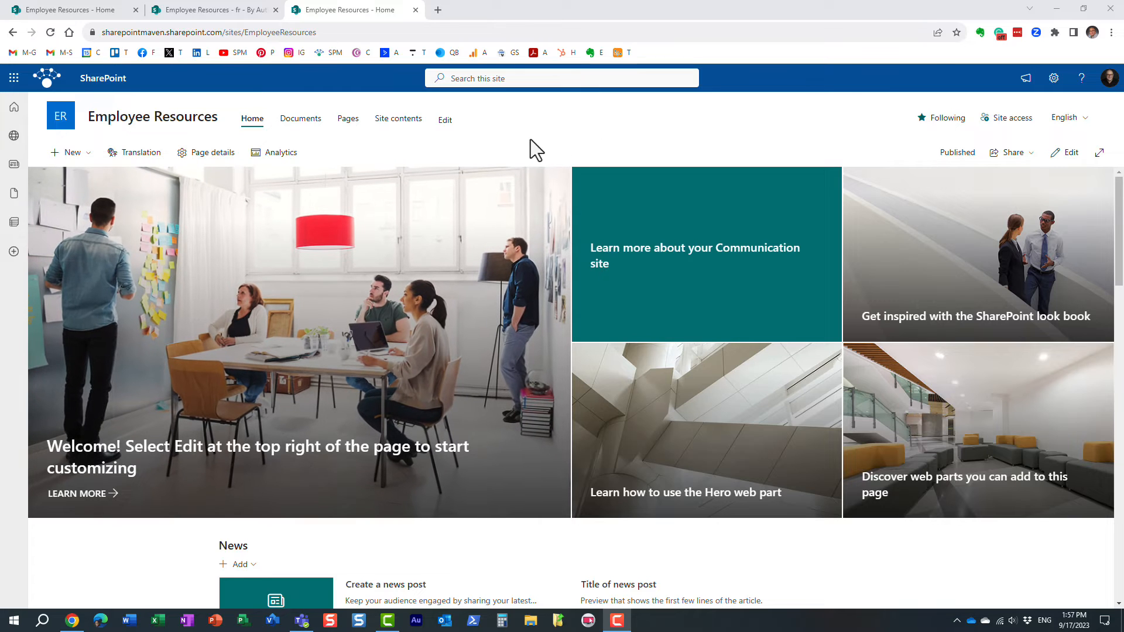
mouse_move(61, 136)
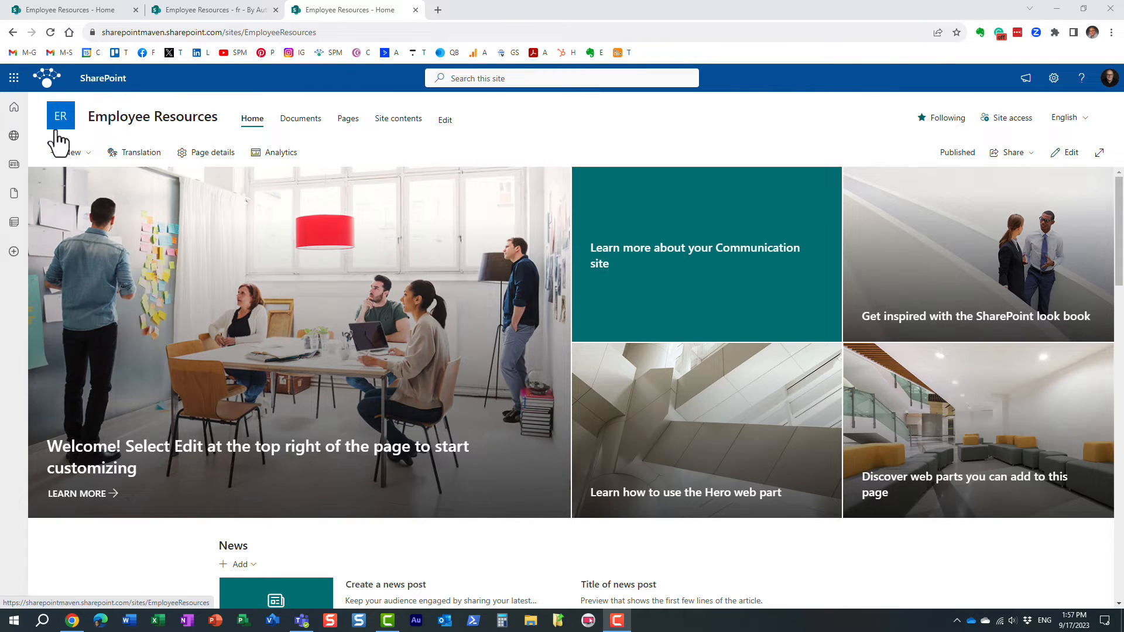
left_click(14, 77)
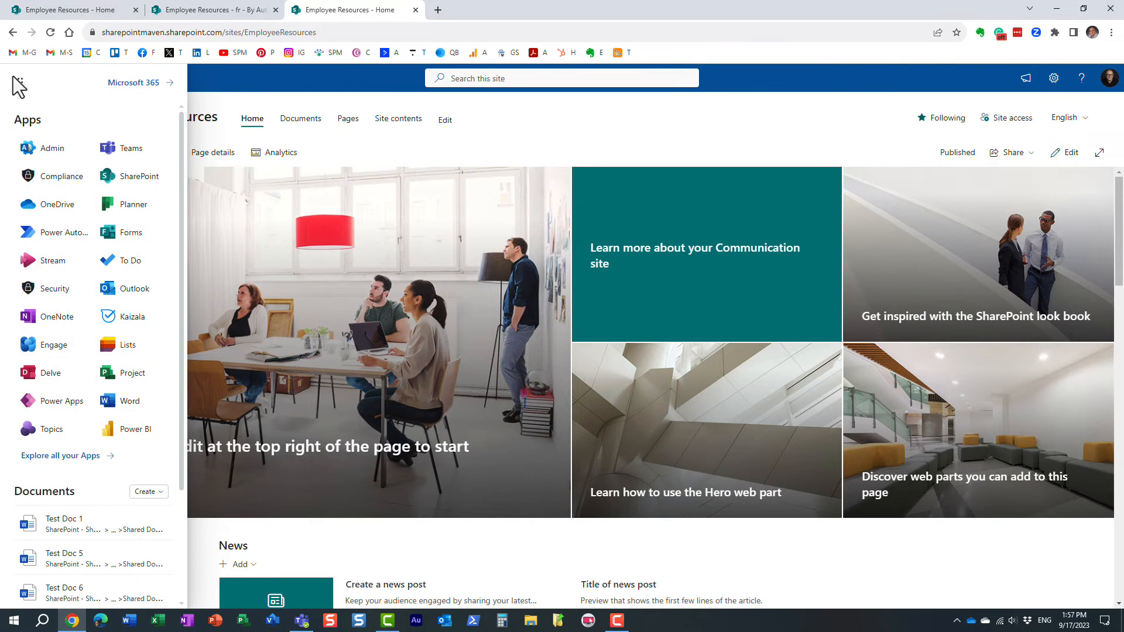
left_click(13, 78)
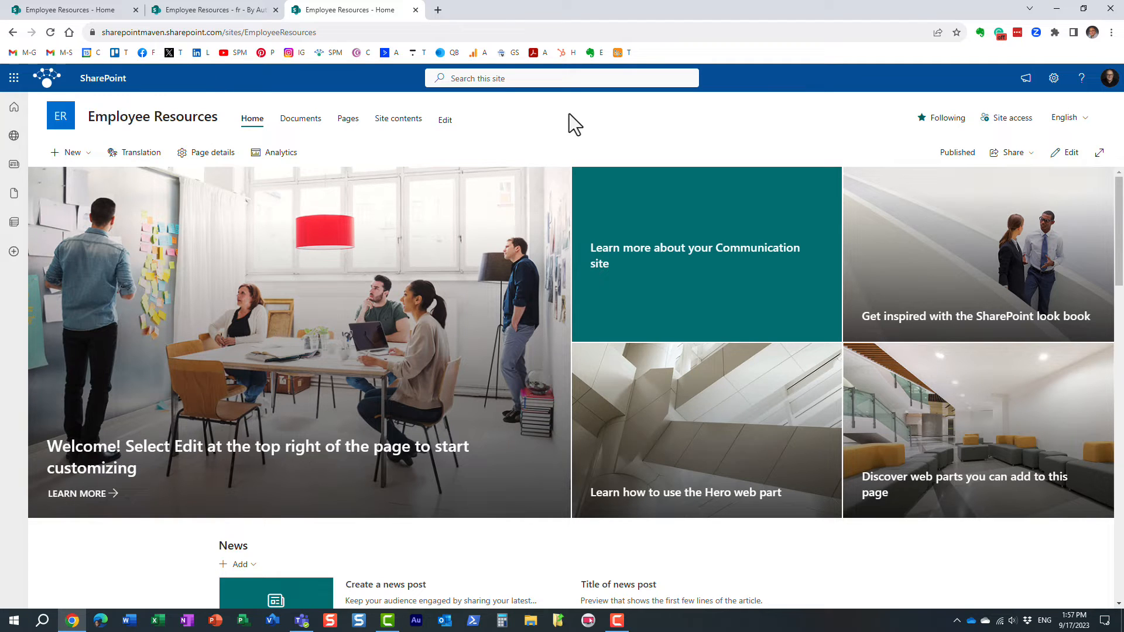
mouse_move(445, 119)
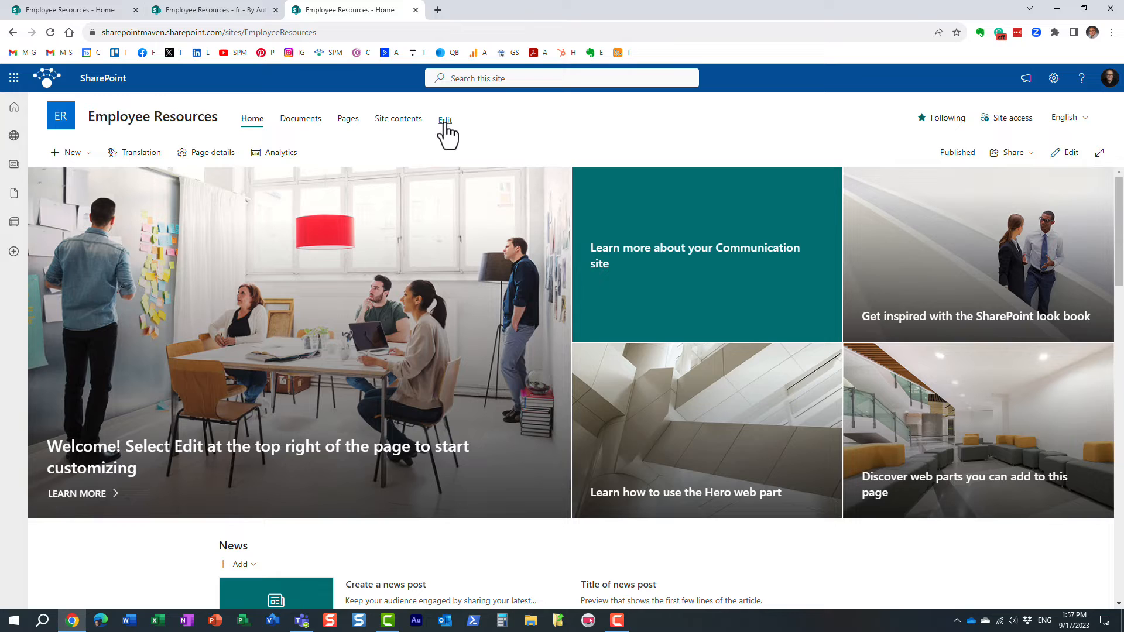
mouse_move(514, 135)
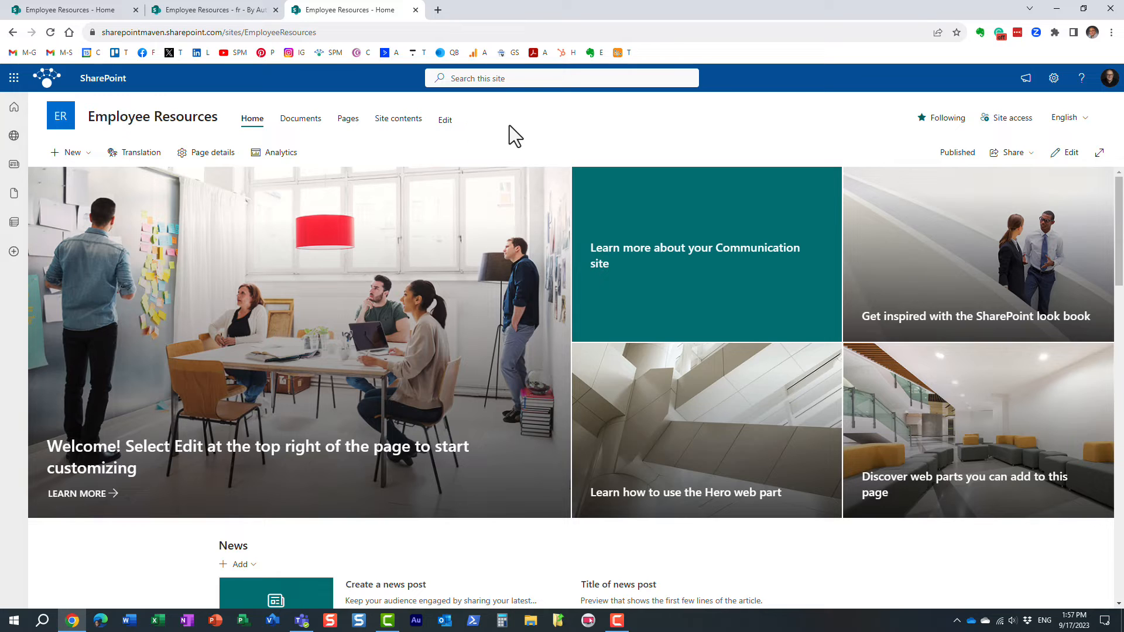
mouse_move(416, 86)
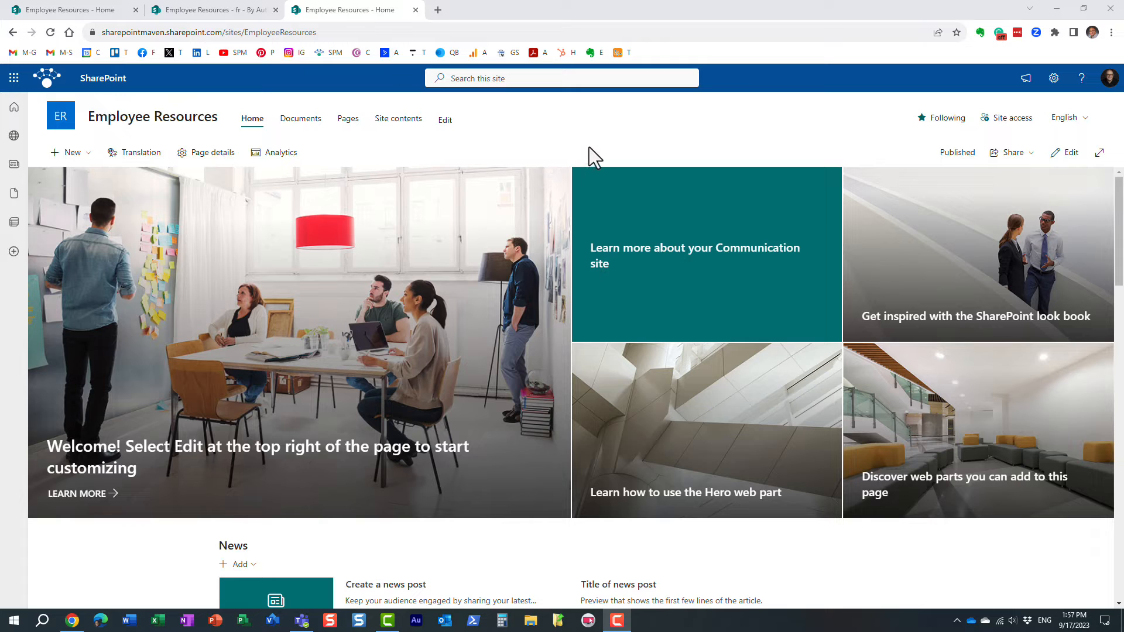
mouse_move(661, 407)
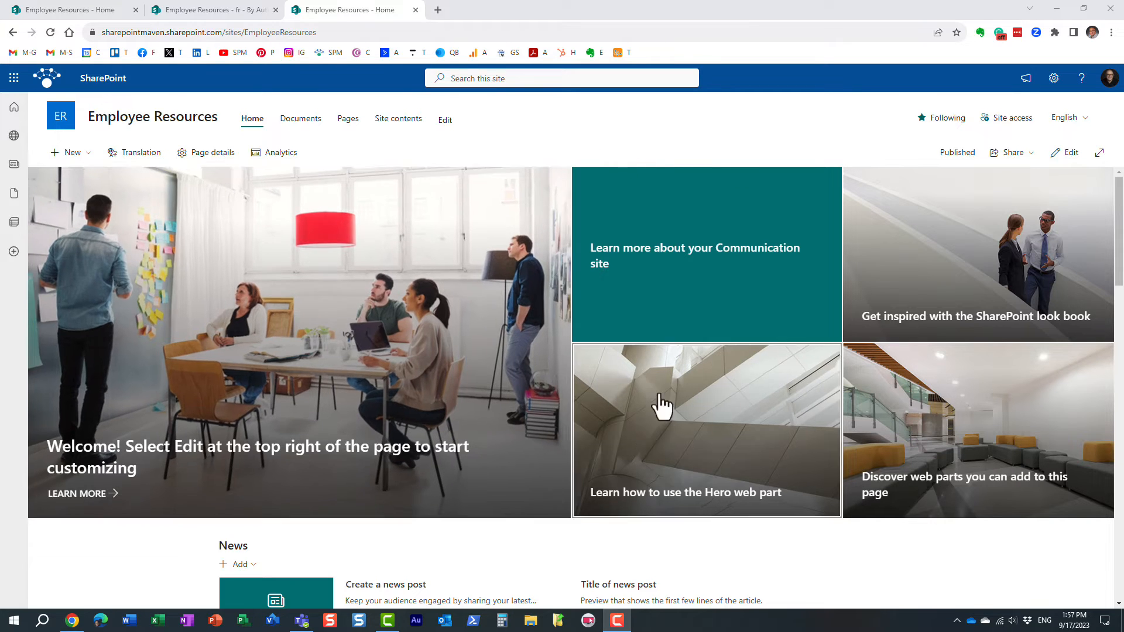
scroll("down", 3)
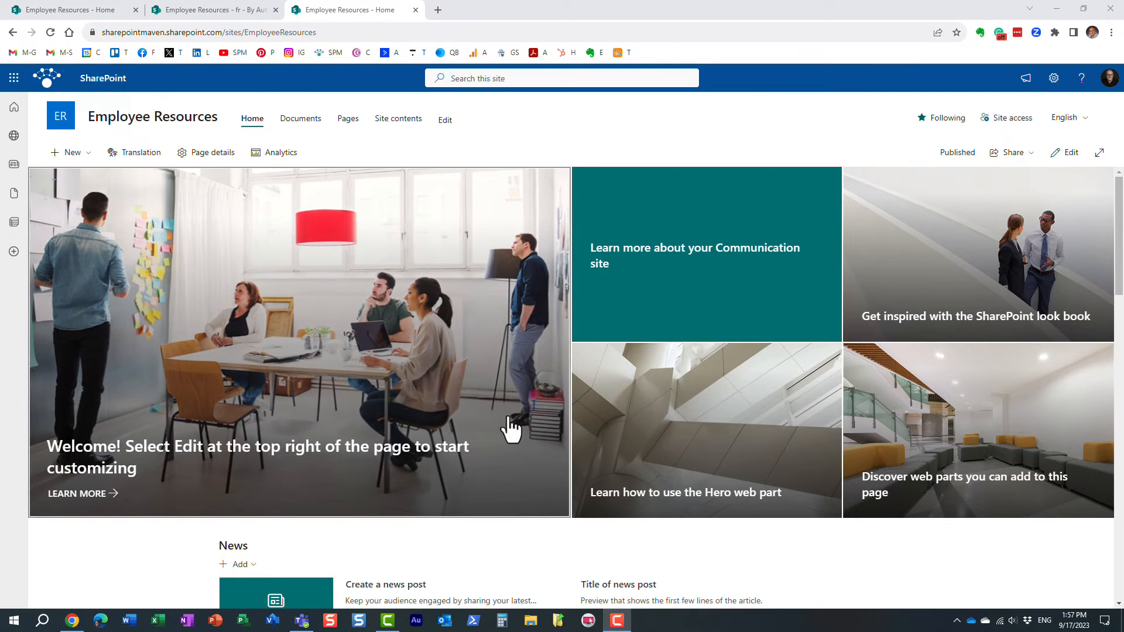
mouse_move(451, 226)
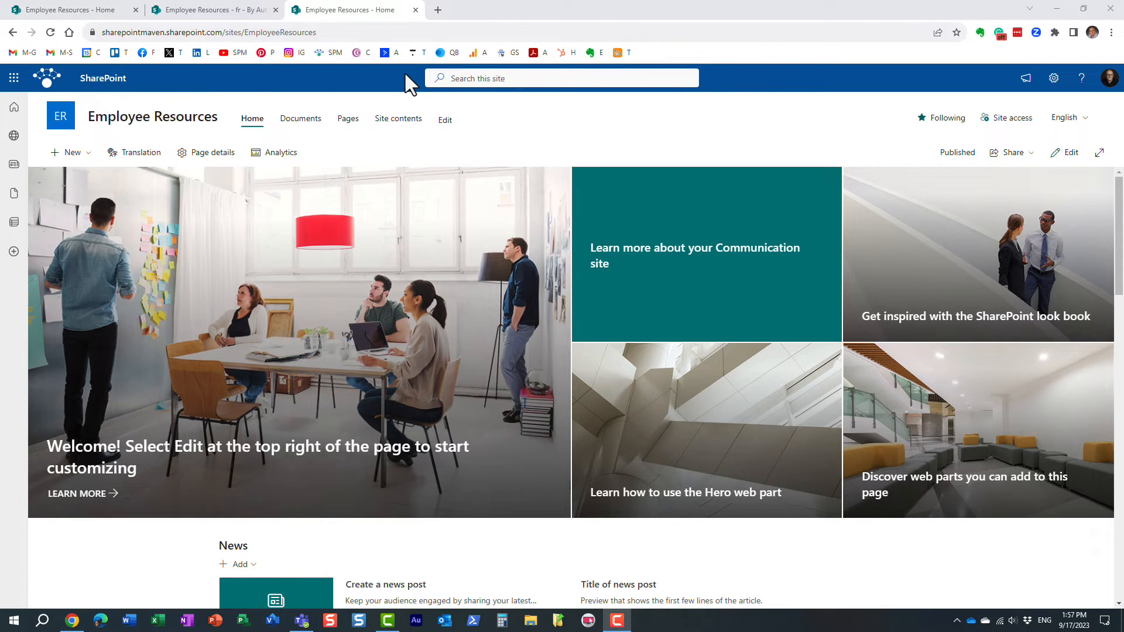
mouse_move(642, 120)
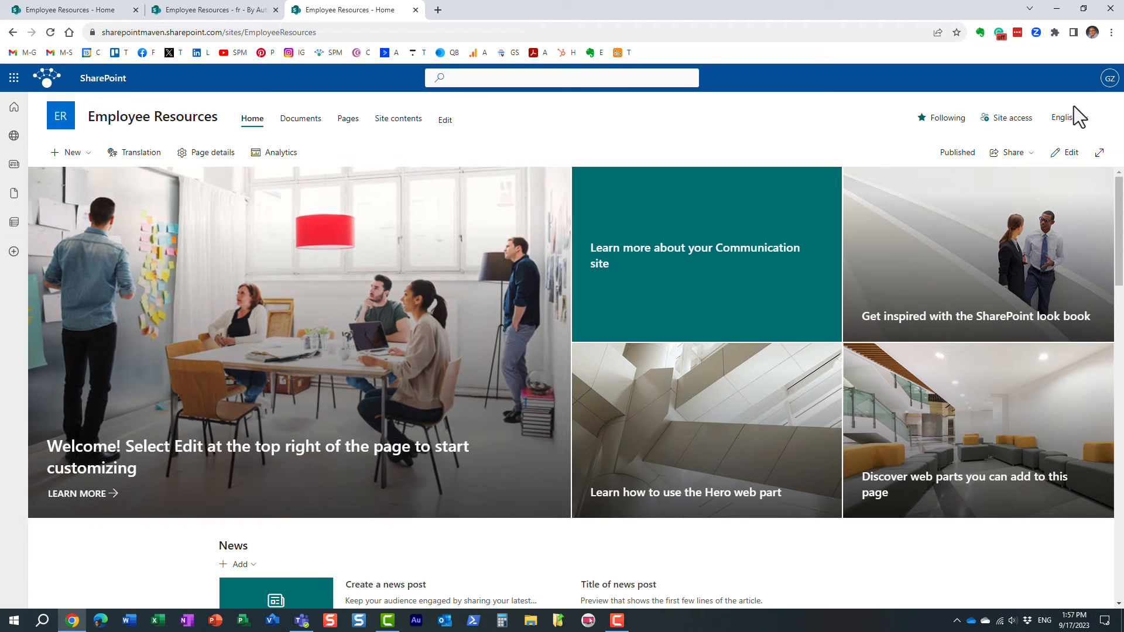
Choose French (Draft) from the English language dropdown in the site header
left_click(1065, 118)
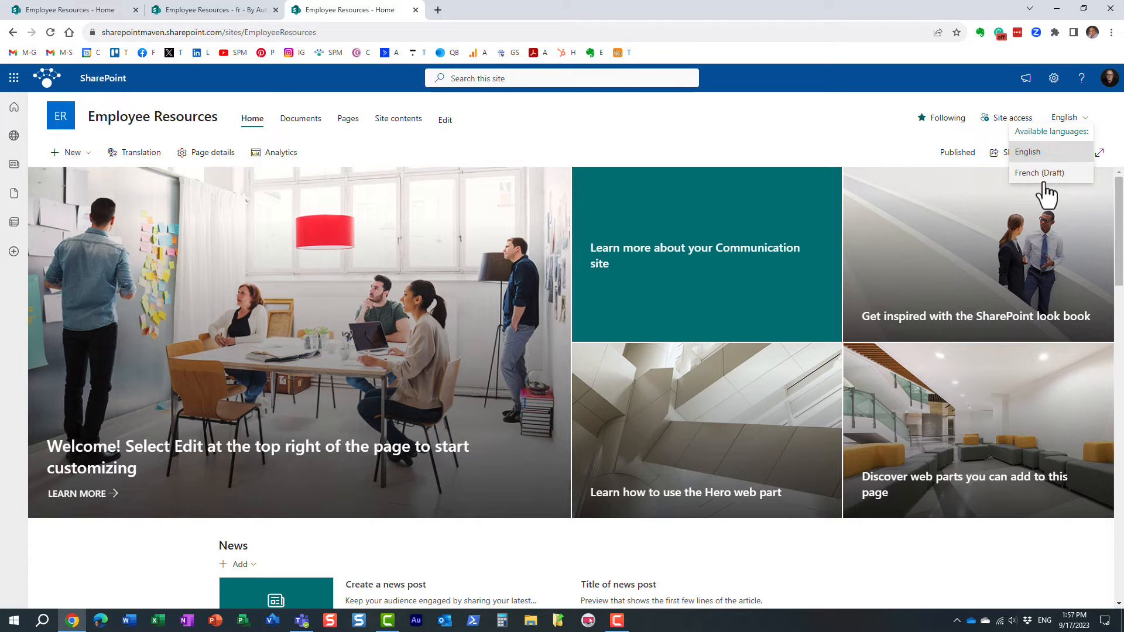
mouse_move(1051, 189)
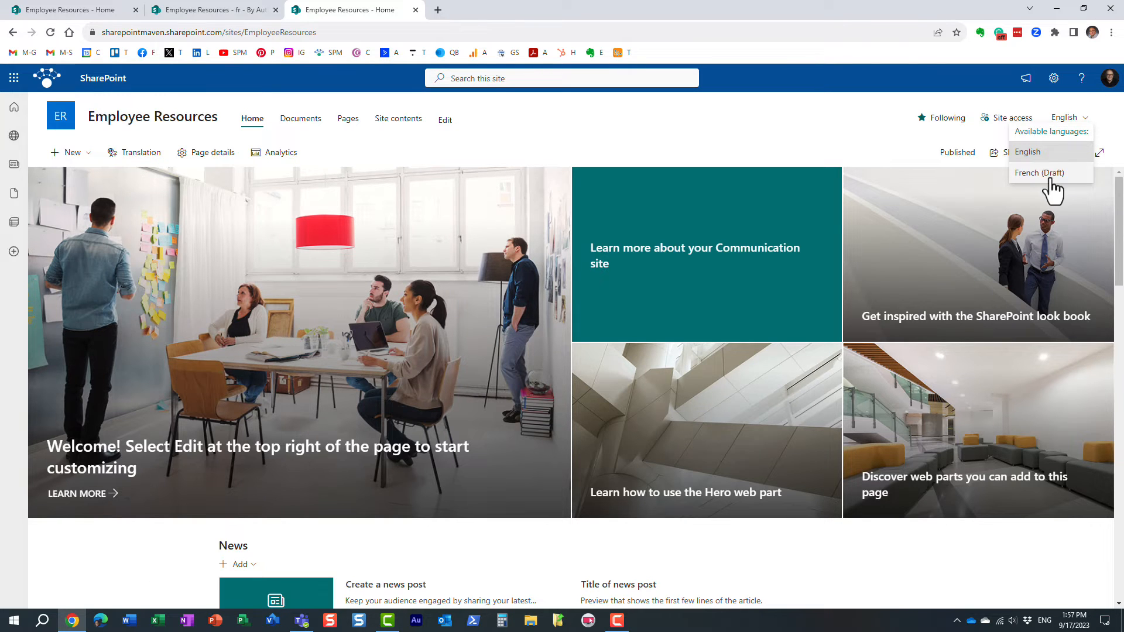
left_click(1039, 173)
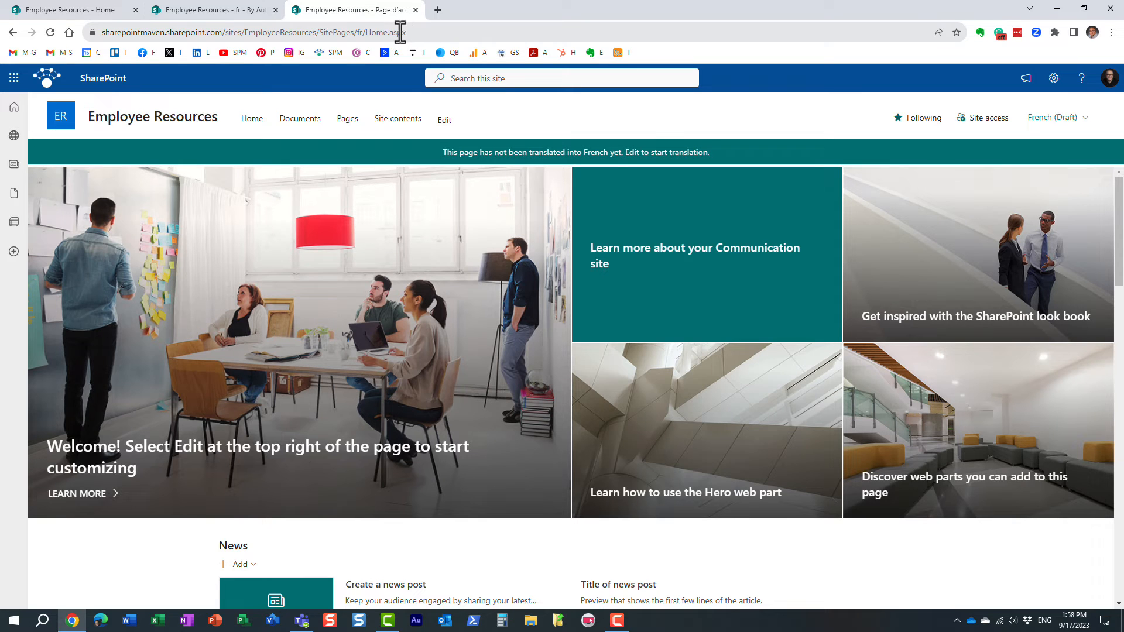
mouse_move(608, 147)
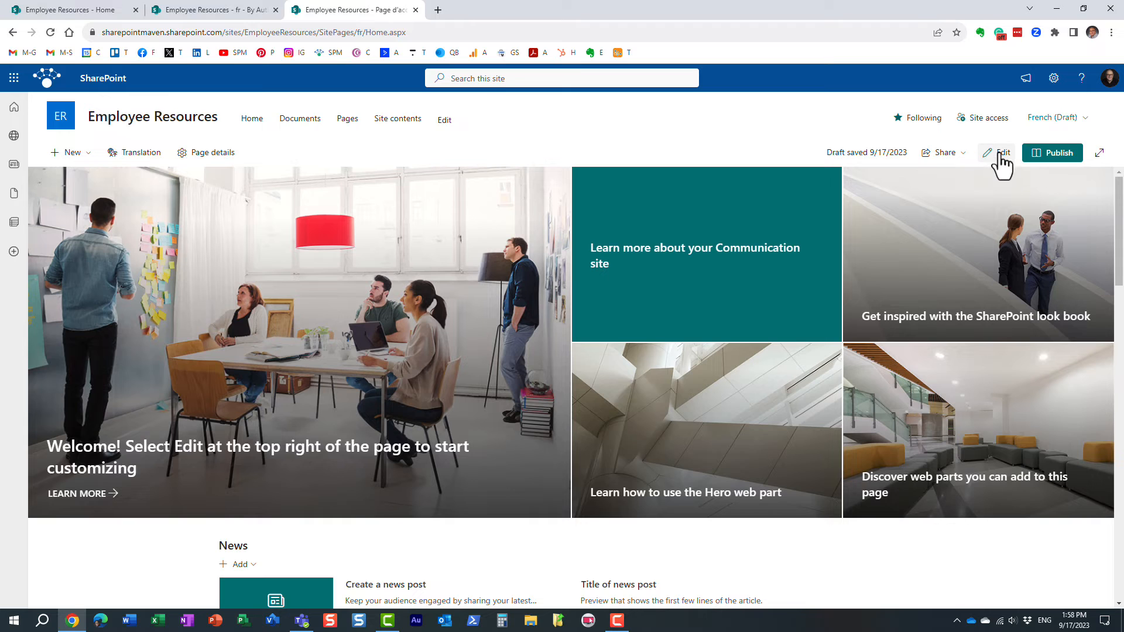
Edit the French home page, then discard the changes and confirm
left_click(995, 153)
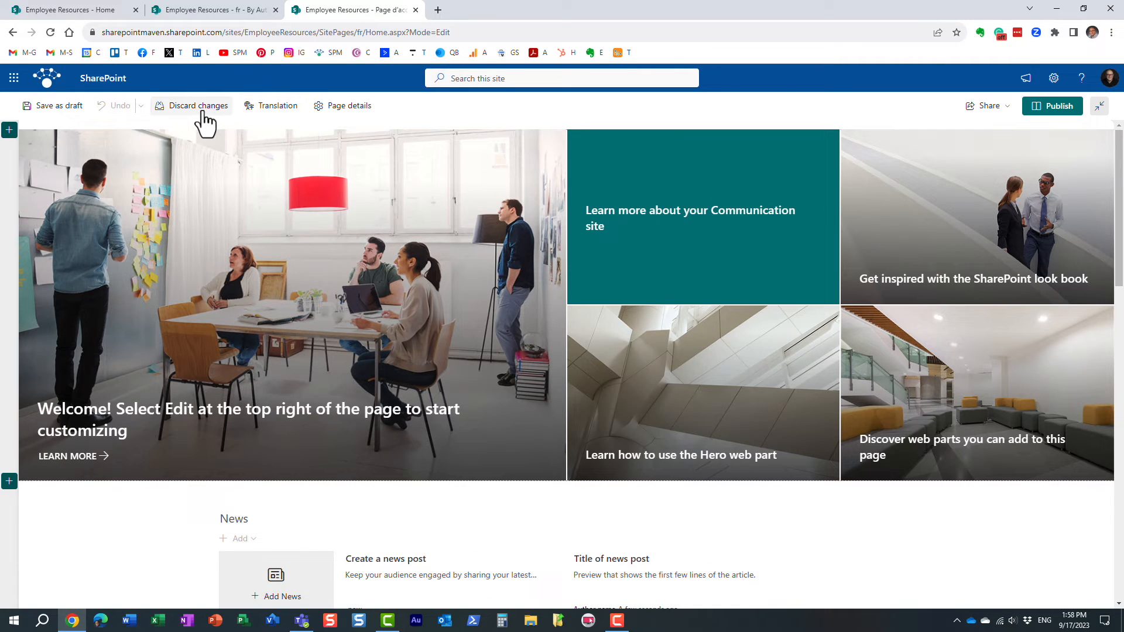
left_click(197, 105)
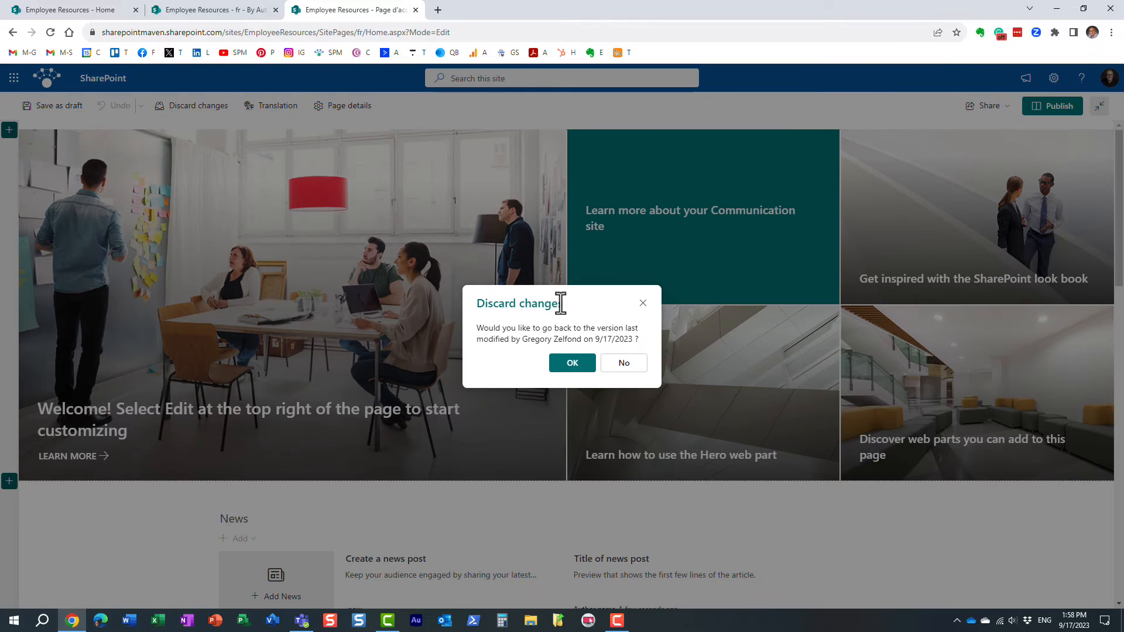
left_click(571, 363)
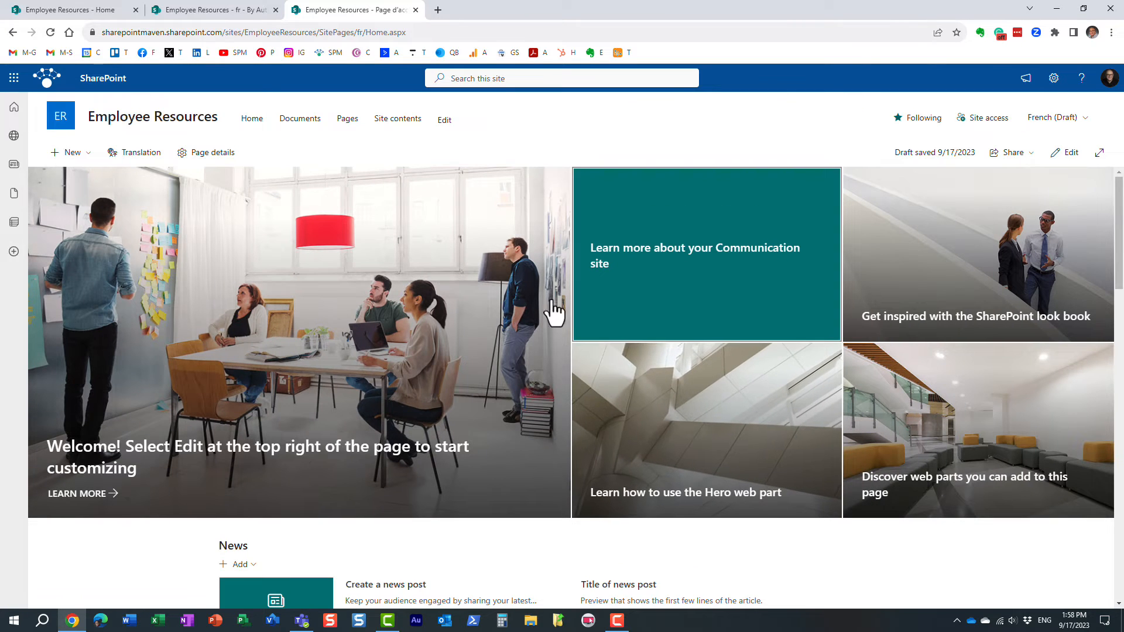
mouse_move(556, 161)
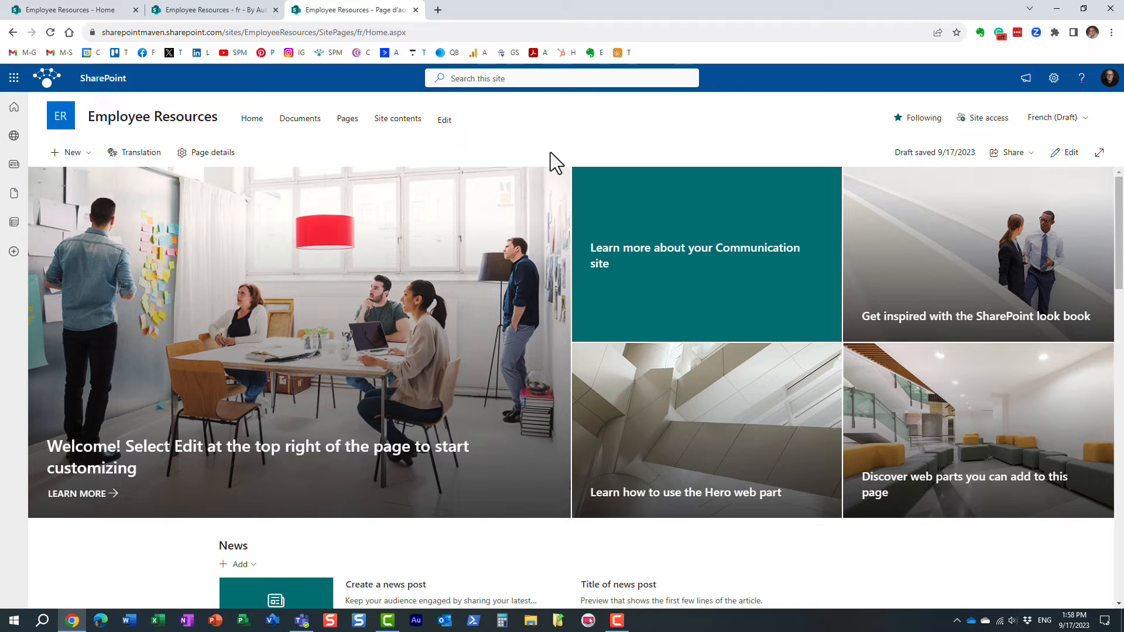
mouse_move(416, 89)
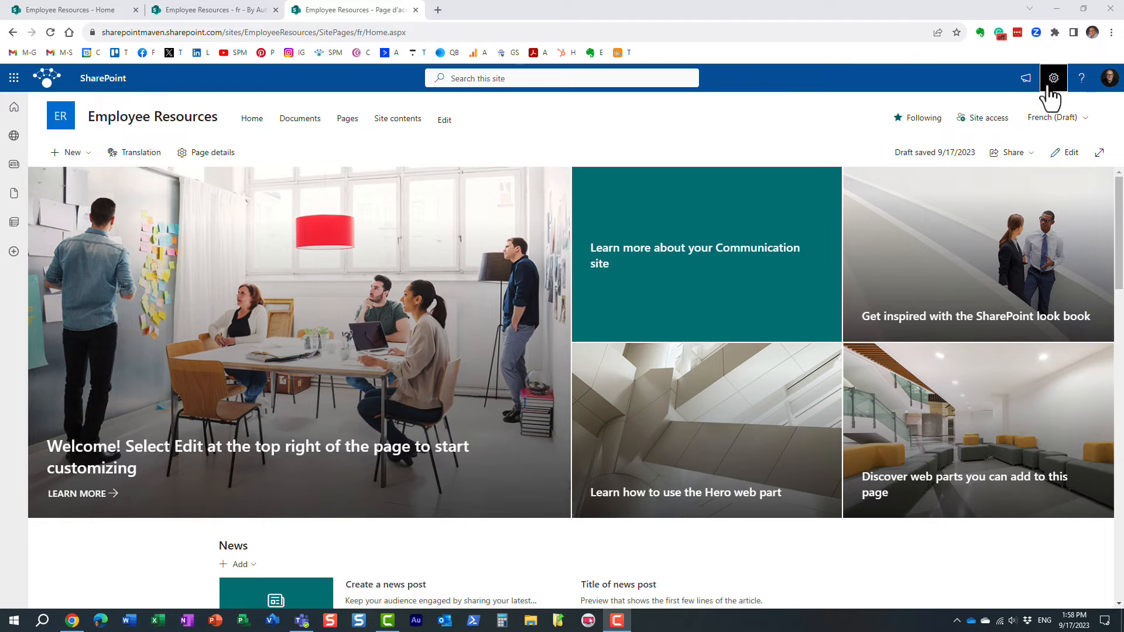
Open Site information from the gear menu and go to View all site settings
left_click(1053, 77)
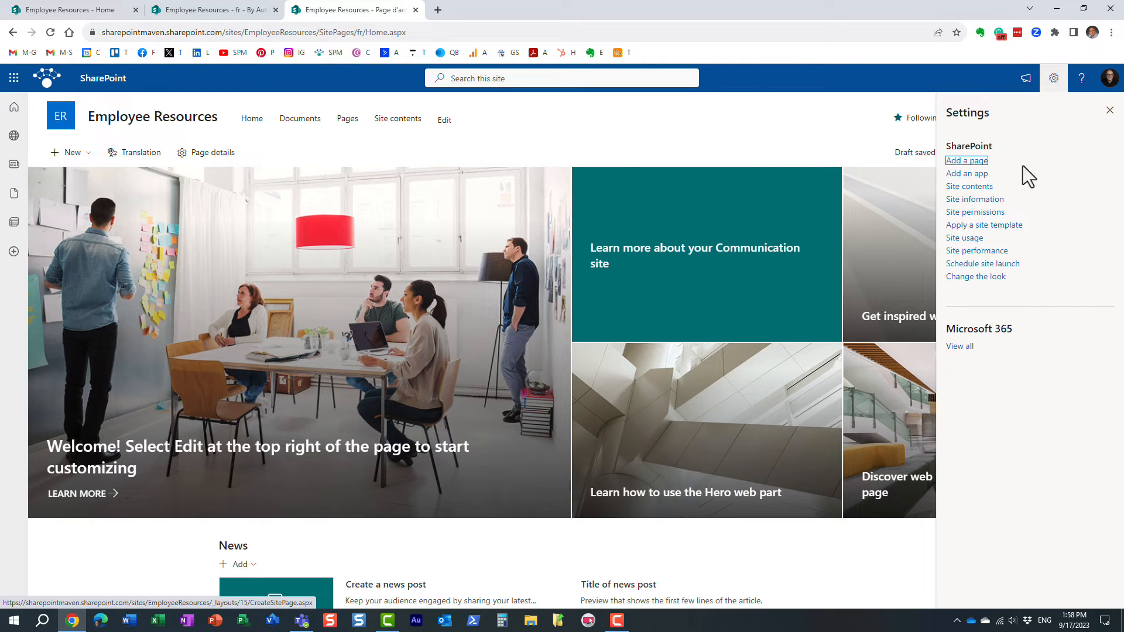
left_click(974, 199)
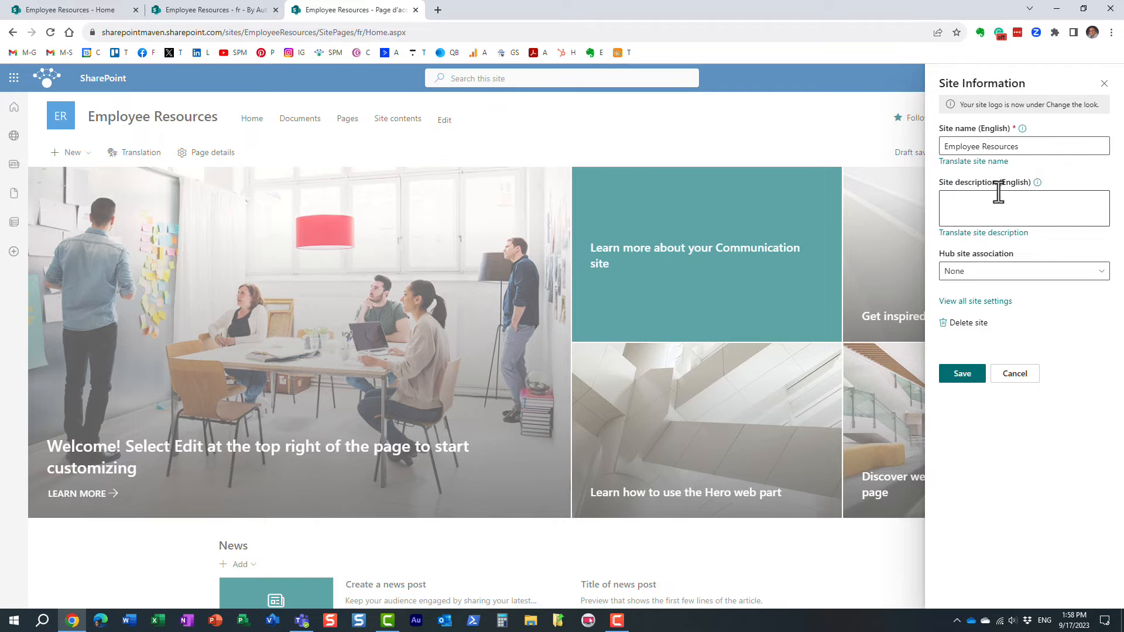
mouse_move(546, 154)
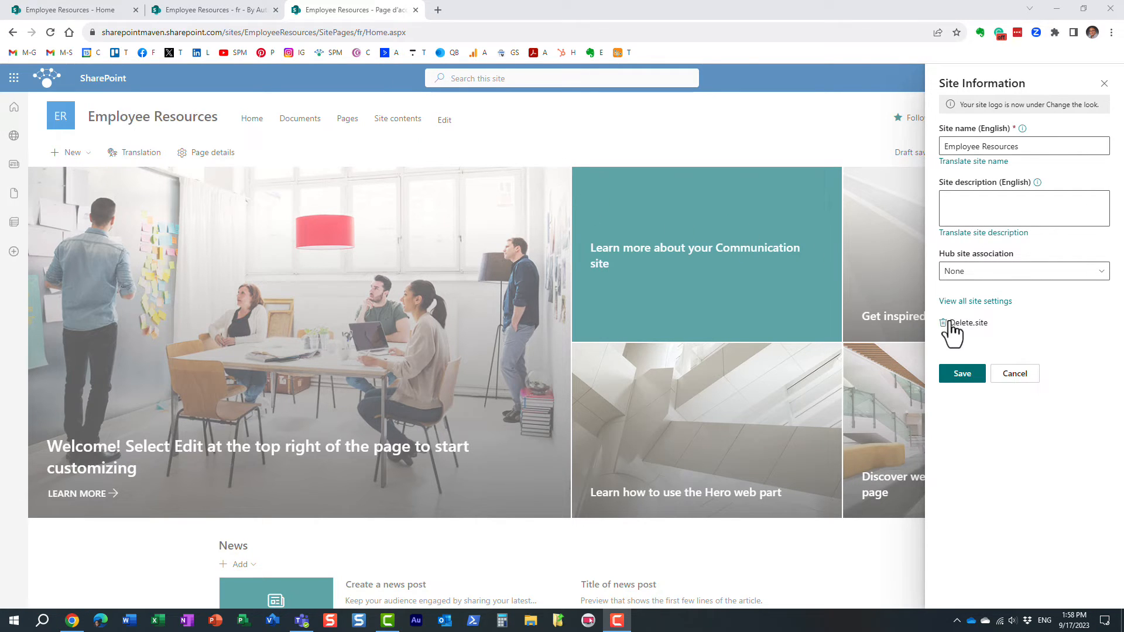
mouse_move(1054, 335)
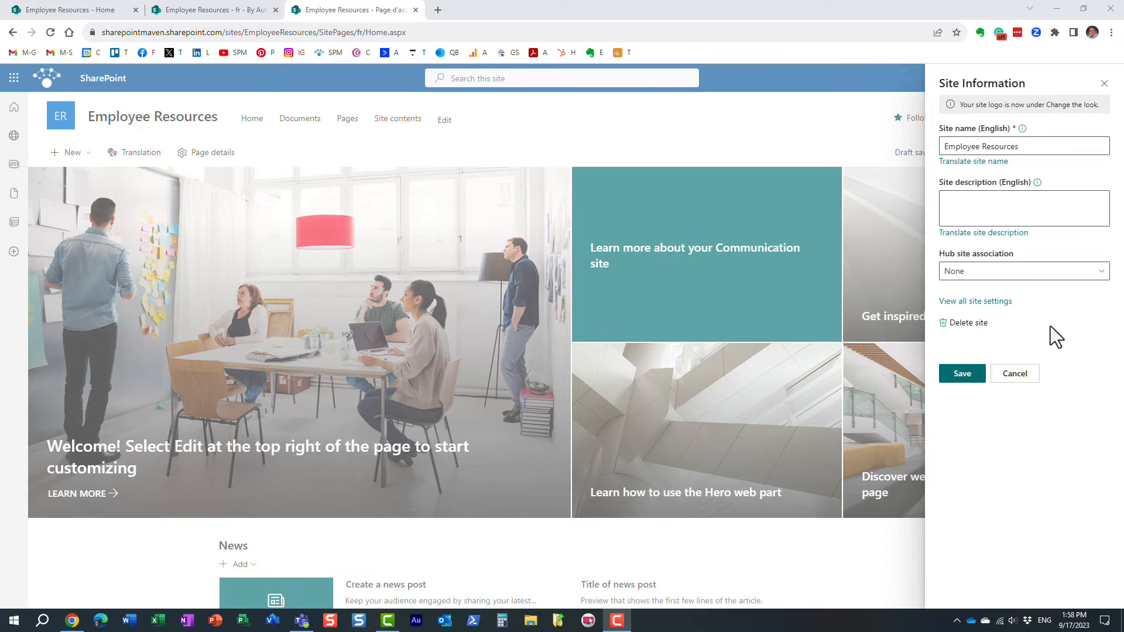
left_click(975, 301)
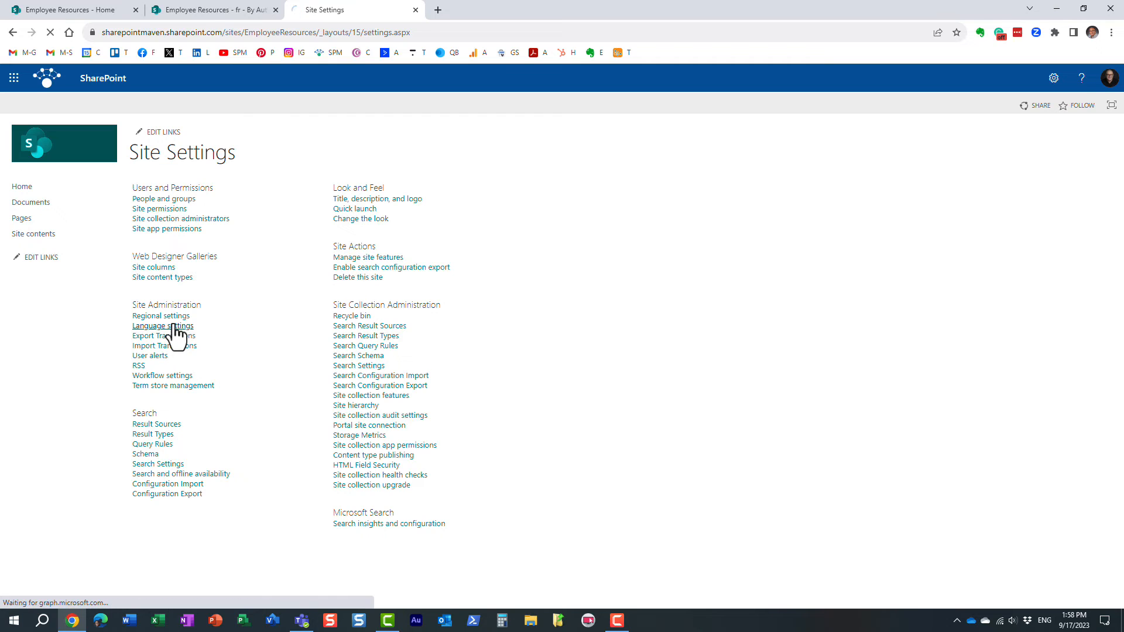
left_click(162, 326)
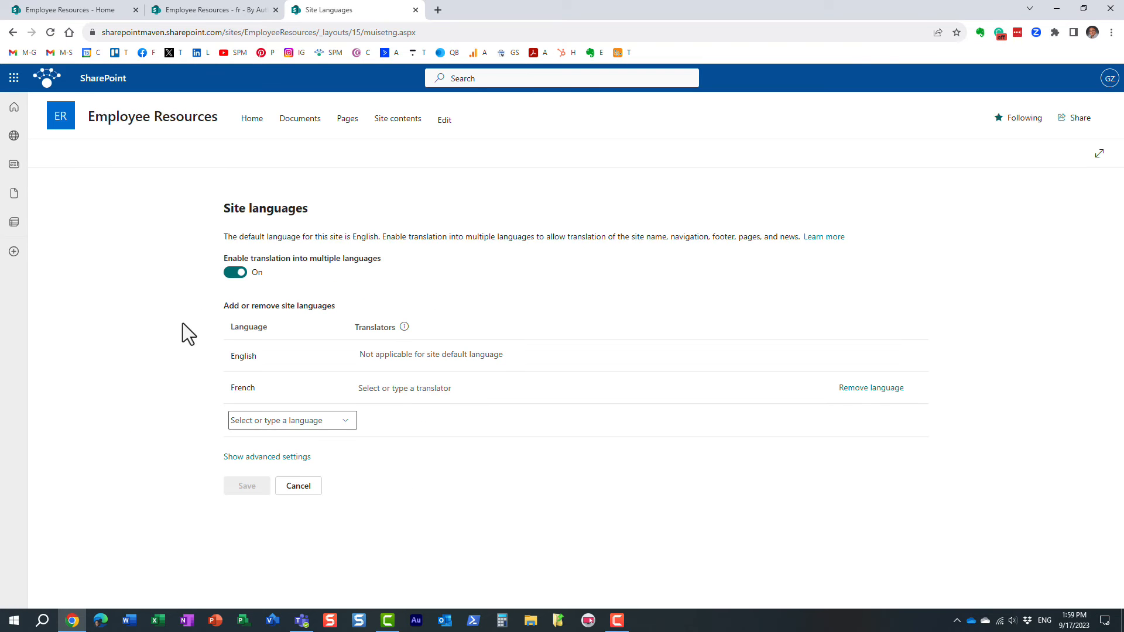
mouse_move(261, 296)
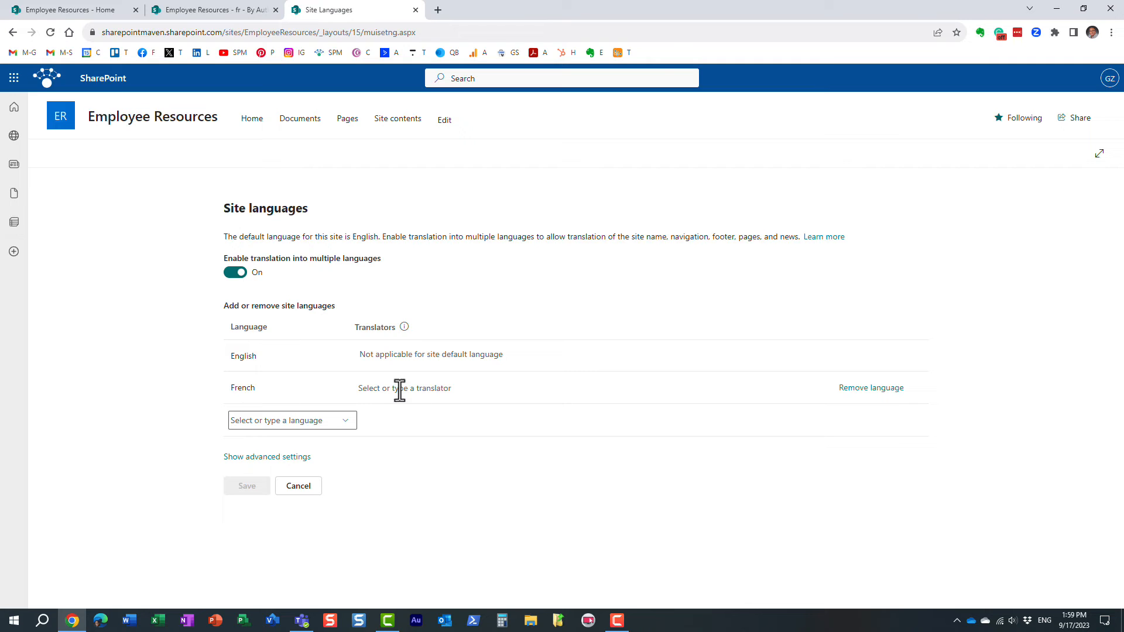
left_click(403, 387)
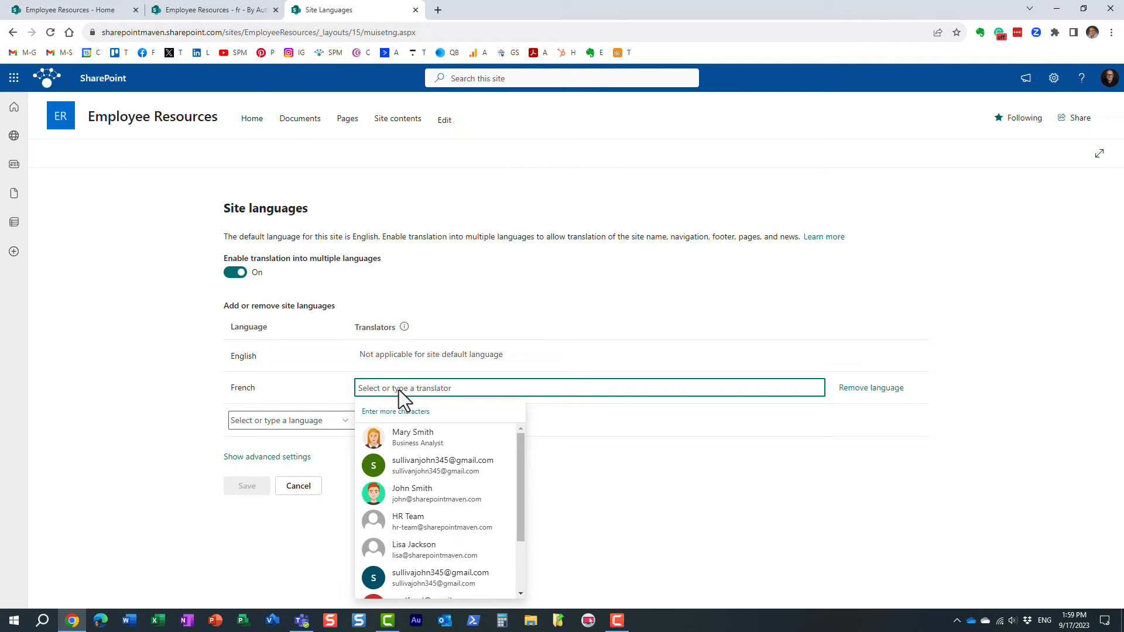
type("mary")
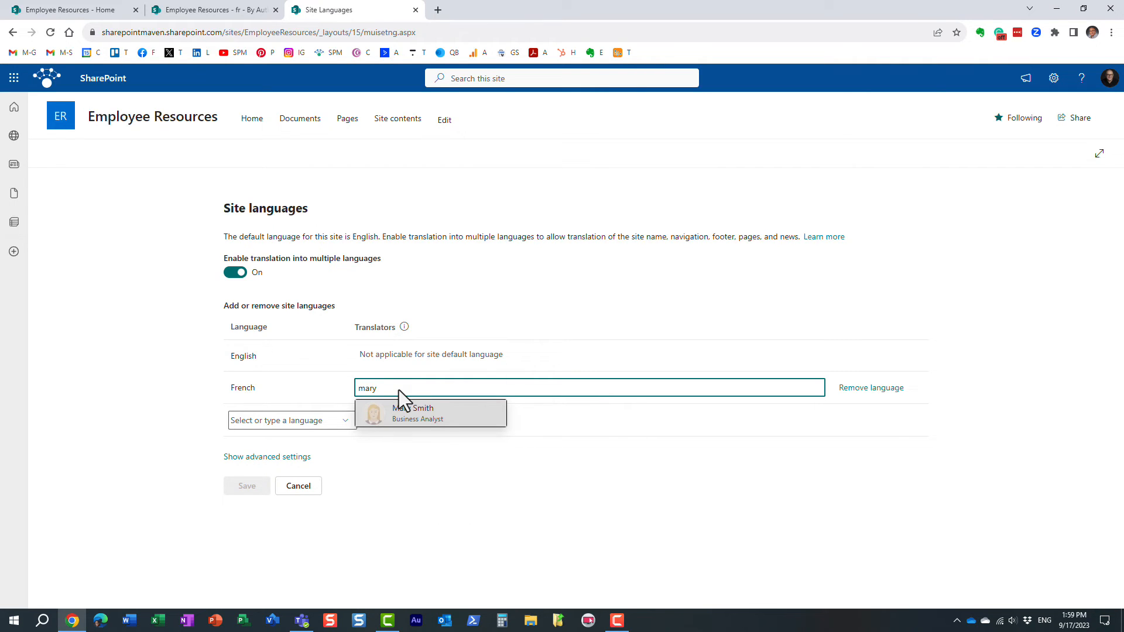
left_click(416, 414)
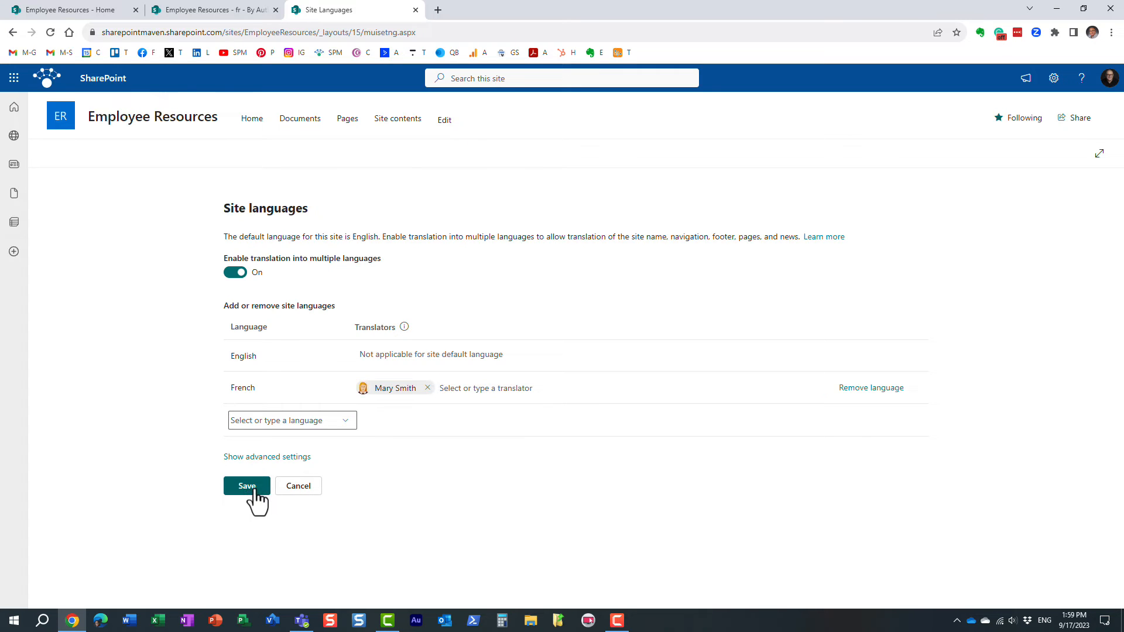
left_click(247, 486)
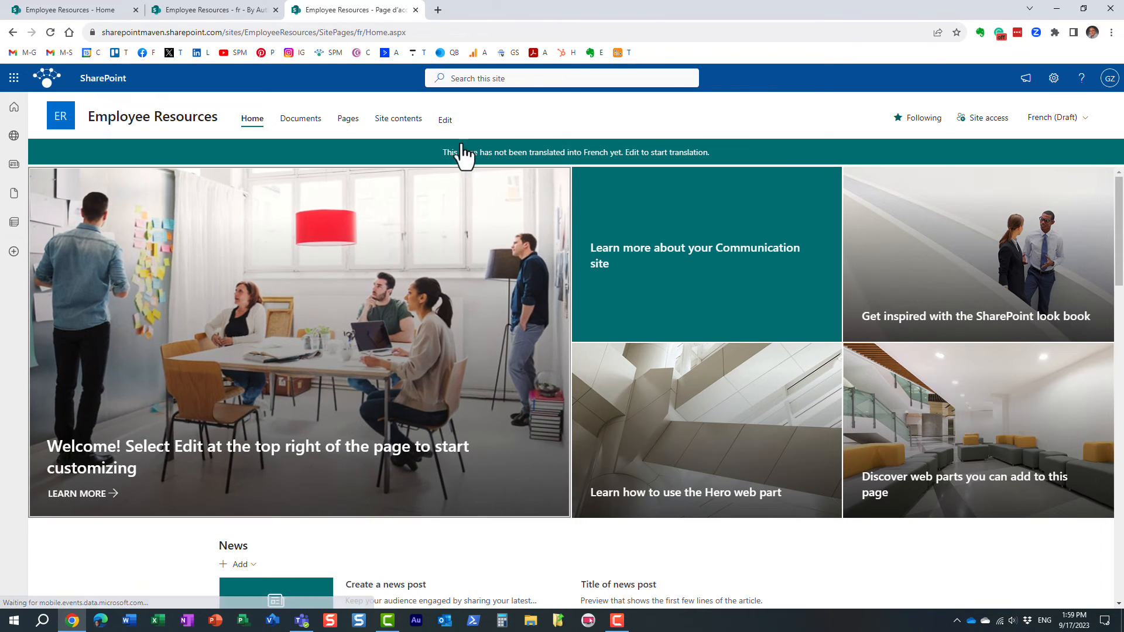
Publish the French draft of the Employee Resources home page and confirm in 'Ready to publish?'
left_click(444, 119)
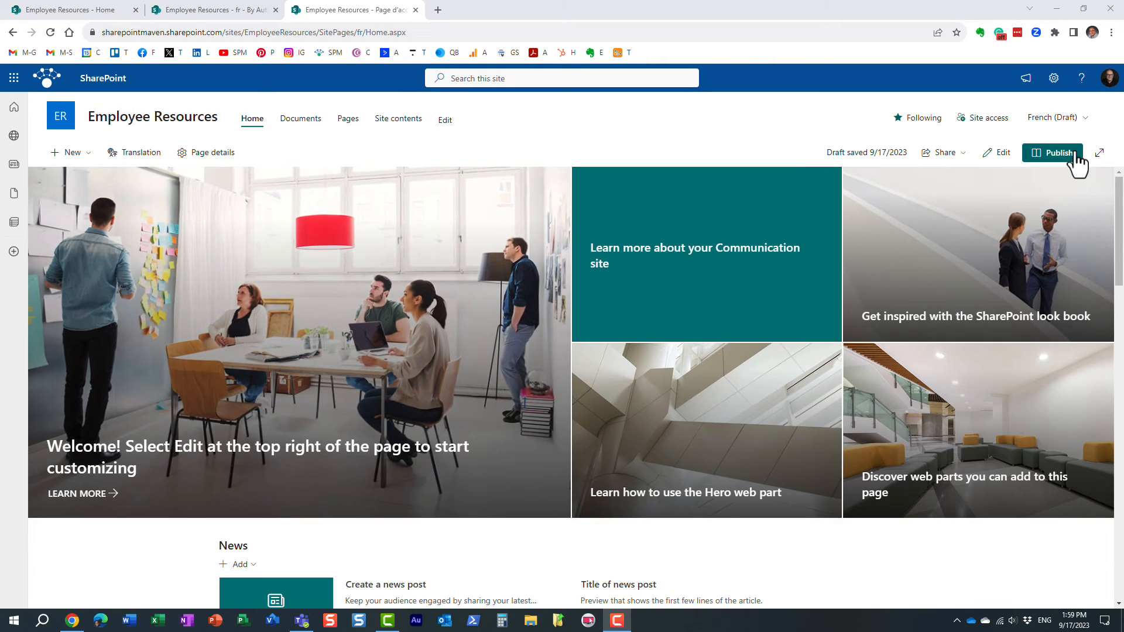
left_click(1053, 153)
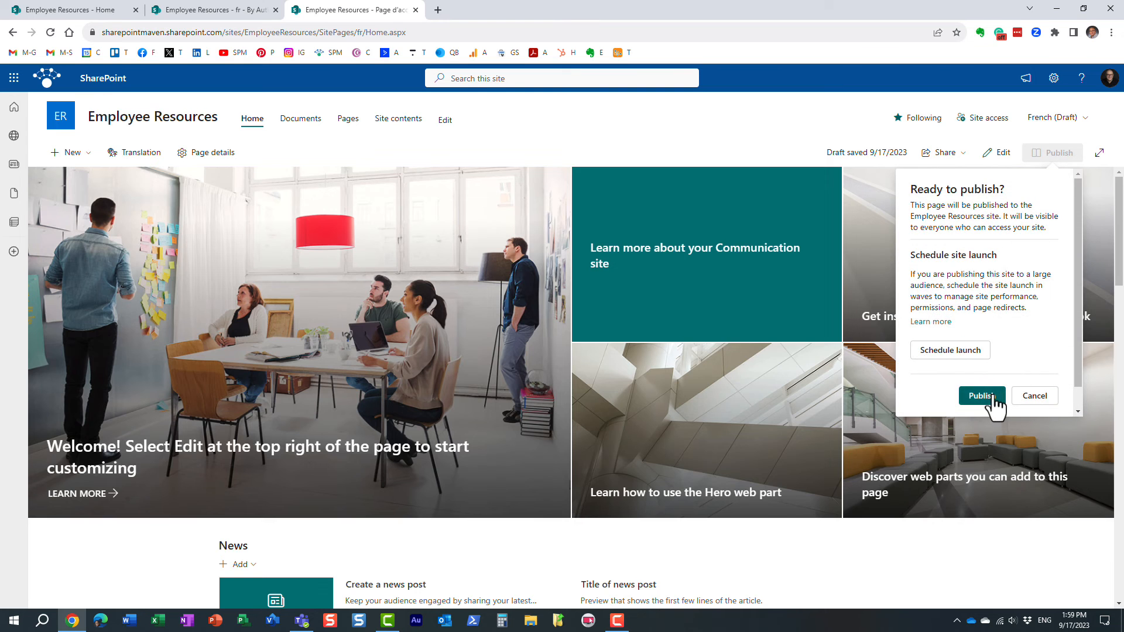
left_click(980, 395)
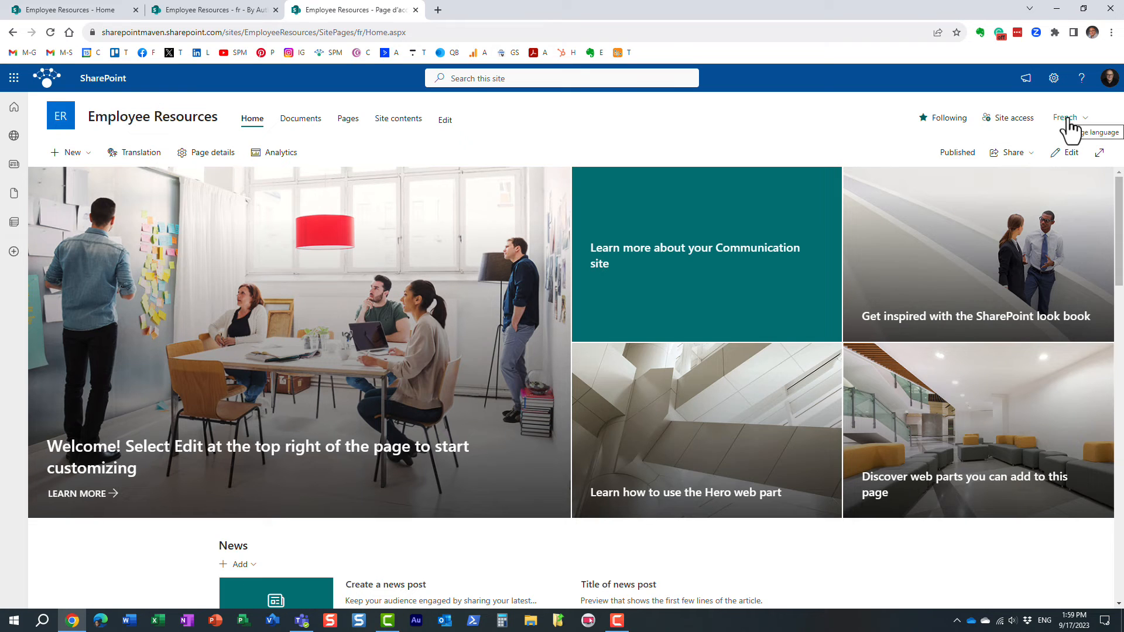
Switch the home page to English via the header language menu, then reopen the list
left_click(1067, 117)
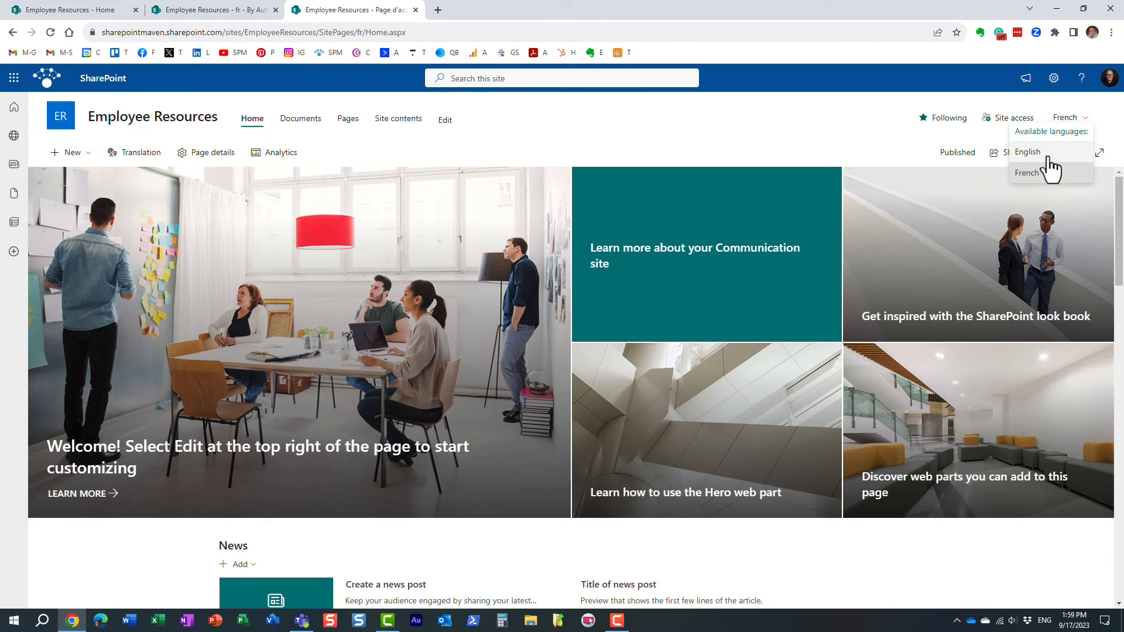
left_click(1026, 151)
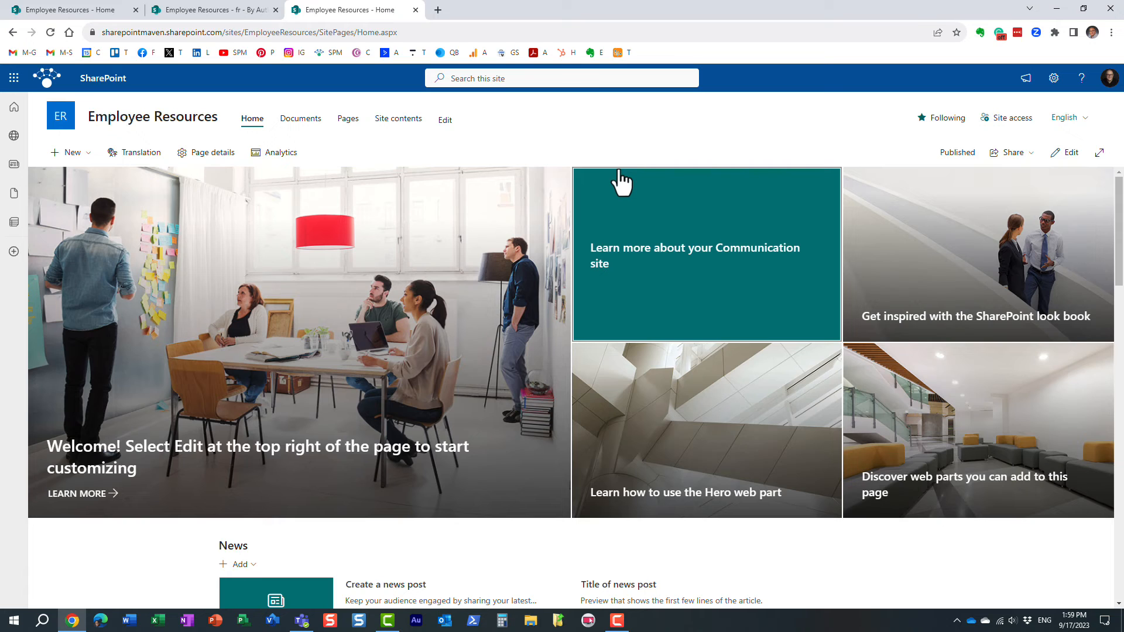
mouse_move(980, 141)
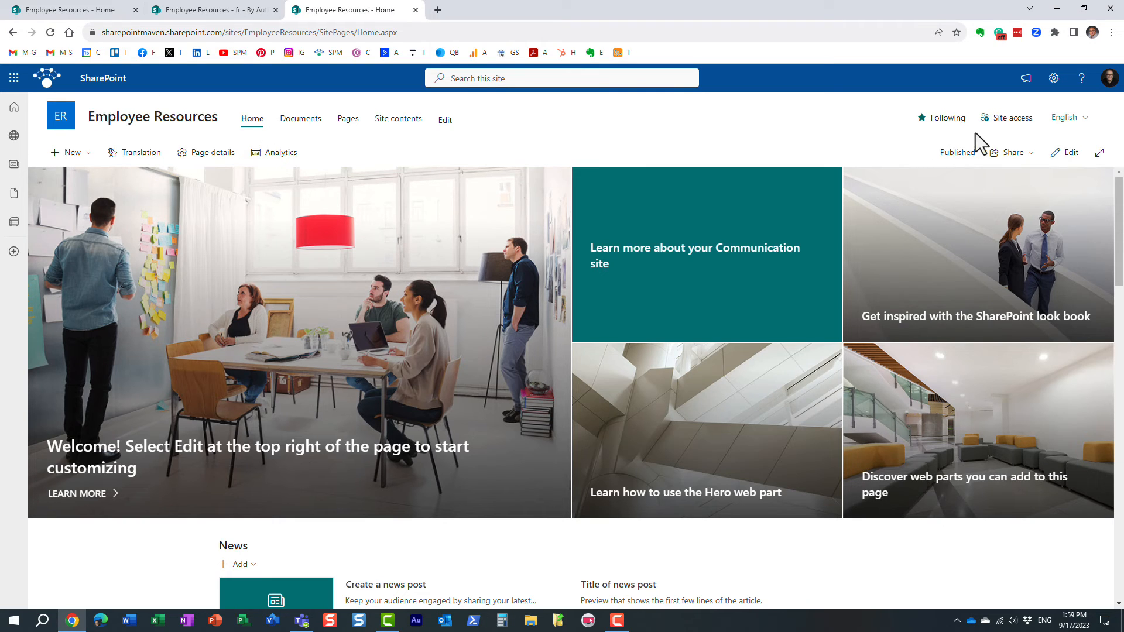
mouse_move(602, 136)
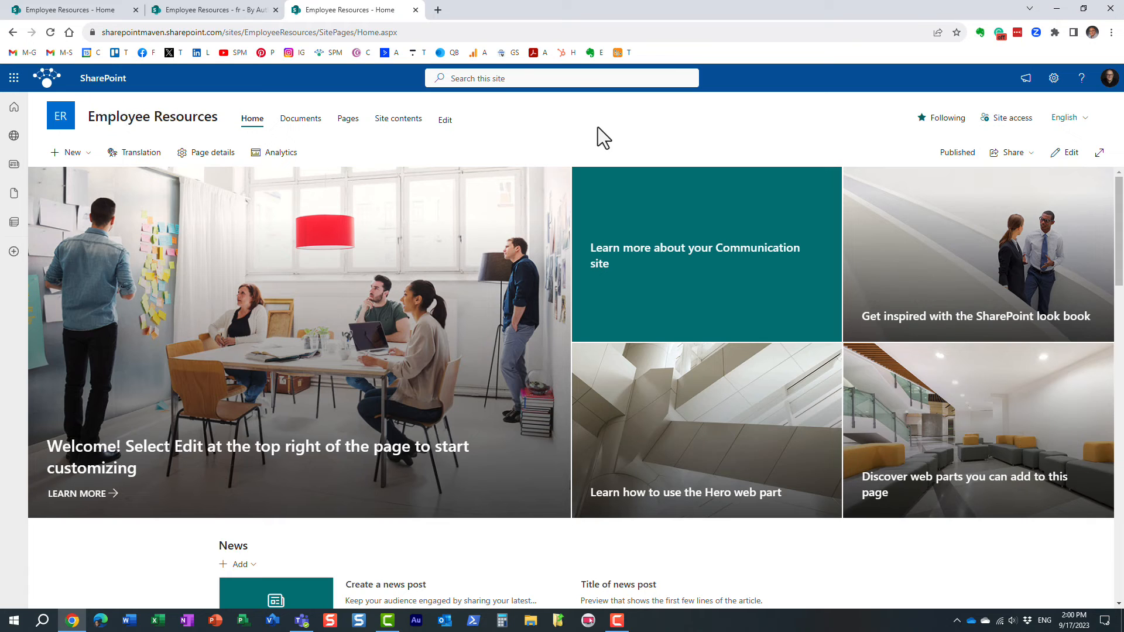
mouse_move(1070, 140)
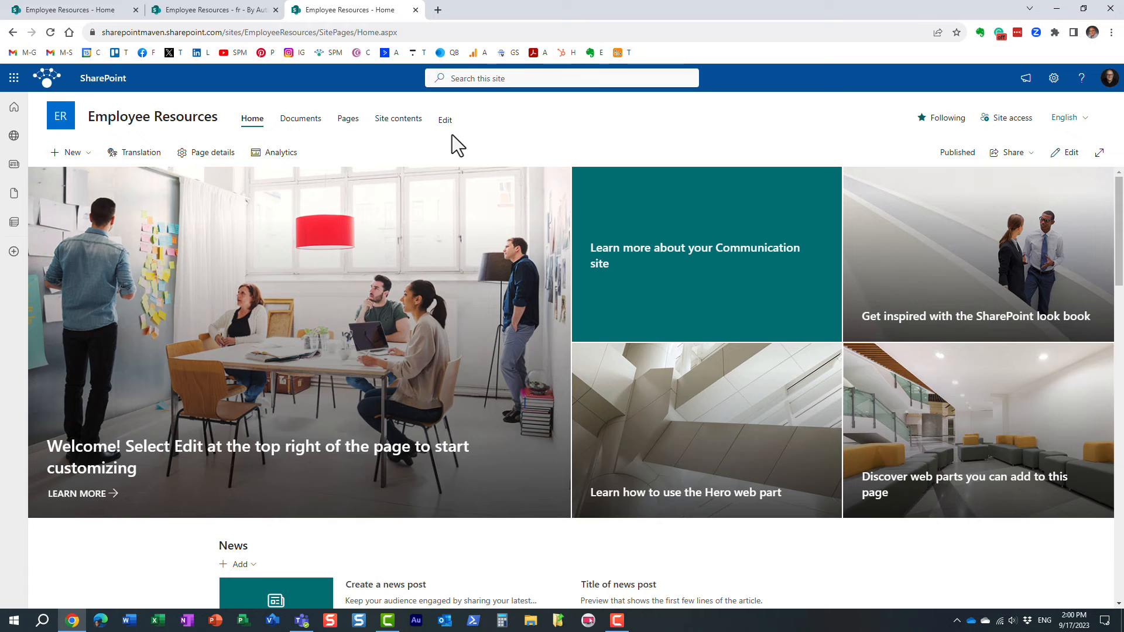
mouse_move(411, 92)
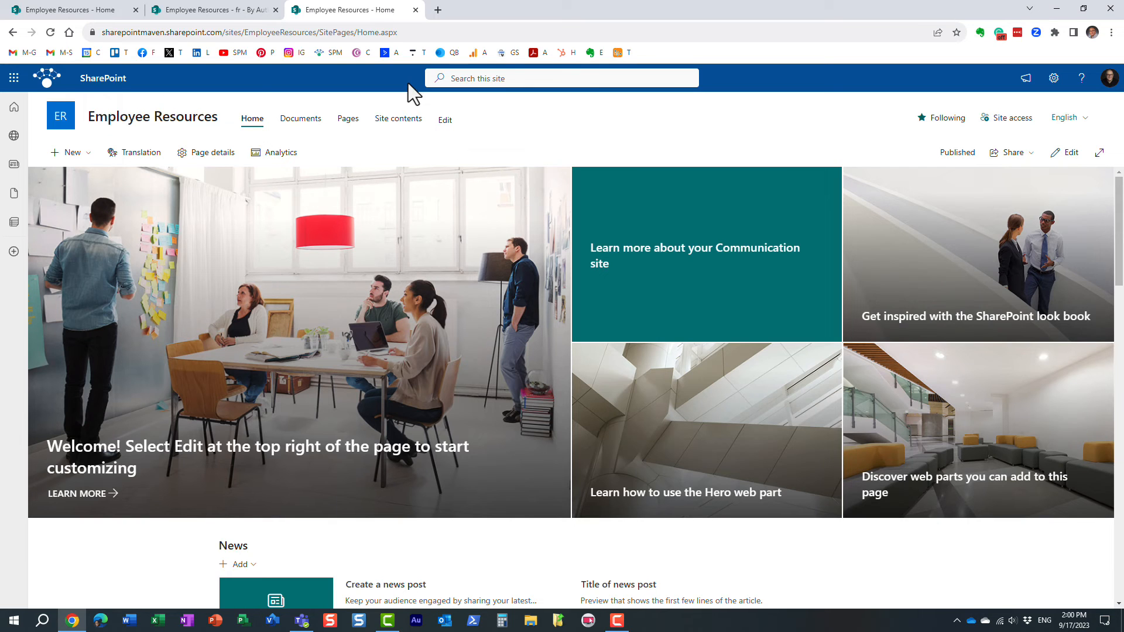
mouse_move(652, 133)
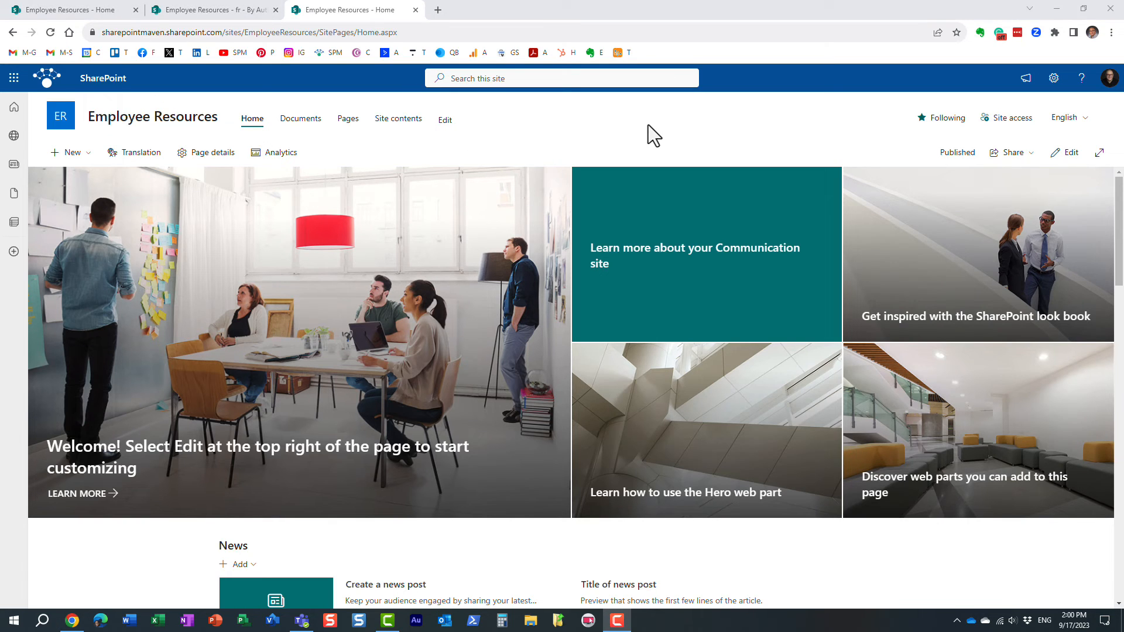
mouse_move(1063, 118)
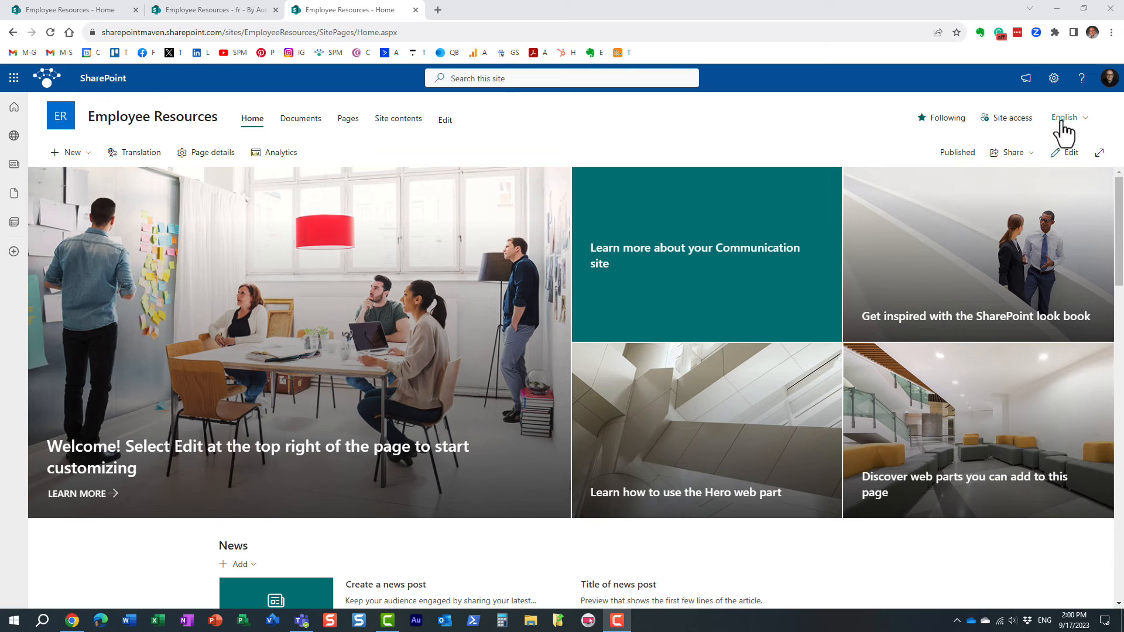
left_click(1066, 117)
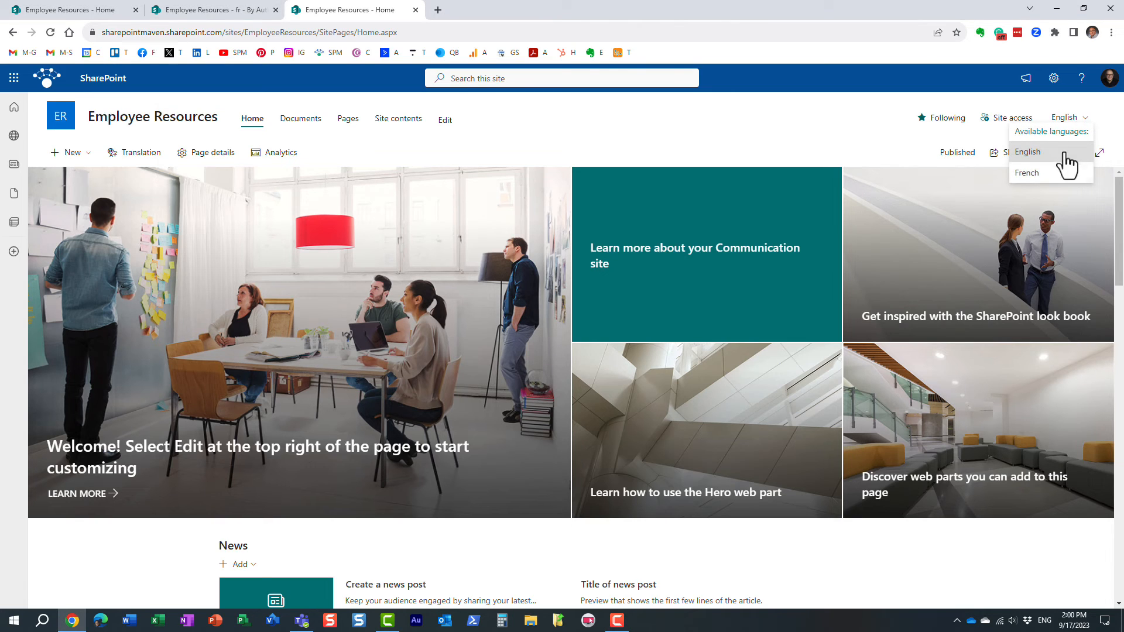
mouse_move(877, 129)
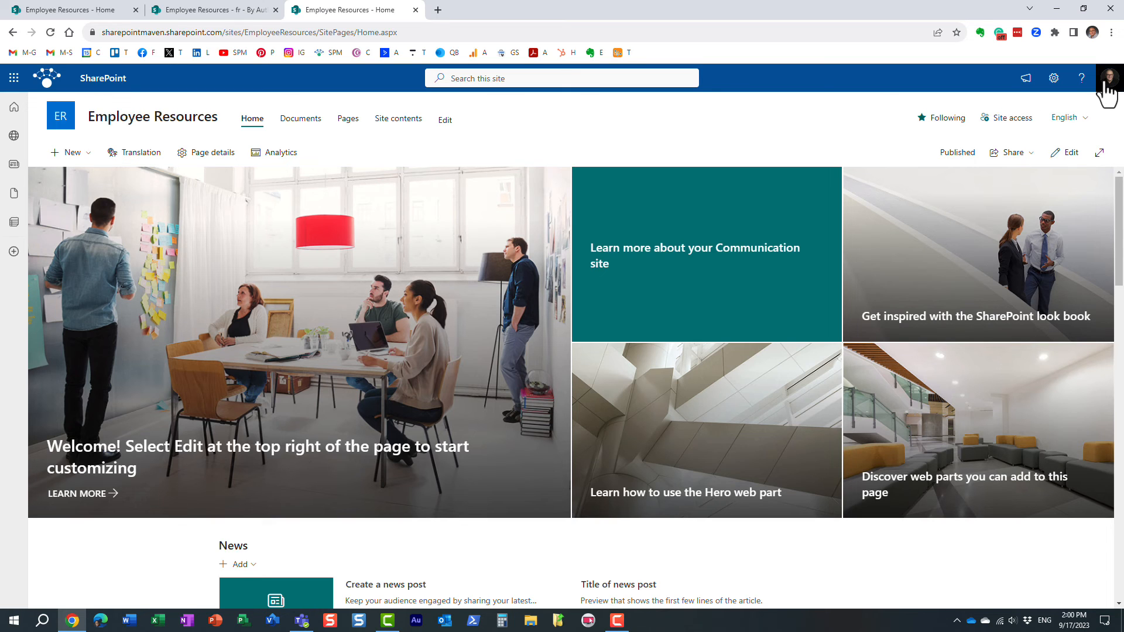
Open View account, then Settings & Privacy, and collapse Preferred languages
left_click(1107, 78)
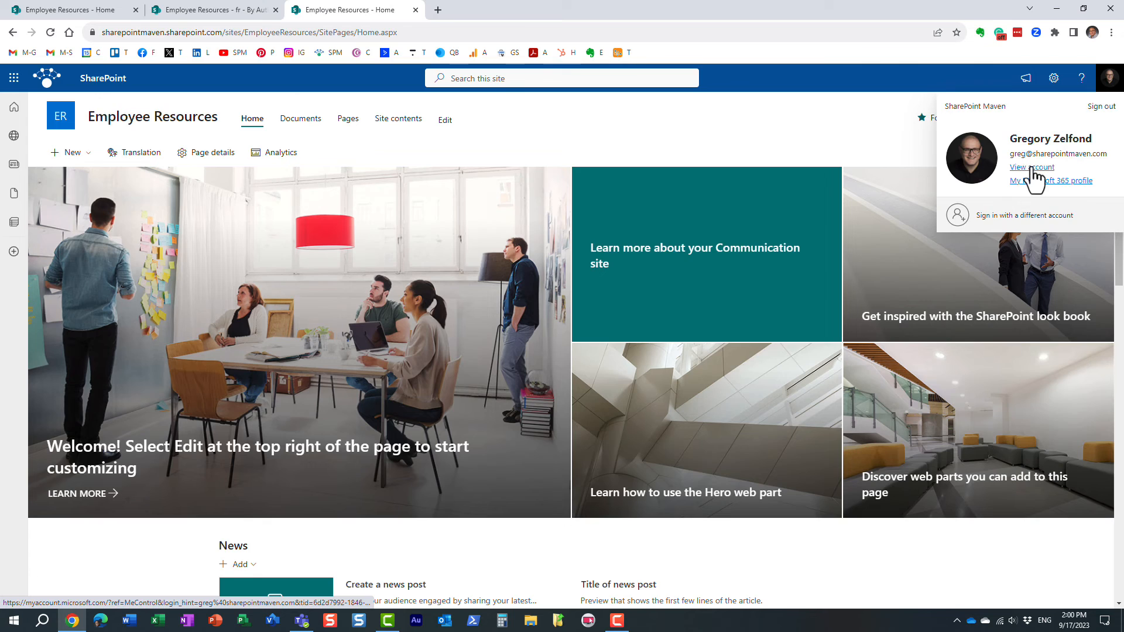
left_click(1028, 167)
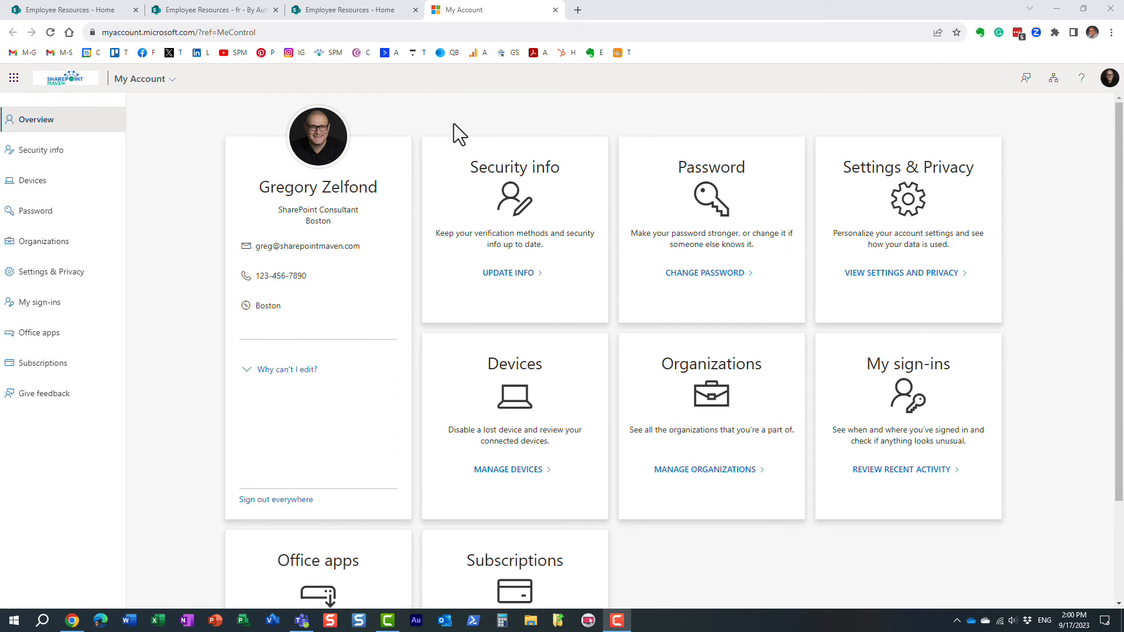
mouse_move(55, 204)
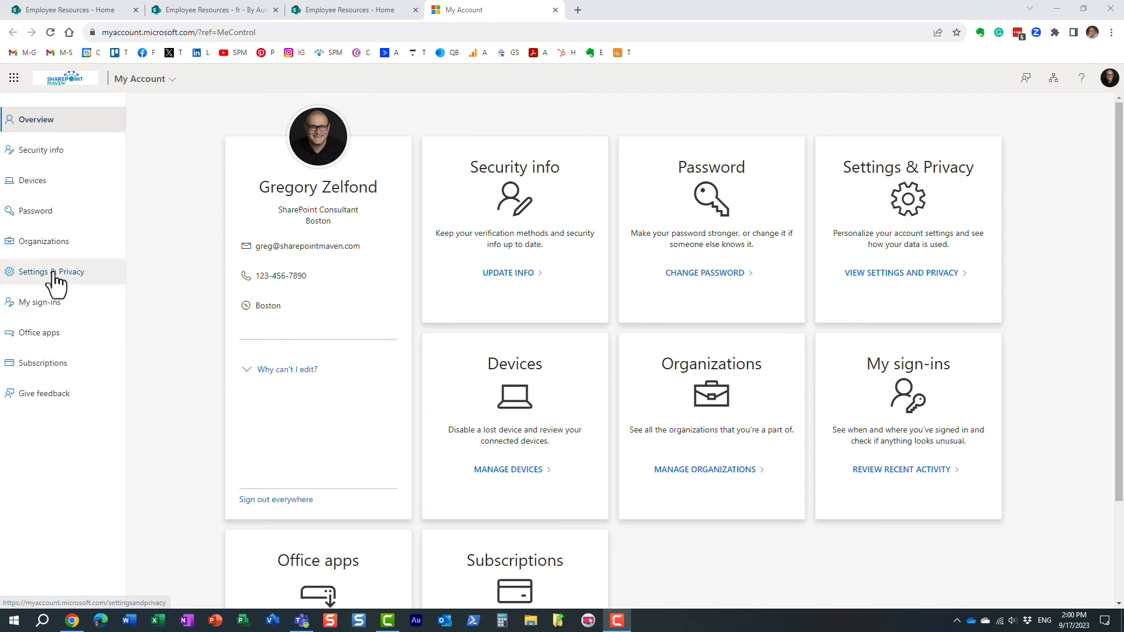
left_click(49, 271)
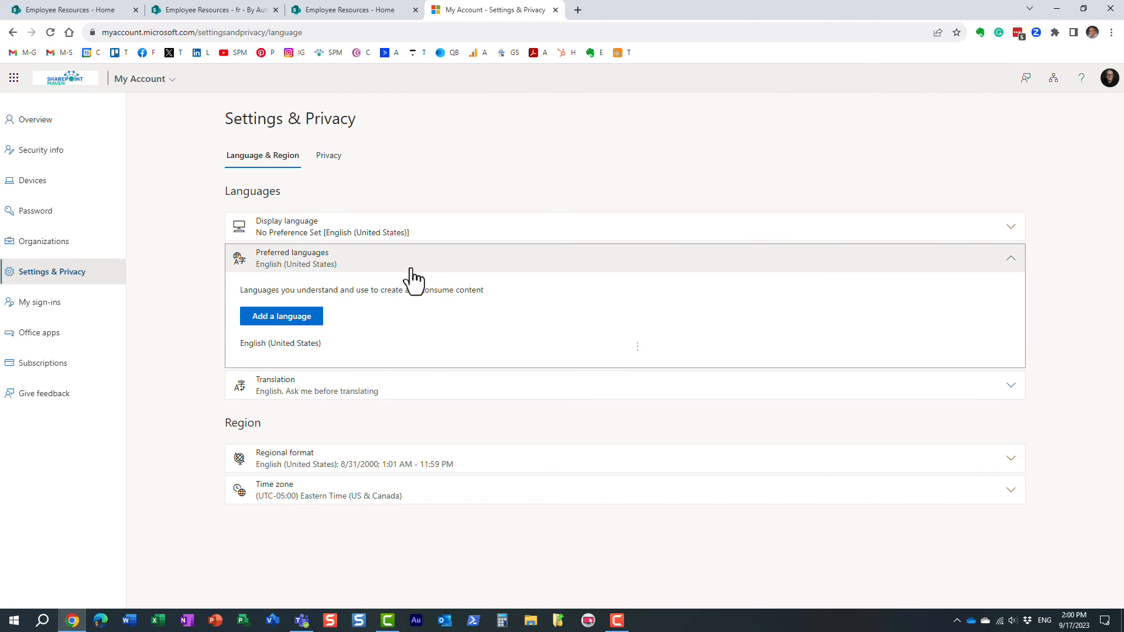
left_click(1009, 256)
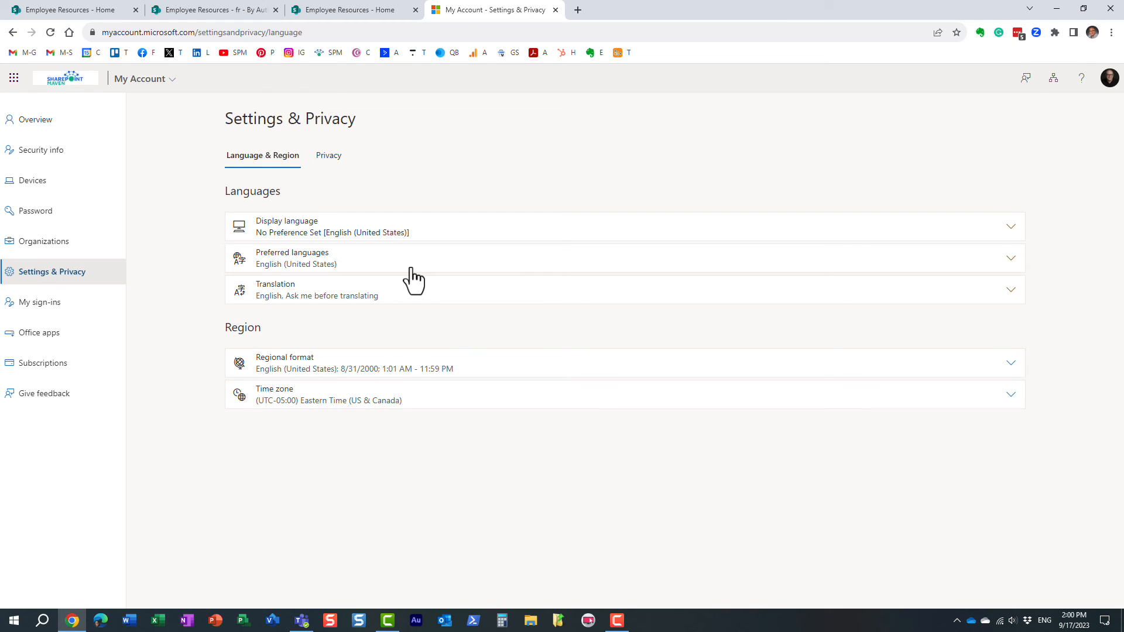
mouse_move(304, 273)
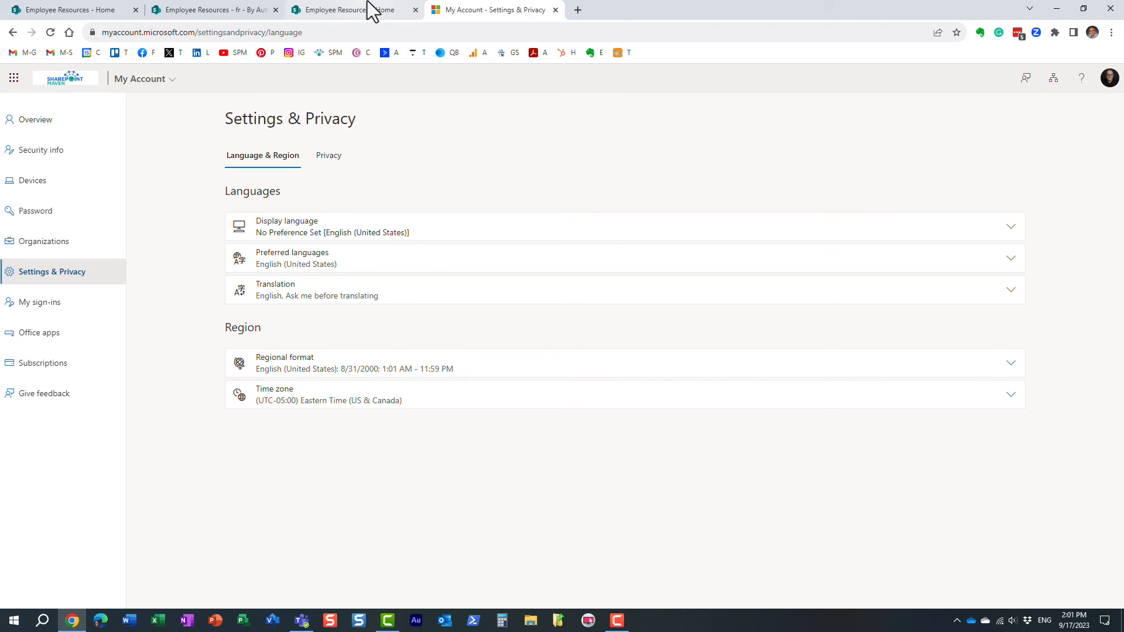
Return to the Employee Resources tab and switch the home page to French
left_click(351, 10)
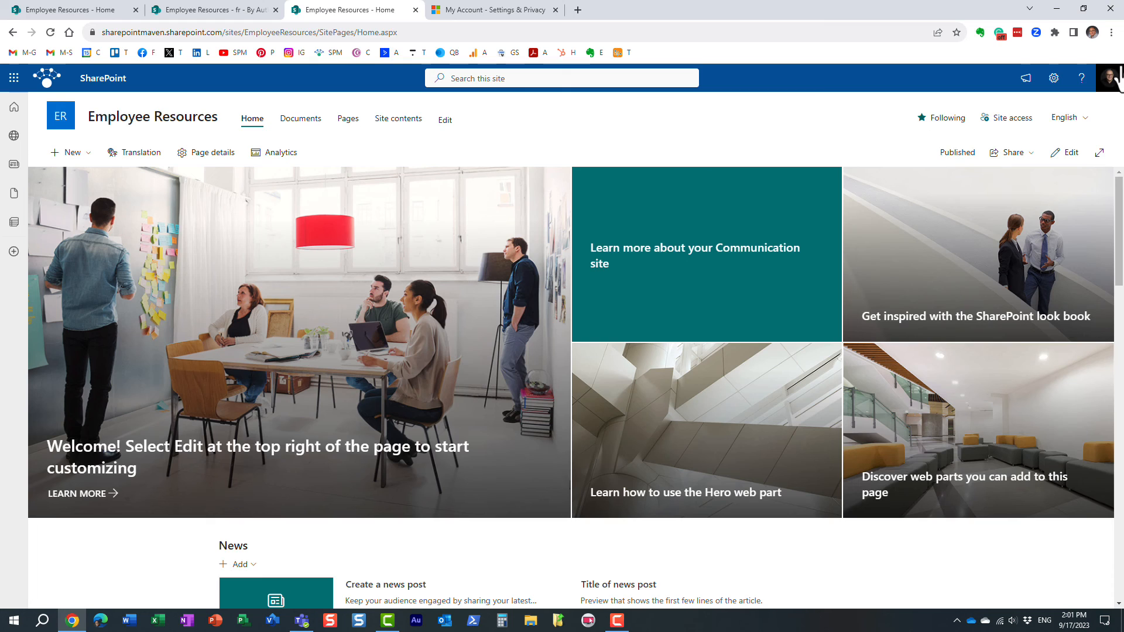
mouse_move(1109, 77)
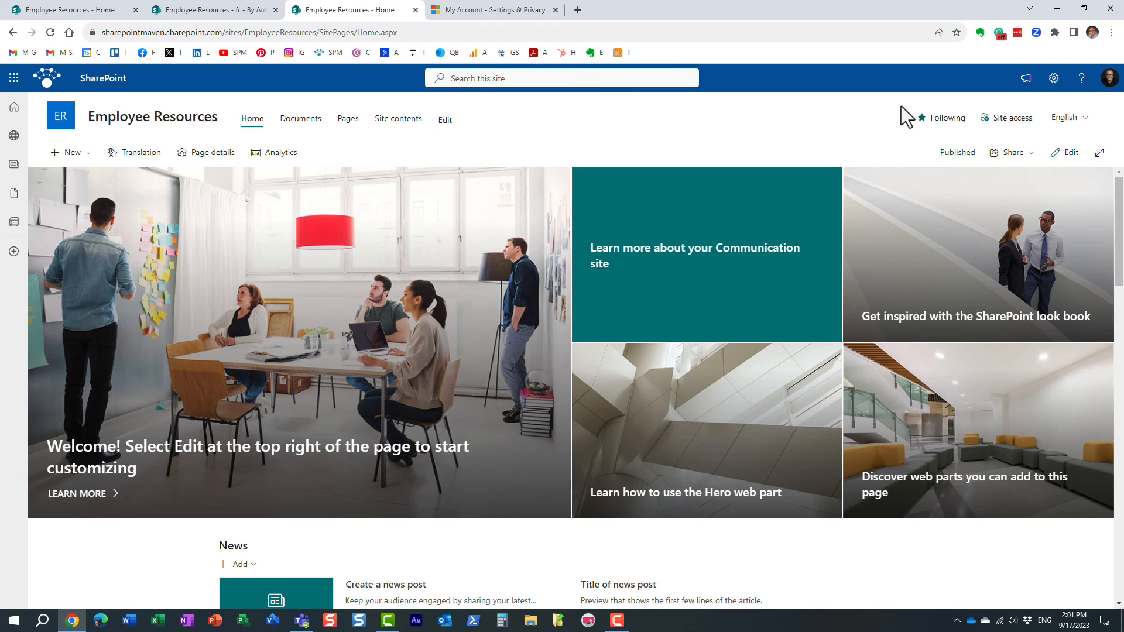
left_click(1066, 117)
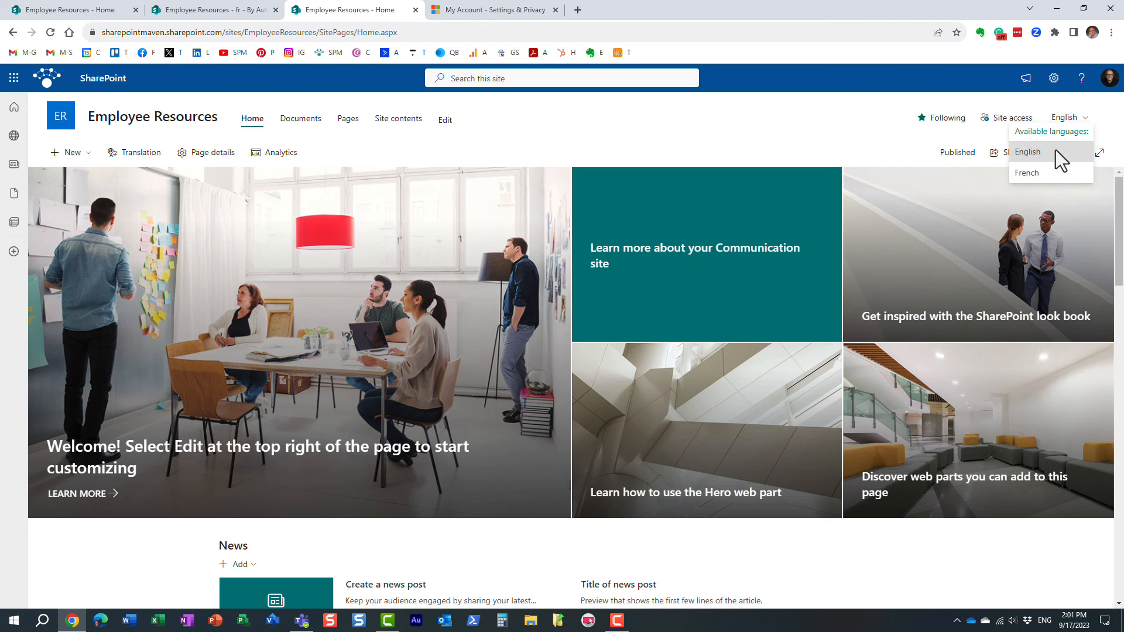
left_click(1026, 172)
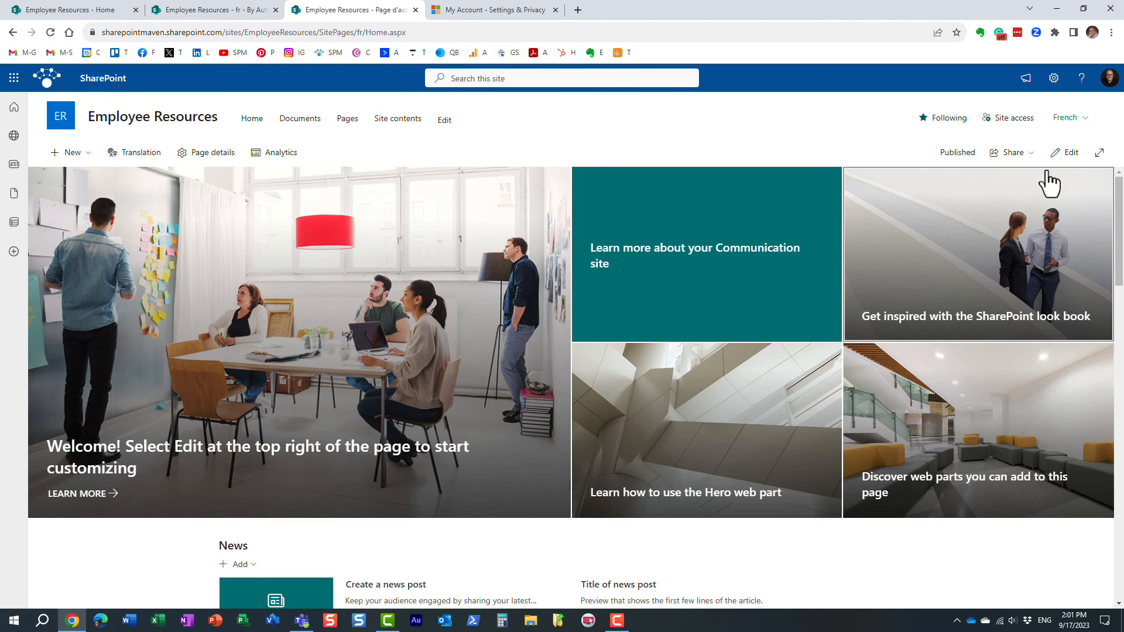
mouse_move(476, 161)
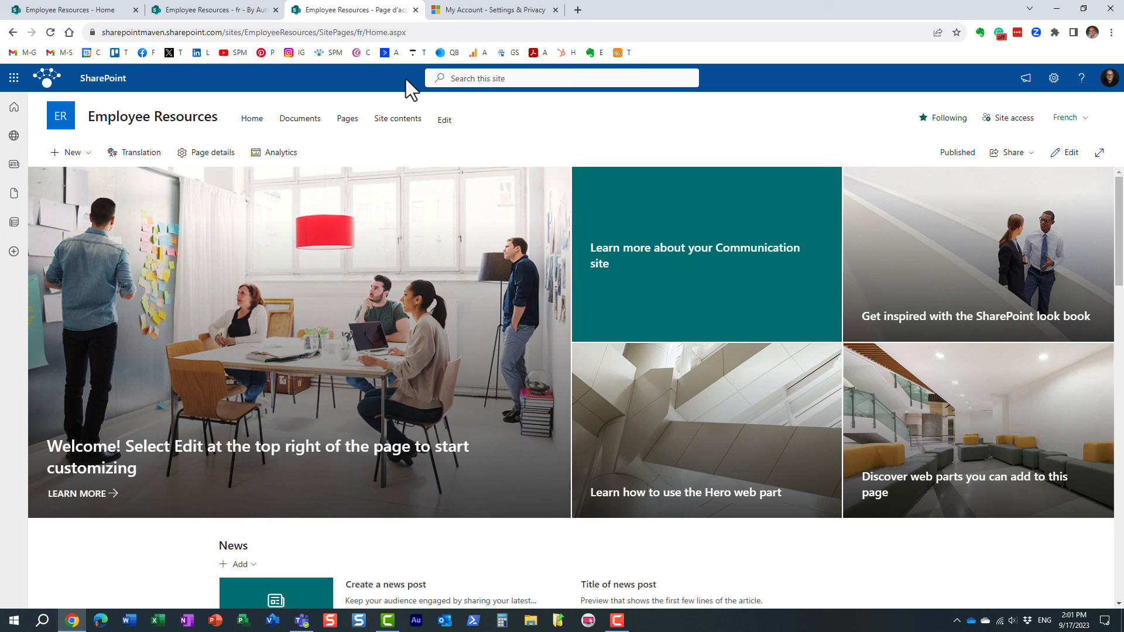
mouse_move(706, 141)
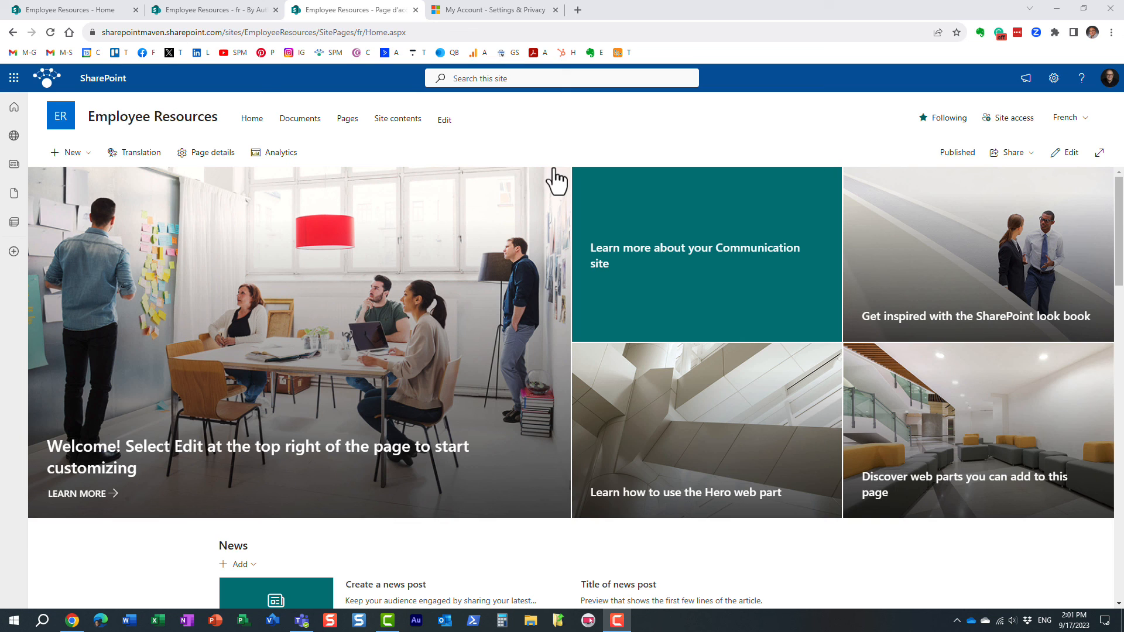
mouse_move(466, 144)
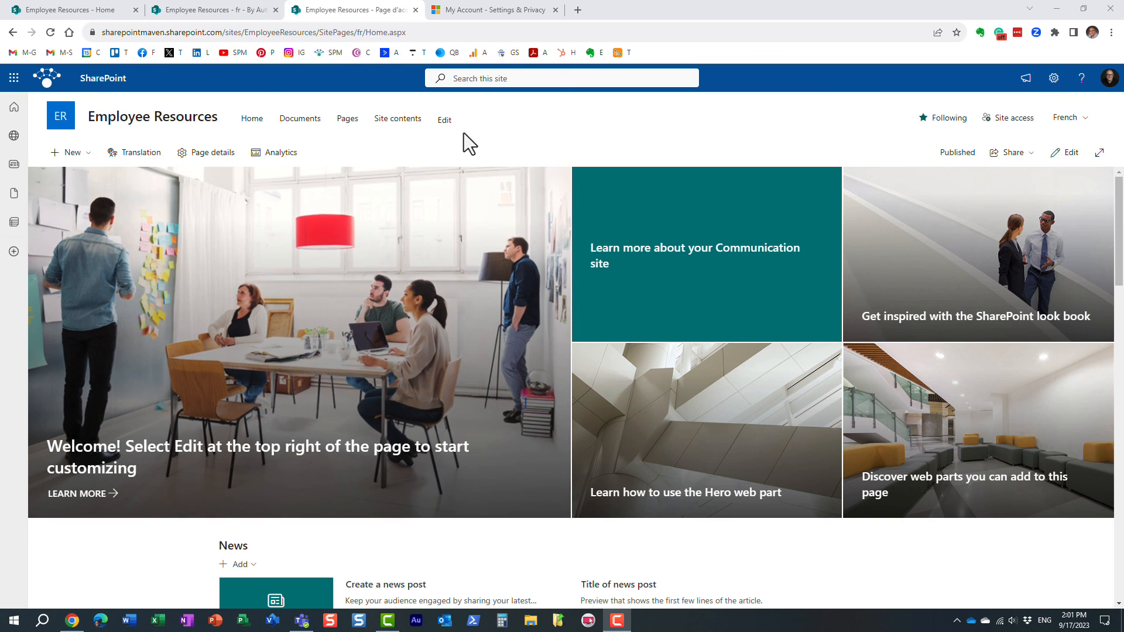